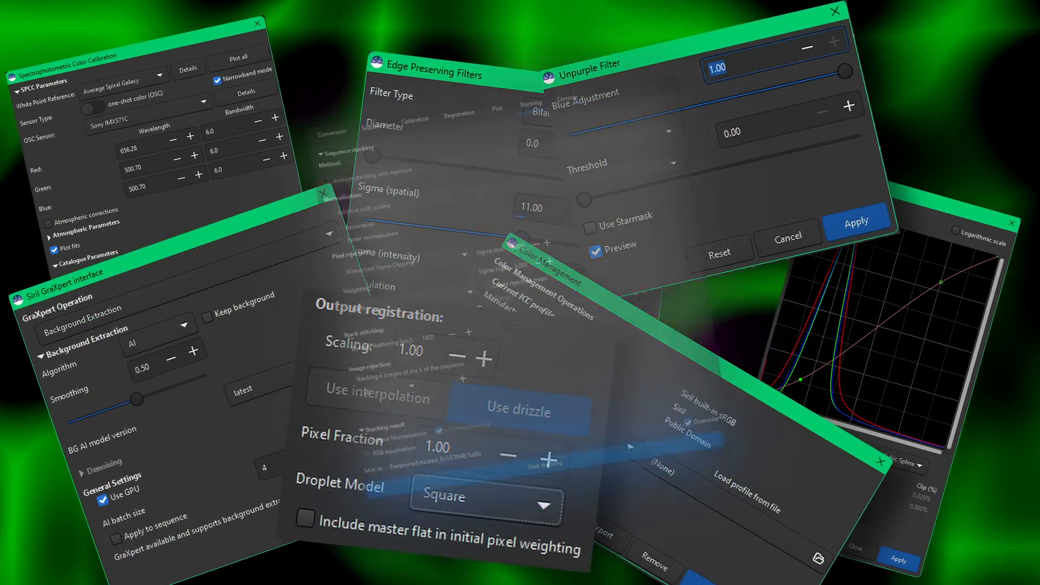
# Bring up the intensity profile dialog set to a colour profile measured in pixels.
pyautogui.click(502, 46)
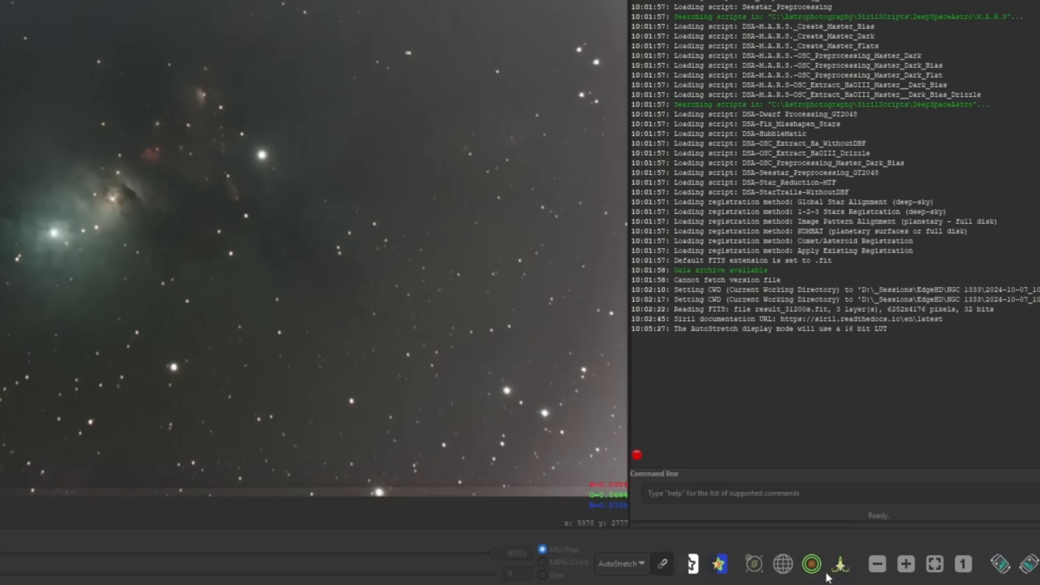
pyautogui.moveTo(841, 563)
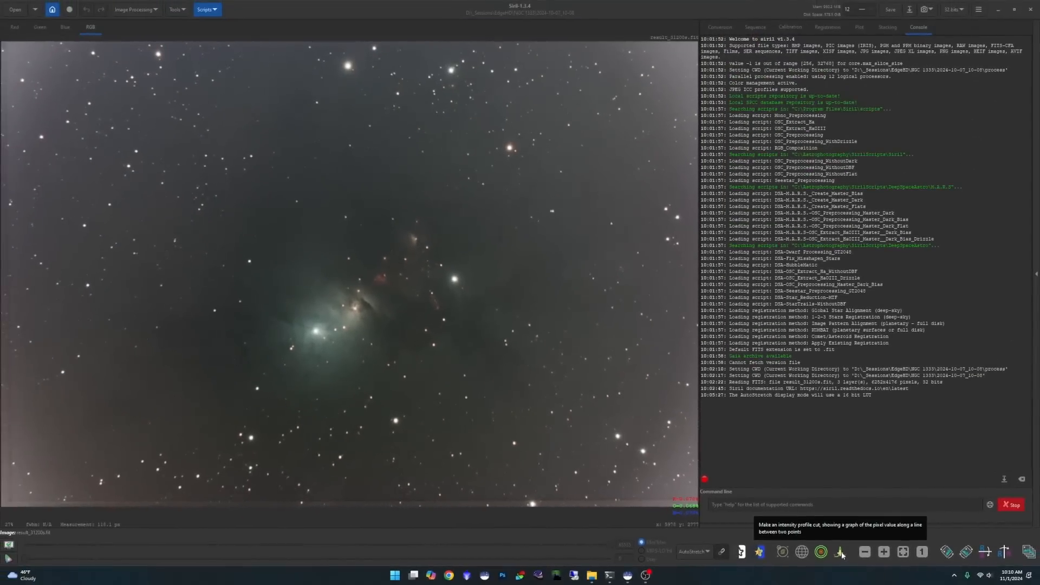
pyautogui.click(841, 551)
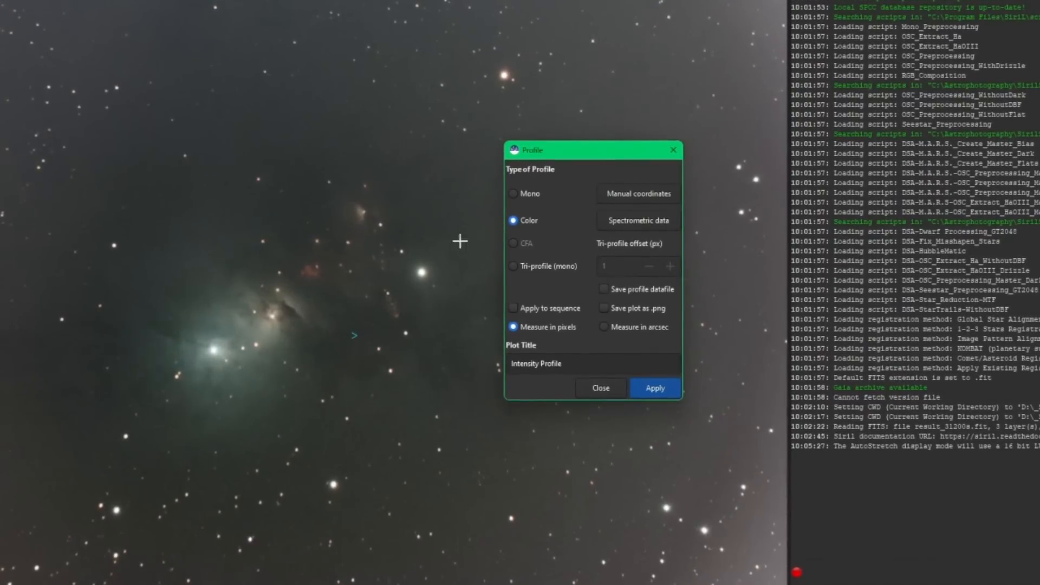
pyautogui.moveTo(512, 288)
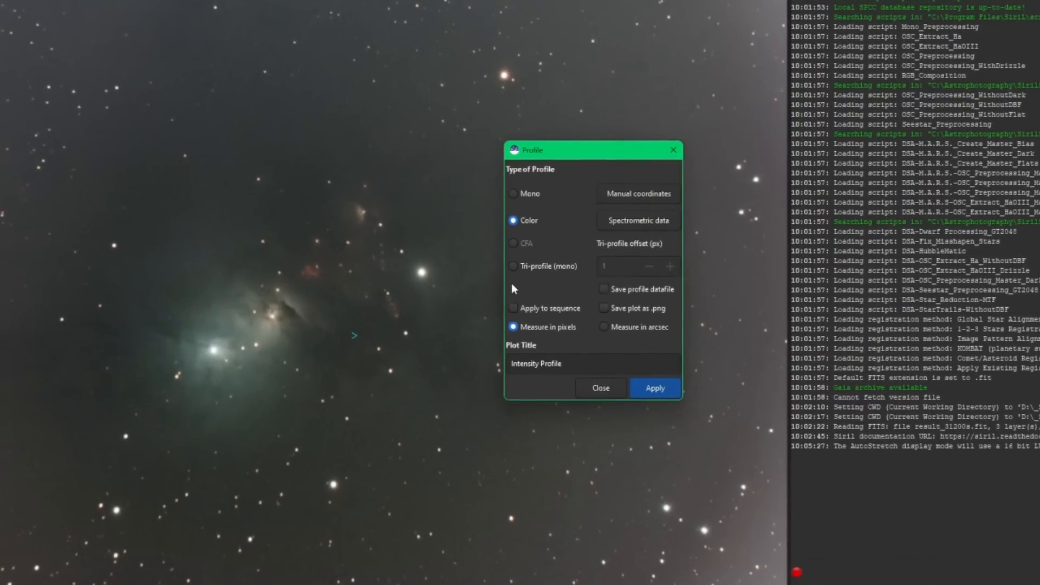
pyautogui.moveTo(179, 356)
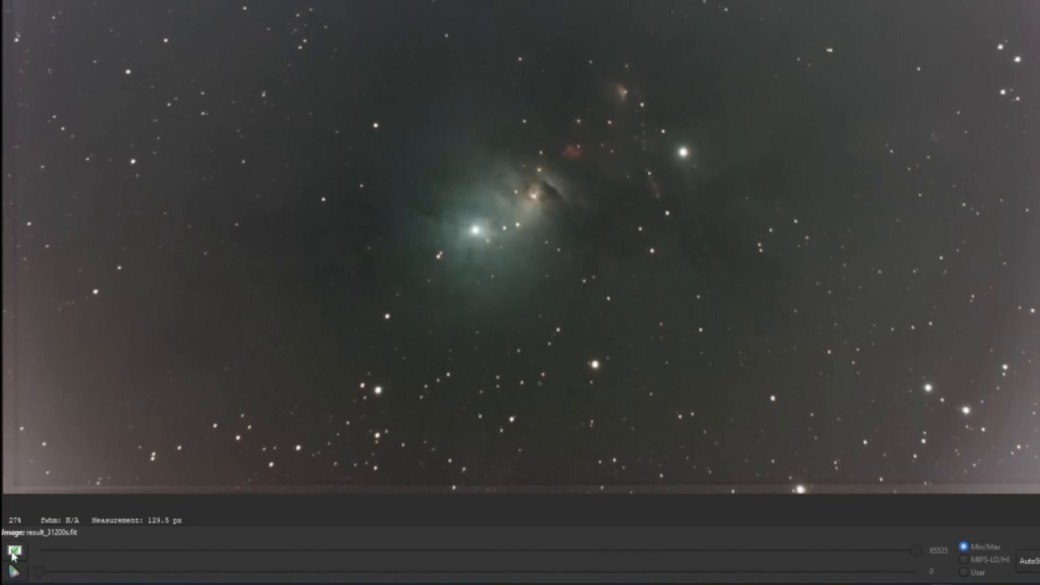
pyautogui.click(13, 551)
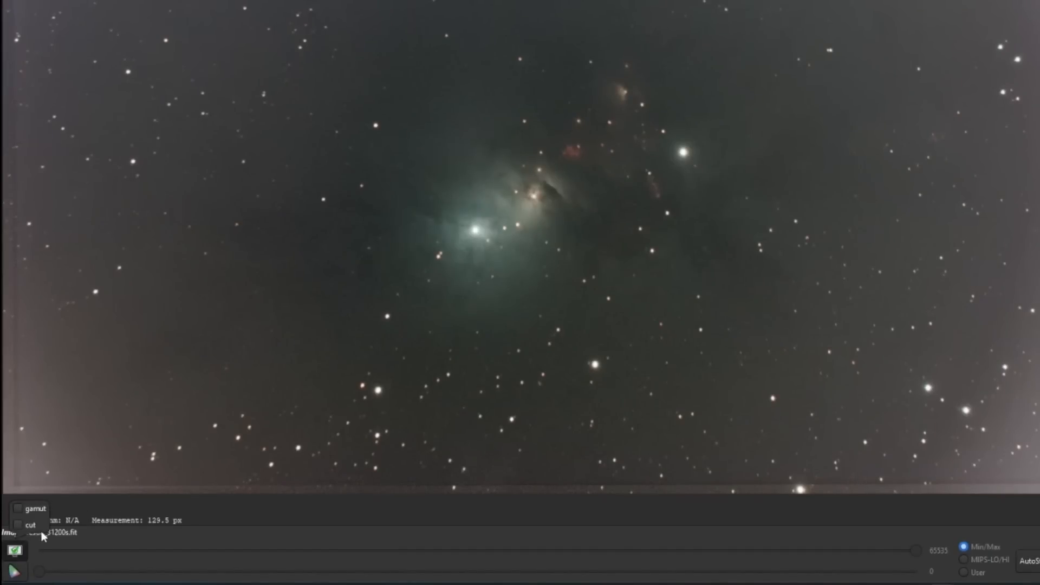
pyautogui.moveTo(37, 509)
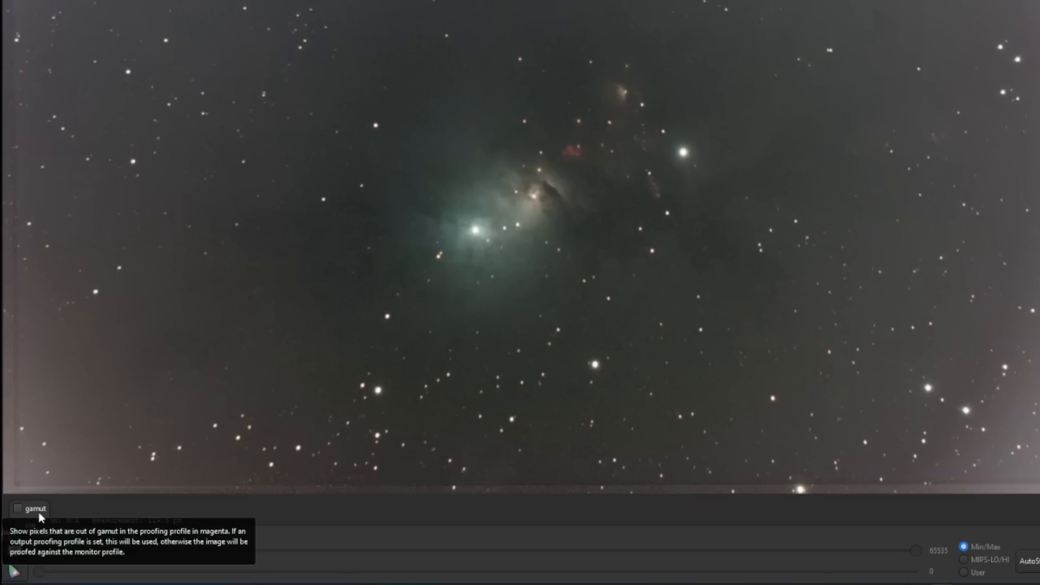
pyautogui.moveTo(34, 509)
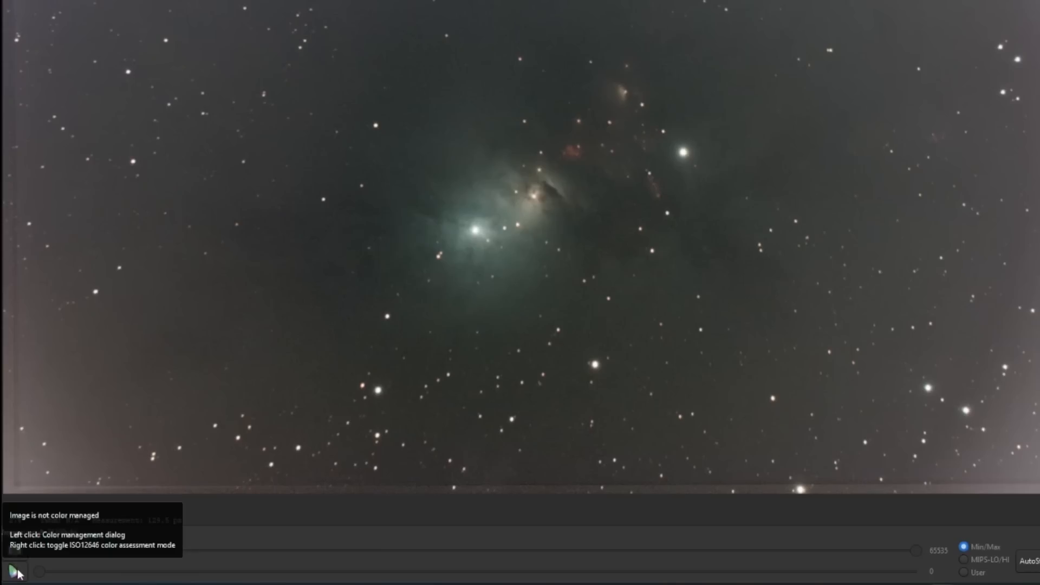
pyautogui.moveTo(18, 574)
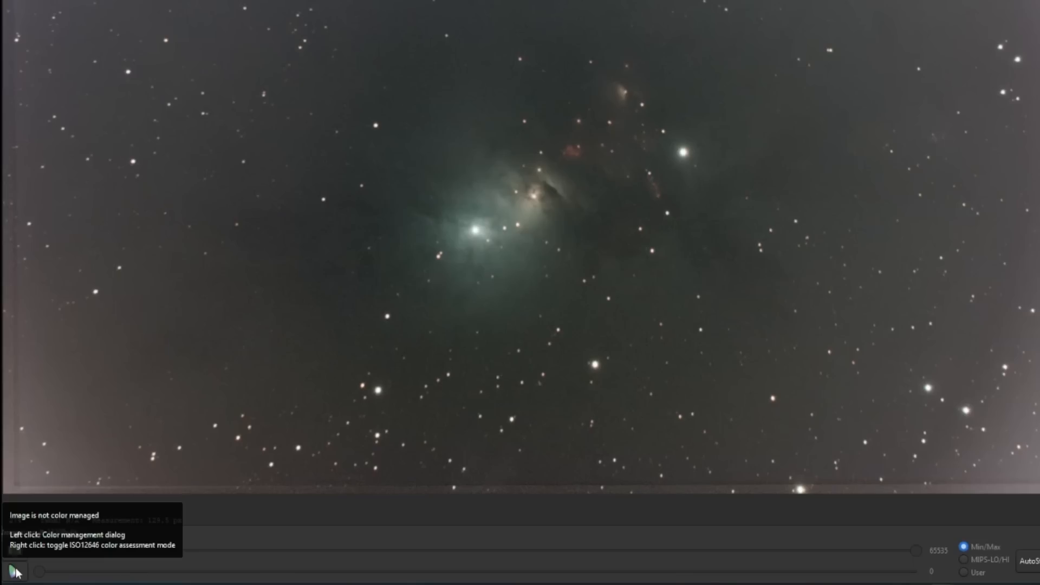
pyautogui.click(13, 571)
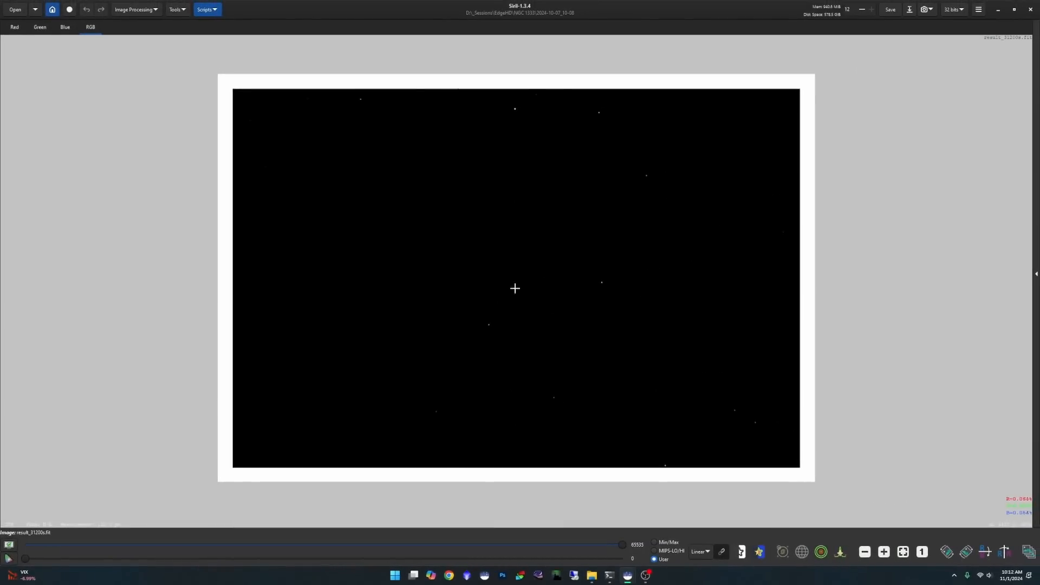
pyautogui.moveTo(501, 281)
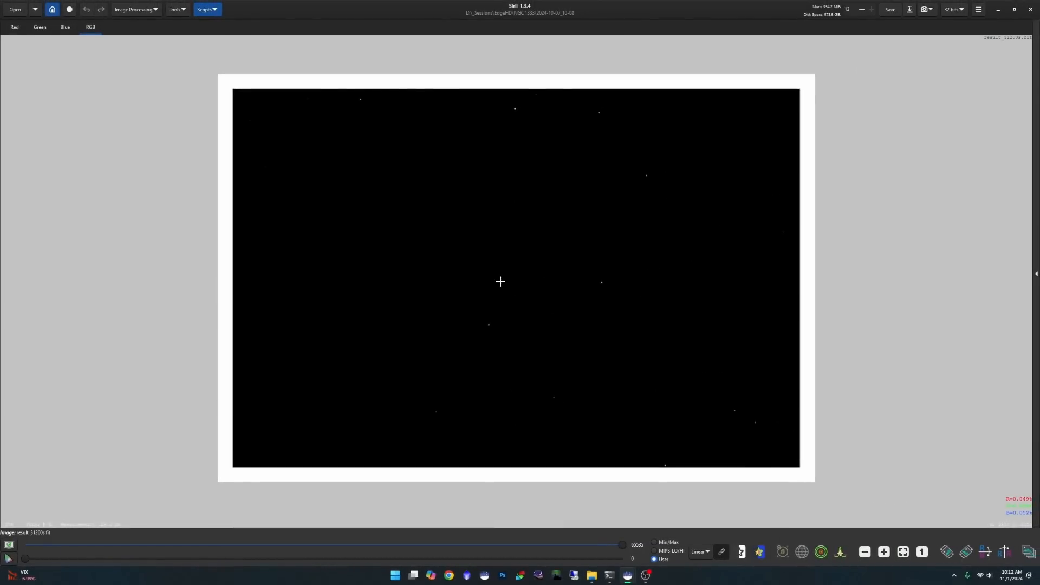
pyautogui.moveTo(456, 314)
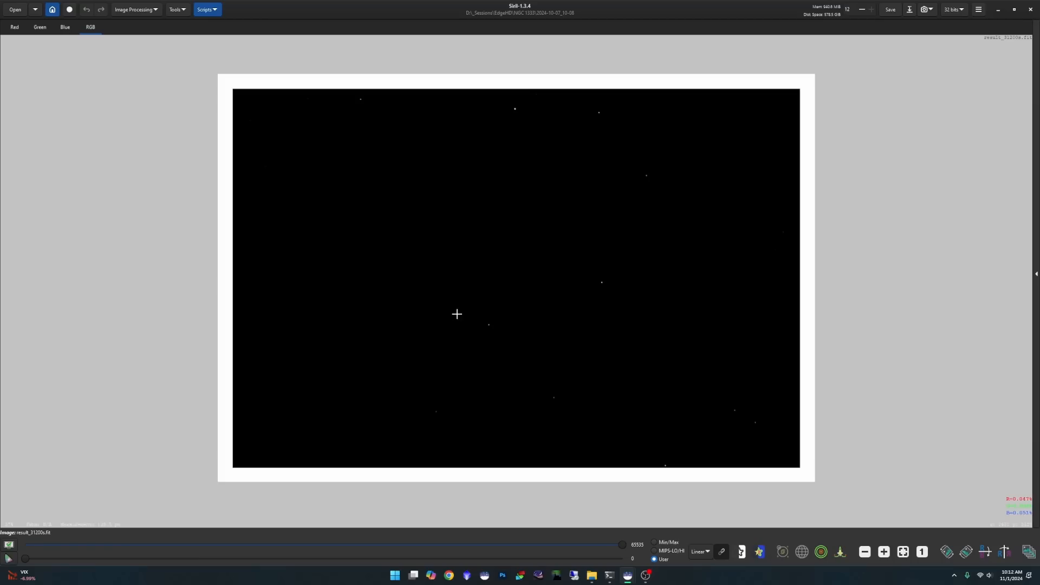
pyautogui.moveTo(272, 237)
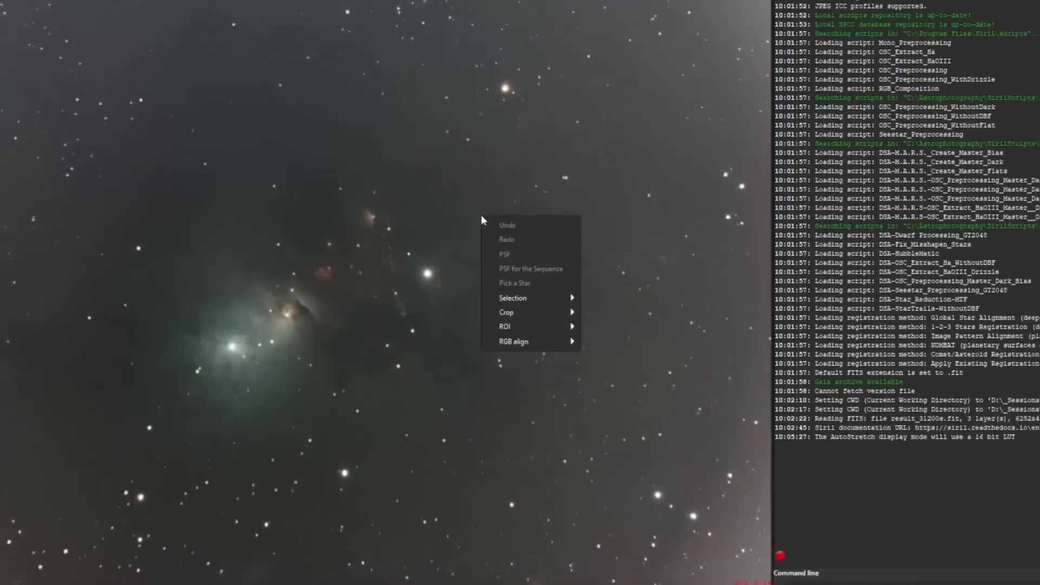
pyautogui.moveTo(506, 314)
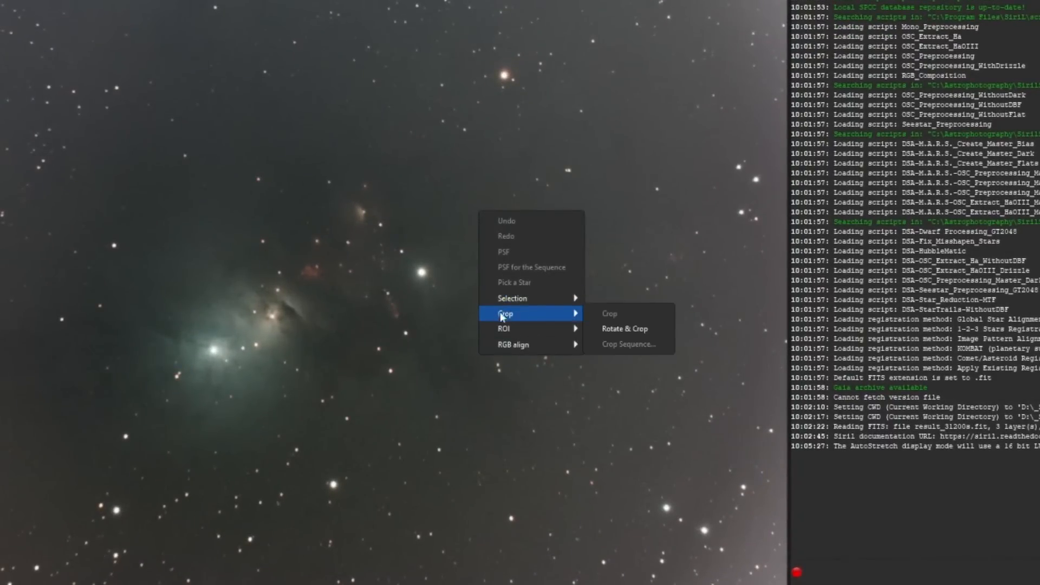
pyautogui.moveTo(638, 319)
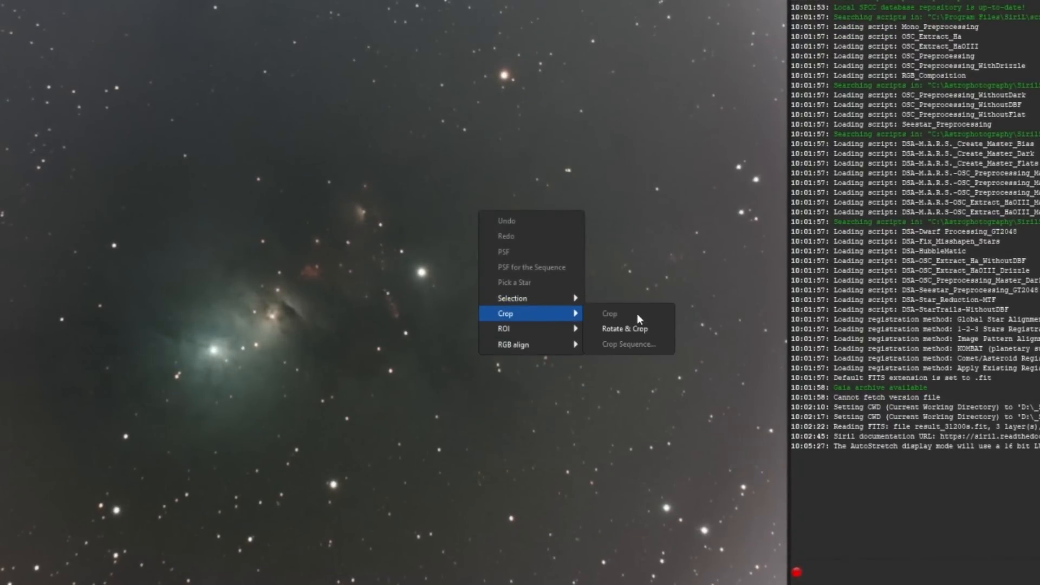
pyautogui.moveTo(654, 351)
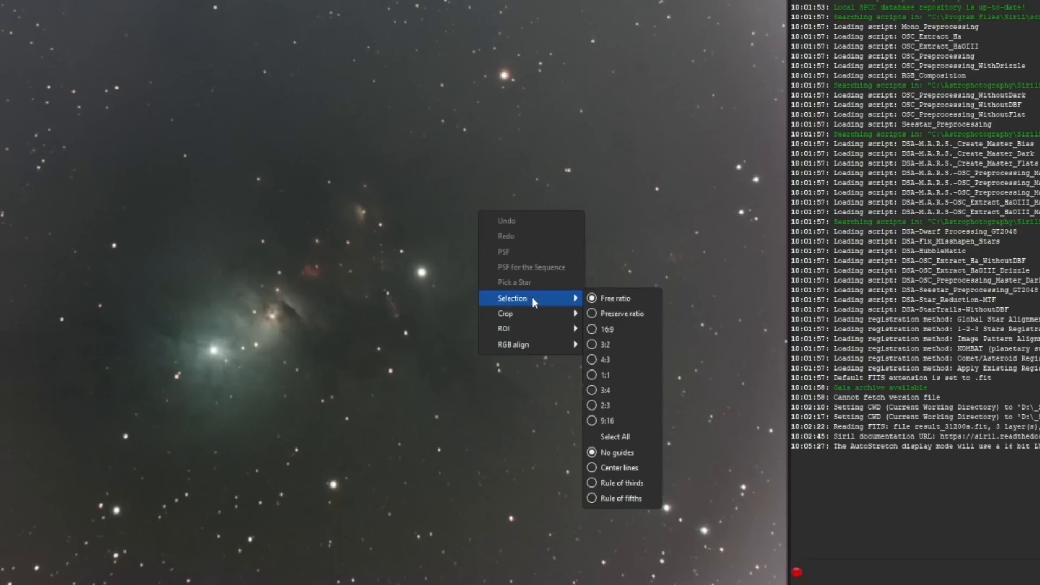
pyautogui.moveTo(531, 344)
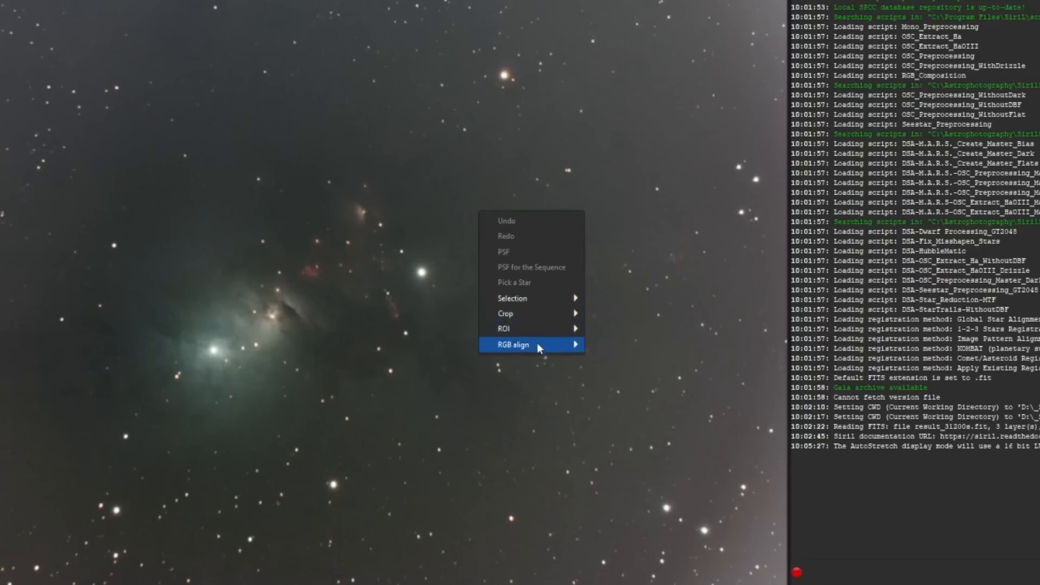
pyautogui.moveTo(513, 345)
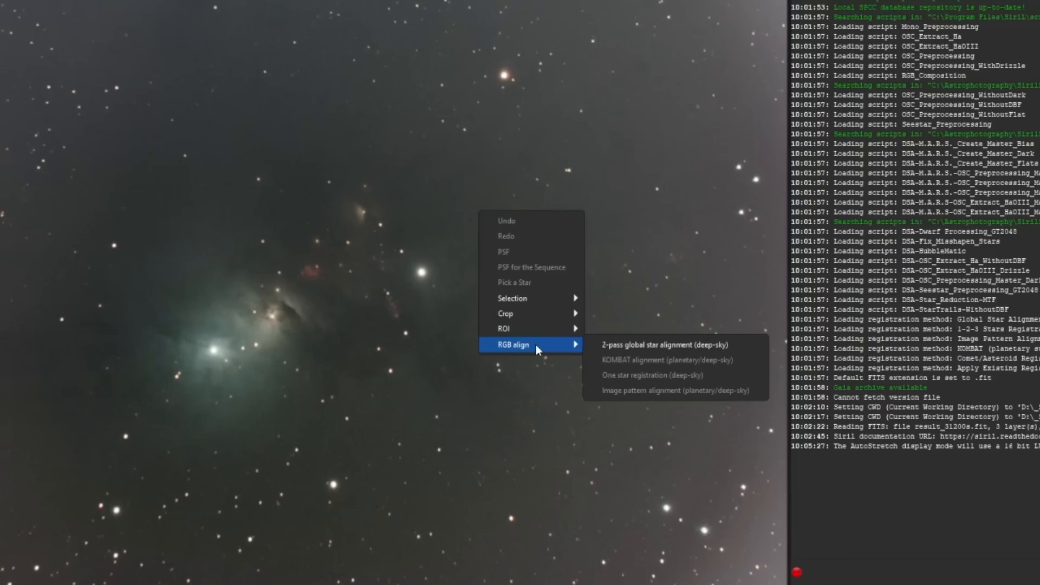
pyautogui.moveTo(667, 367)
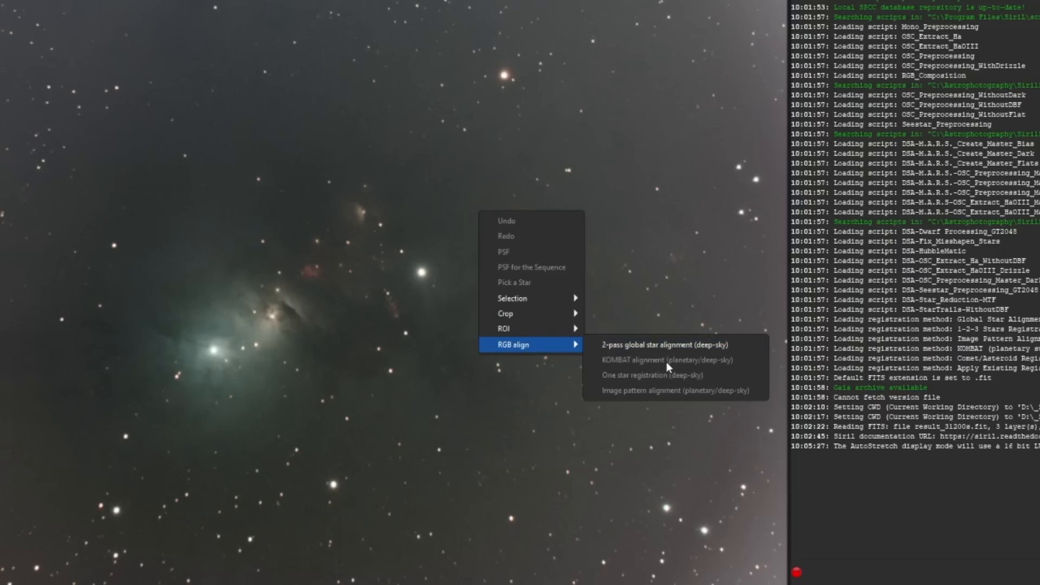
pyautogui.moveTo(660, 364)
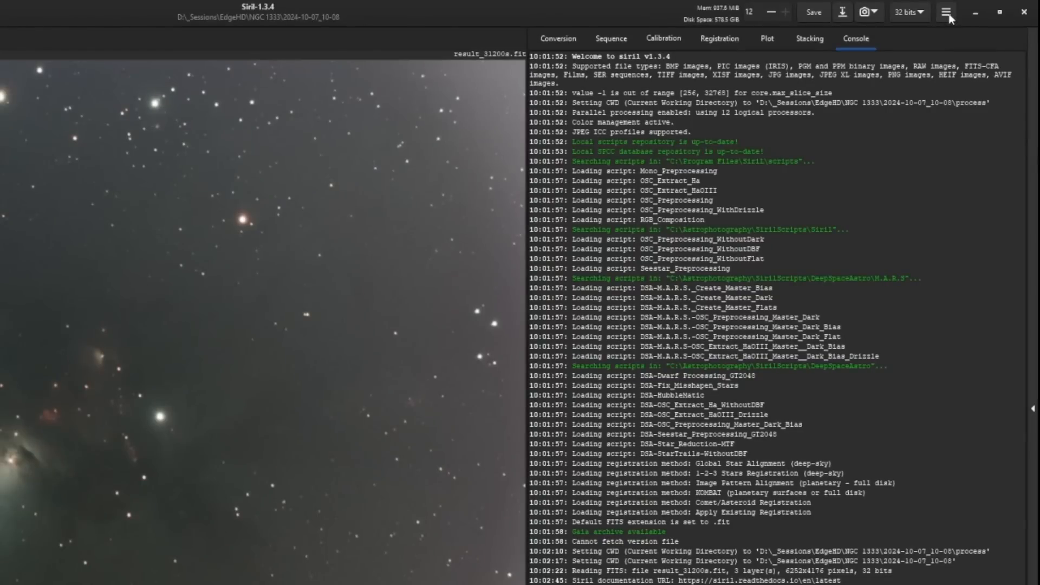
# Show the hamburger menu with Preferences, Siril Manual, Check For Updates and Get Scripts.
pyautogui.click(947, 11)
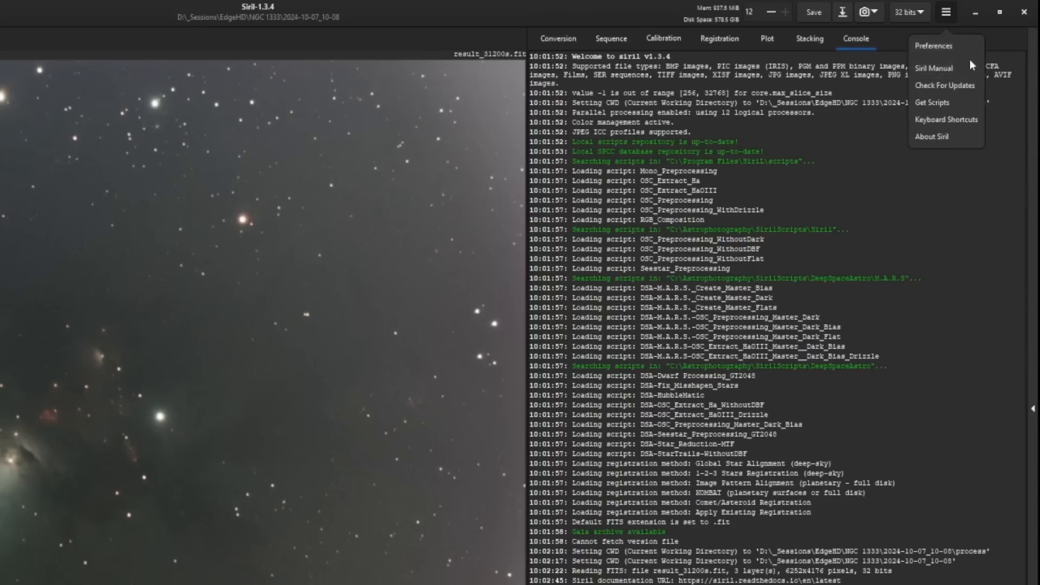
pyautogui.moveTo(944, 102)
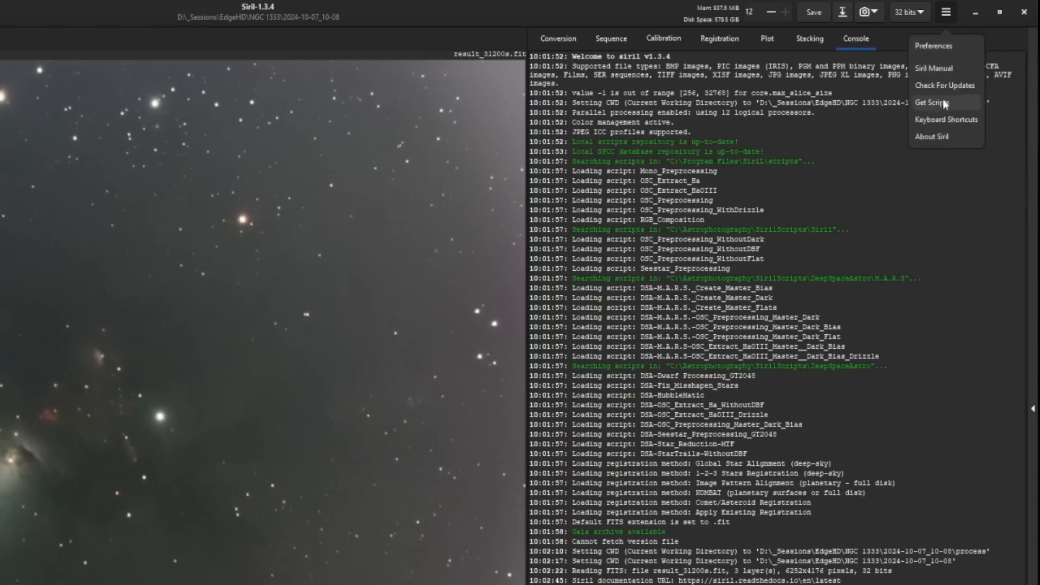
pyautogui.moveTo(976, 100)
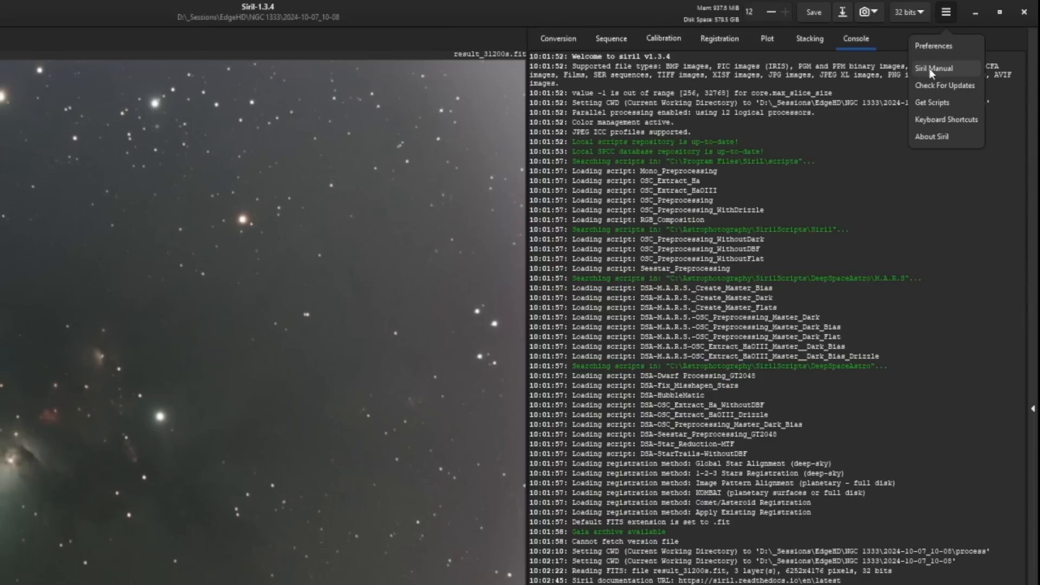
pyautogui.moveTo(932, 102)
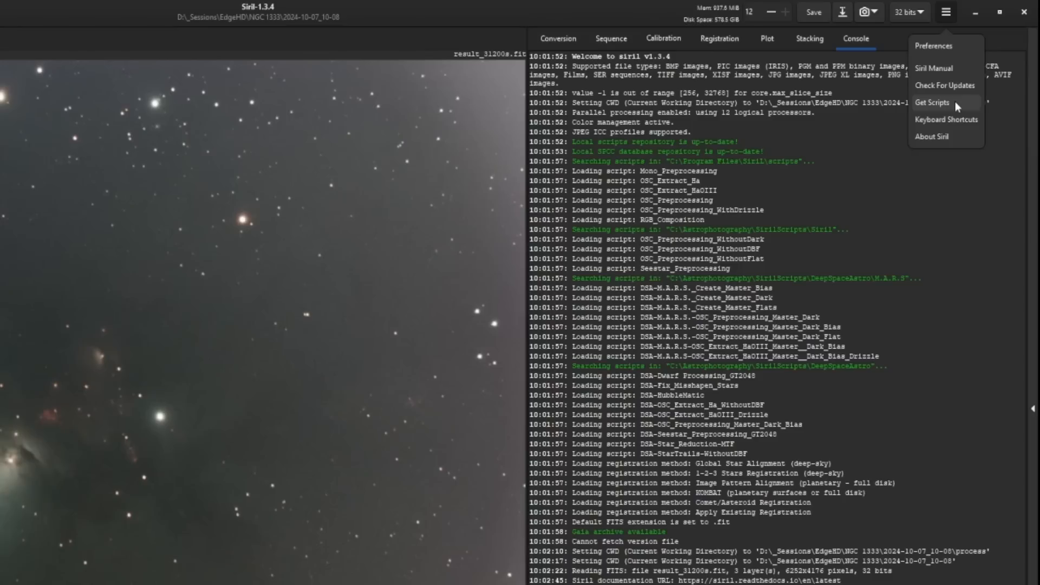
# Show the Scripts preferences page with storage folders and repository scripts like Seestar preprocessing.
pyautogui.click(933, 46)
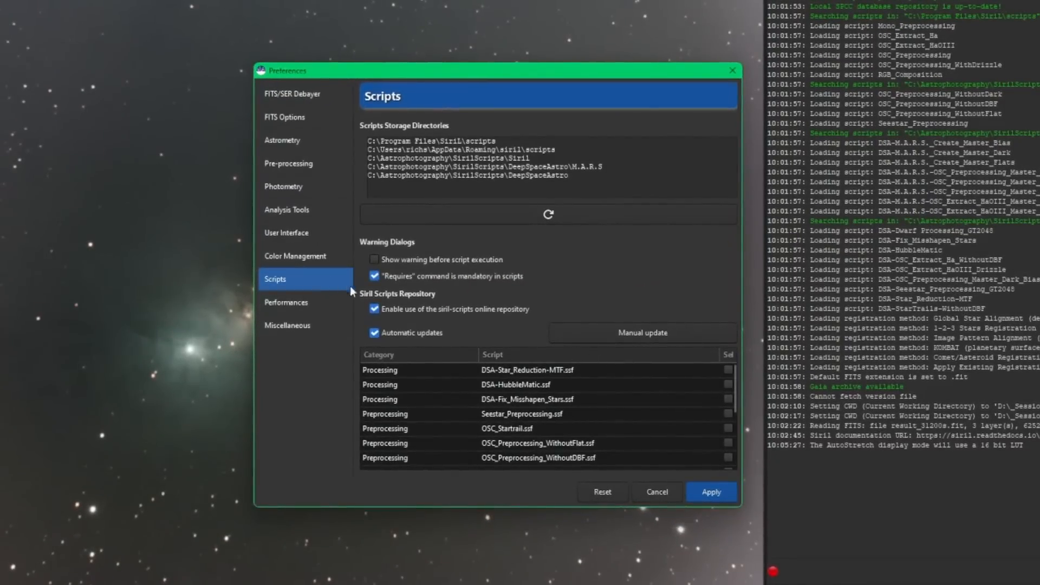
pyautogui.moveTo(603, 241)
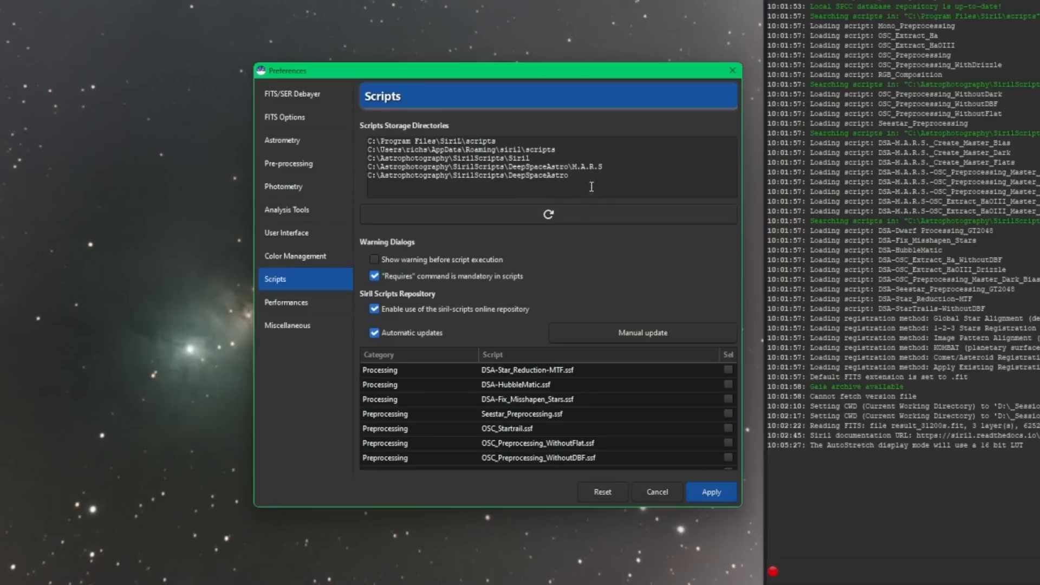
pyautogui.moveTo(430, 362)
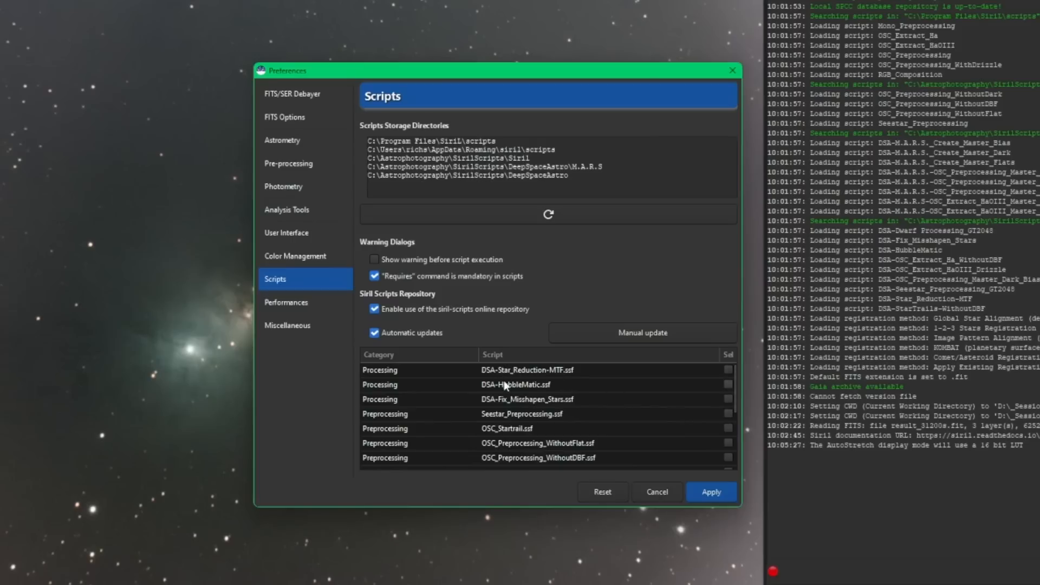
pyautogui.moveTo(540, 418)
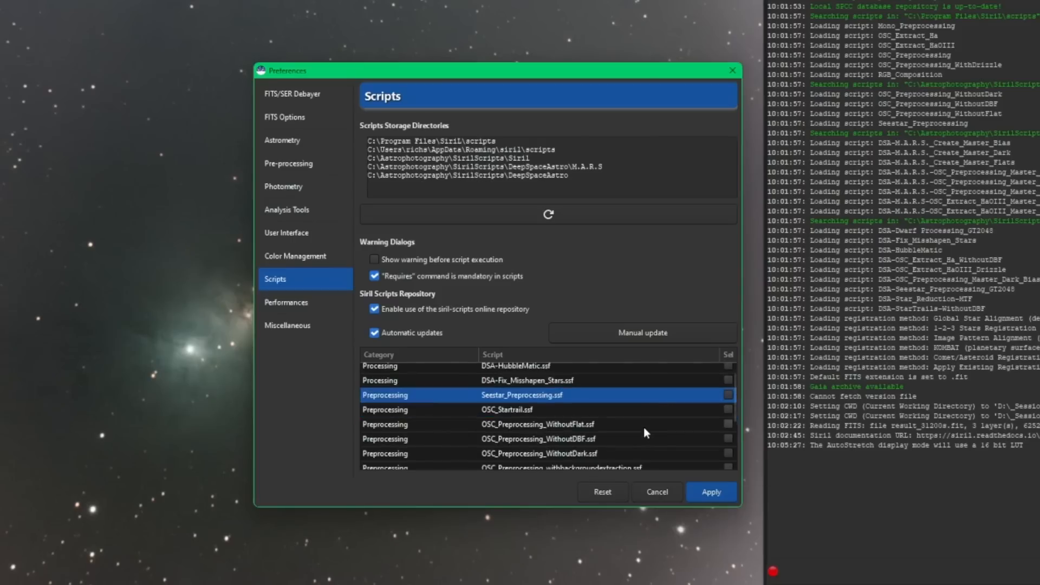
pyautogui.scroll(-3)
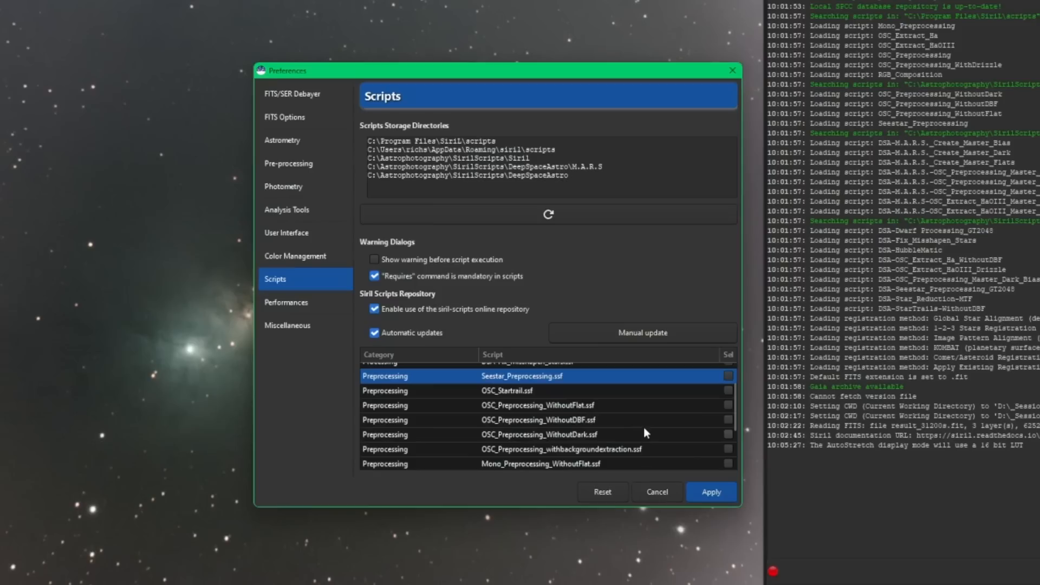
pyautogui.scroll(-3)
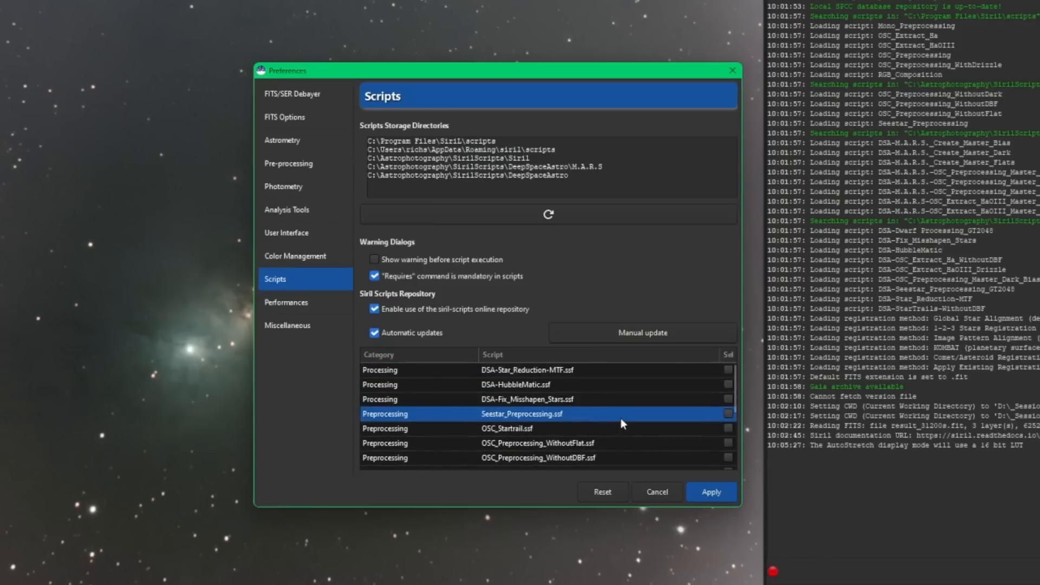
pyautogui.moveTo(622, 424)
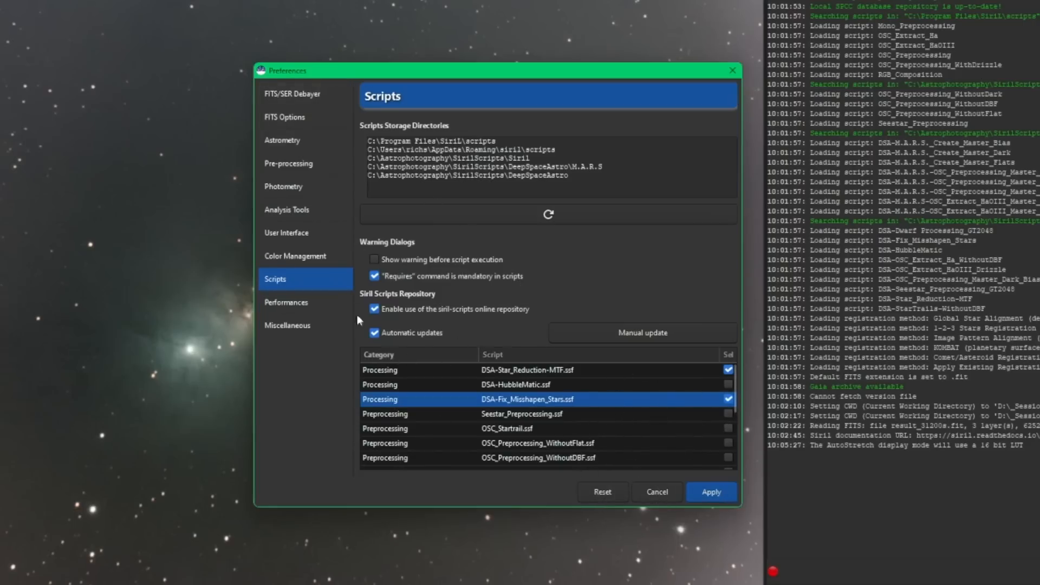
# Show the Color Management preferences with sRGB working space and relative colorimetric intent.
pyautogui.click(295, 255)
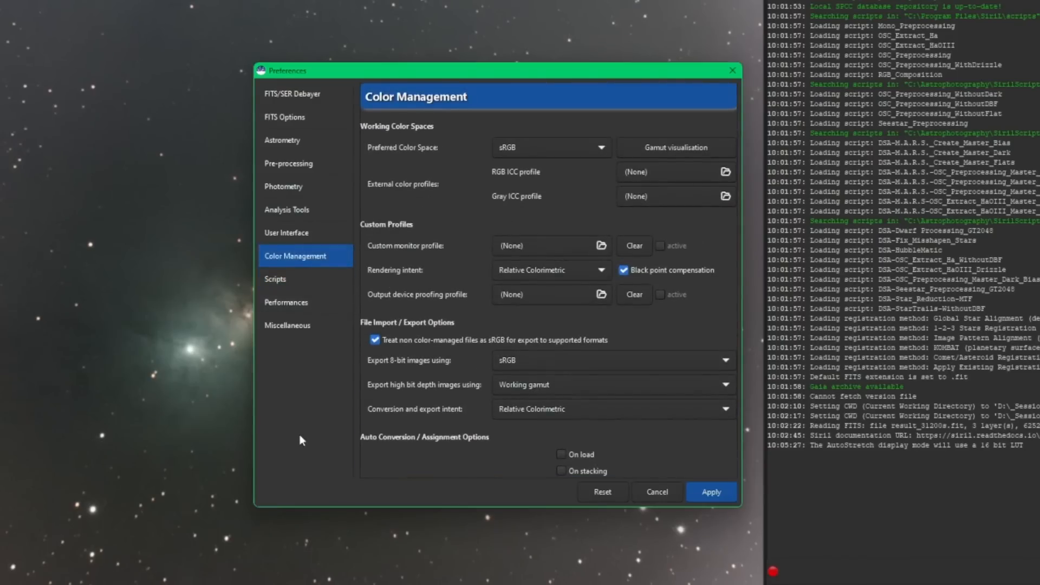
pyautogui.moveTo(715, 241)
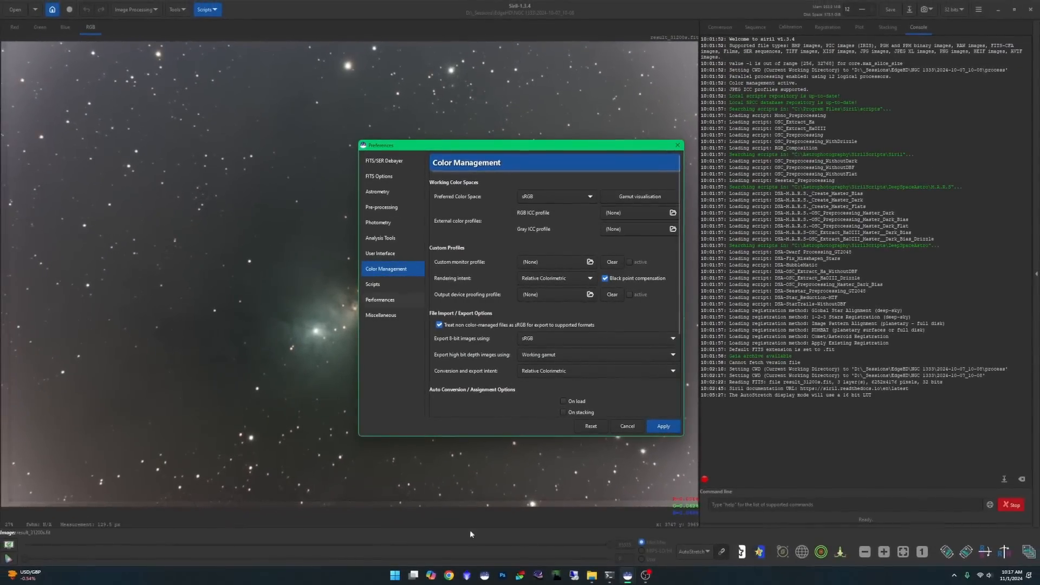
pyautogui.moveTo(517, 422)
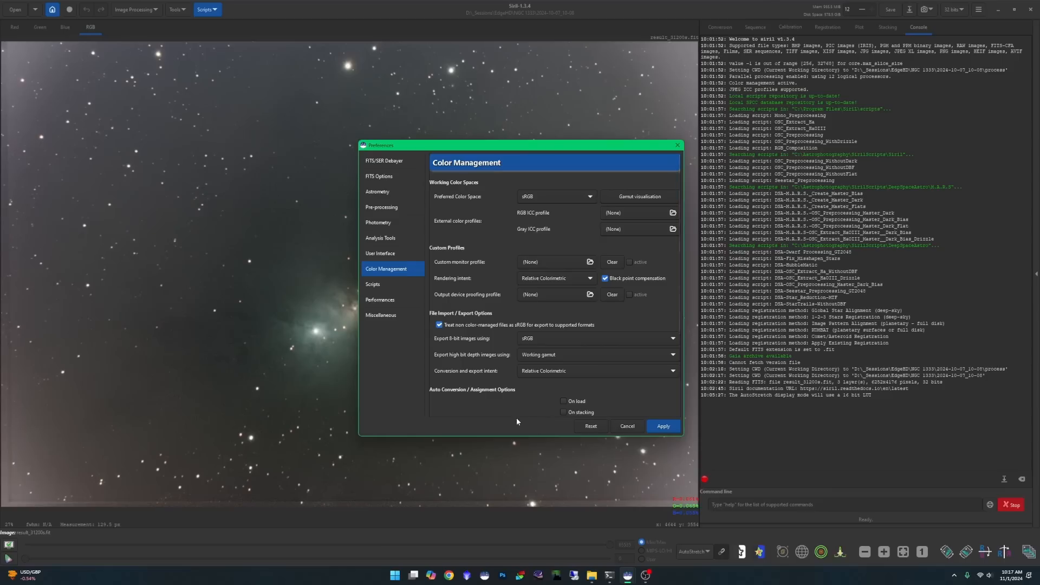
# Close Preferences and show the Image Analysis tools such as statistics and noise estimation.
pyautogui.click(626, 426)
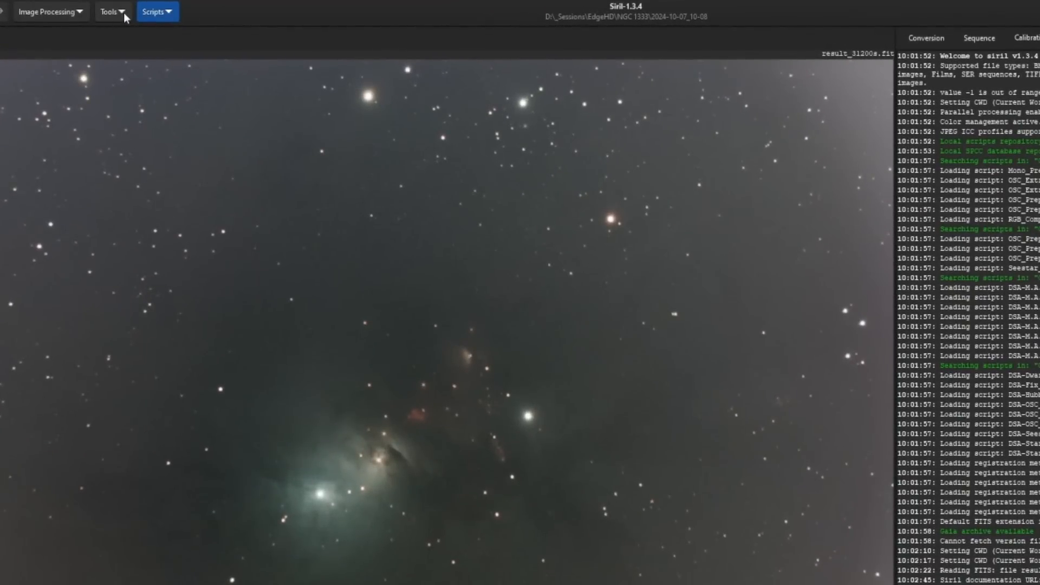
pyautogui.click(111, 11)
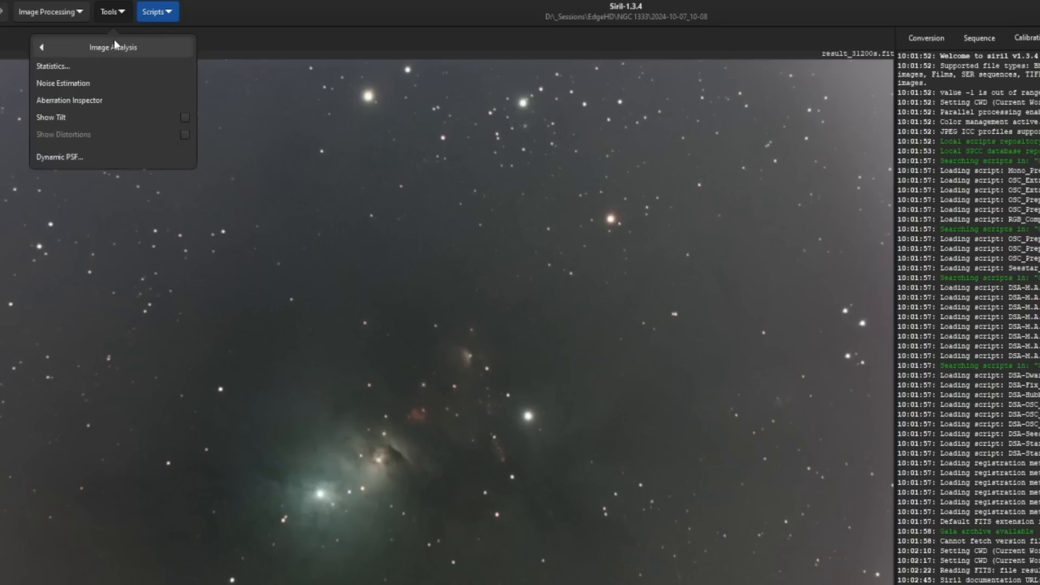
pyautogui.moveTo(110, 83)
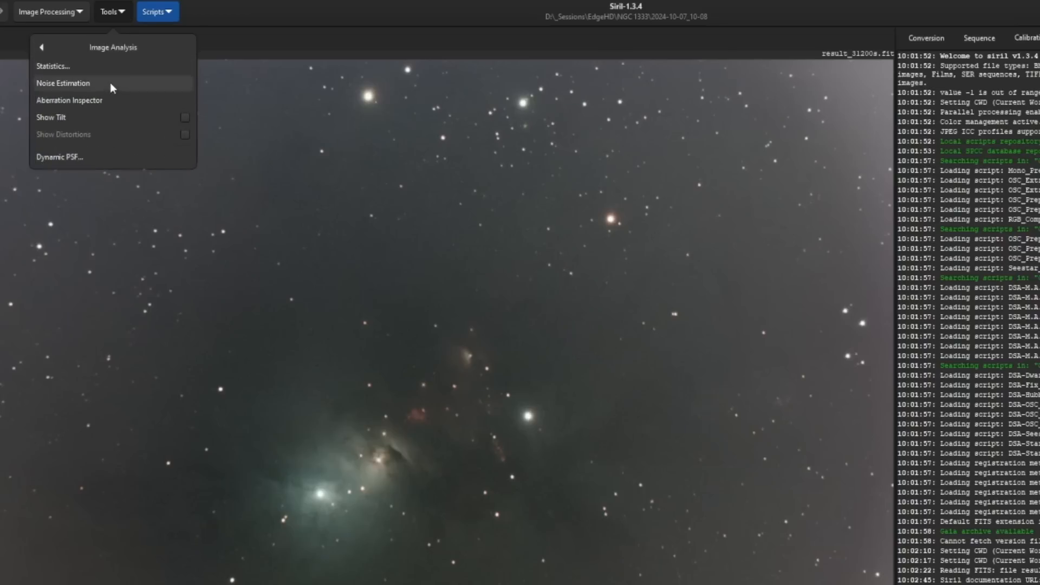
pyautogui.moveTo(94, 100)
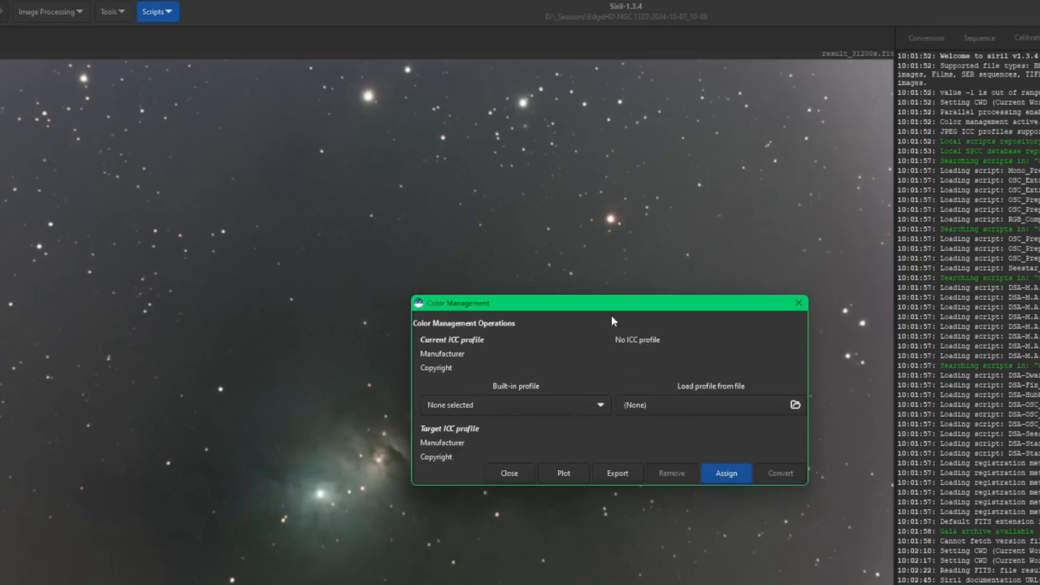
pyautogui.moveTo(514, 396)
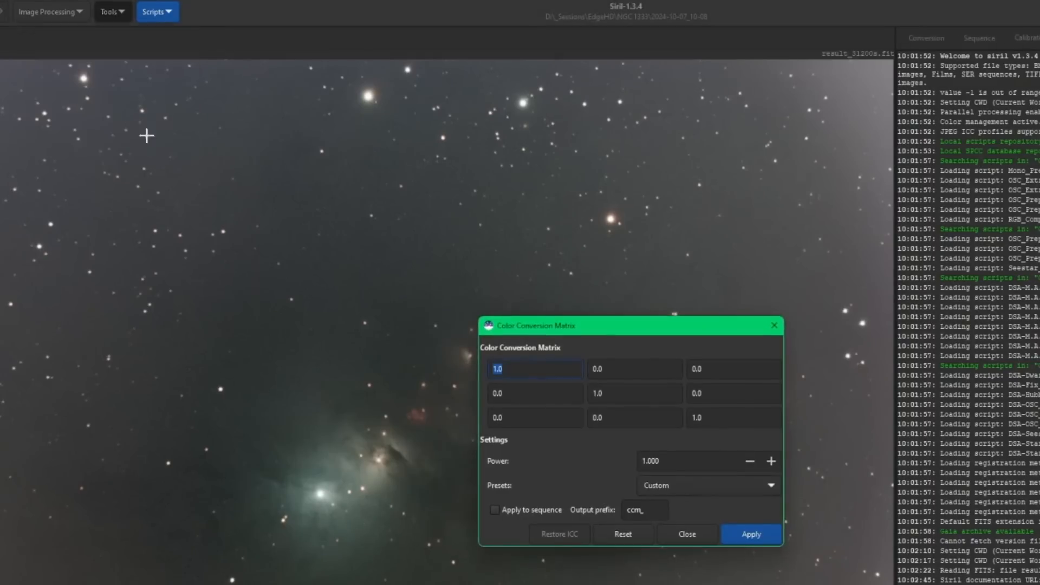
pyautogui.moveTo(574, 466)
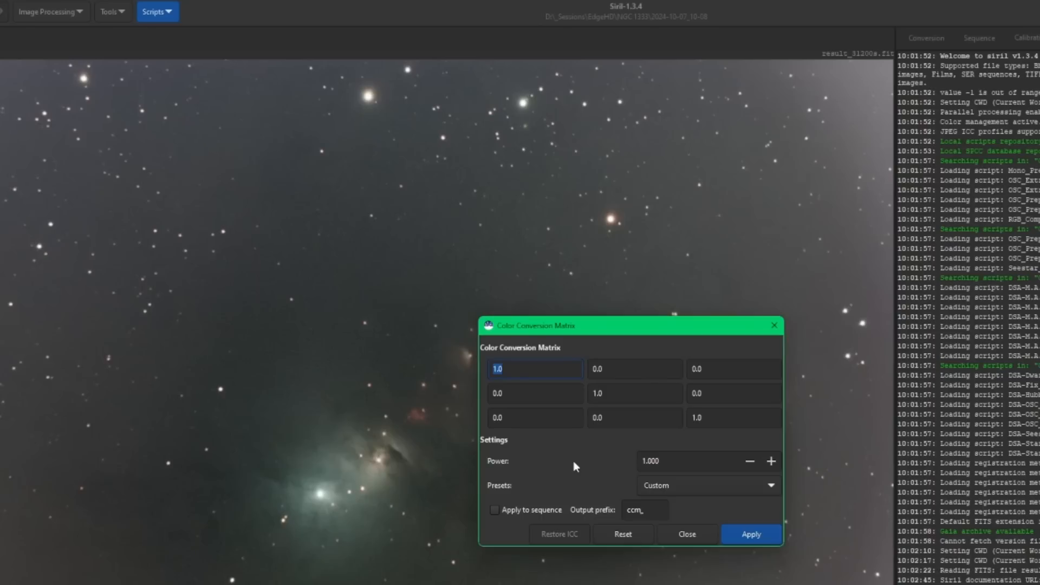
# Inspect a colour conversion matrix coefficient, then show the FITS header keyword table.
pyautogui.click(633, 368)
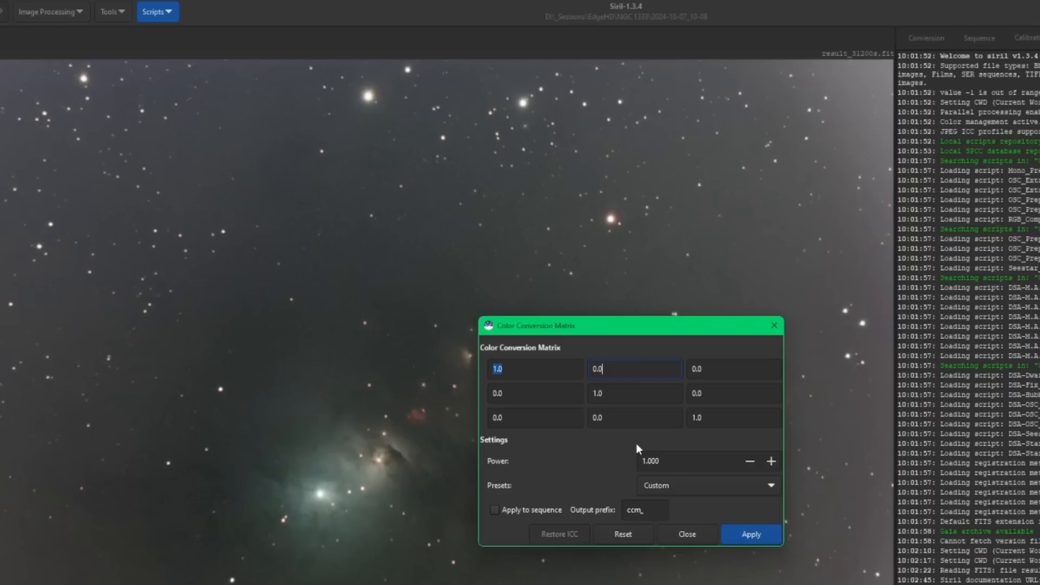
pyautogui.click(111, 10)
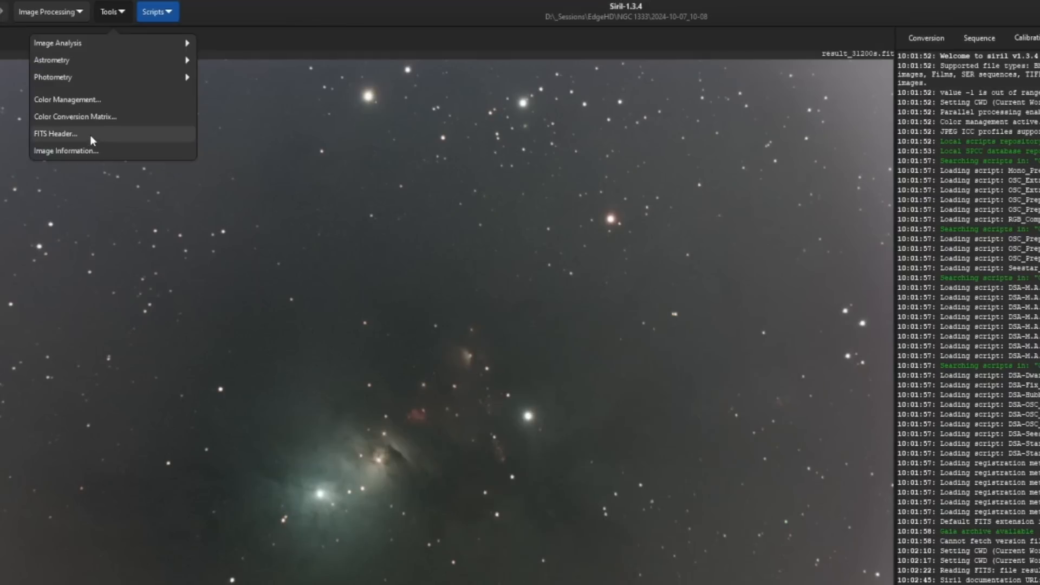
pyautogui.click(56, 133)
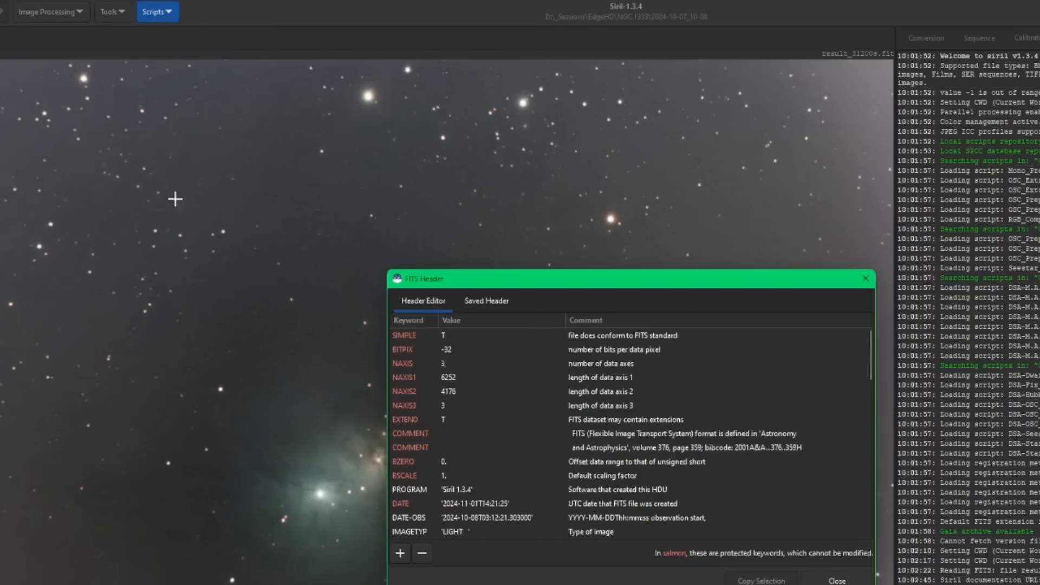
pyautogui.click(835, 580)
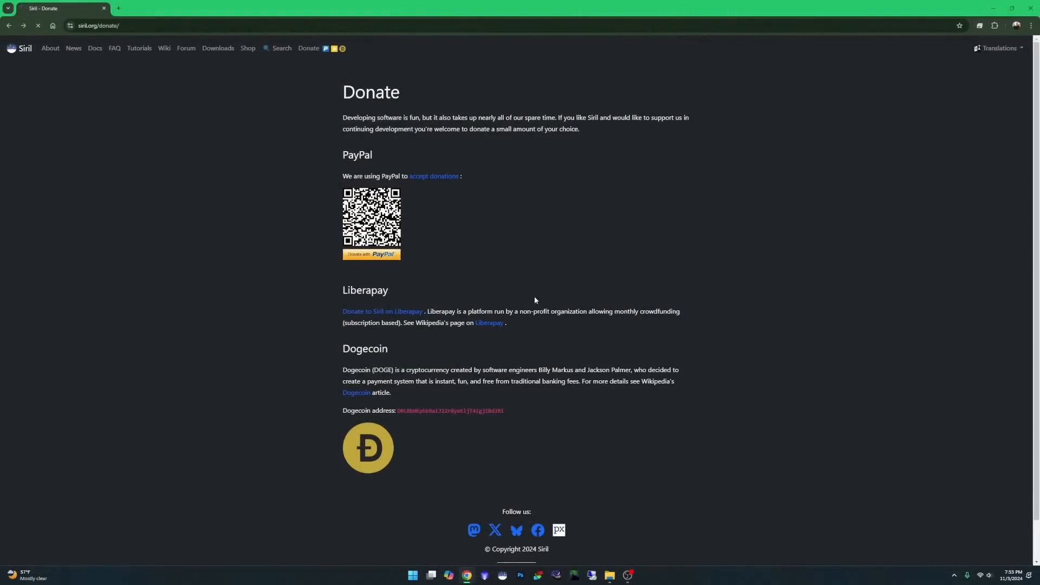
# Set up a 50 euro PayPal donation to free-astro.org from the siril.org donate page.
pyautogui.click(371, 253)
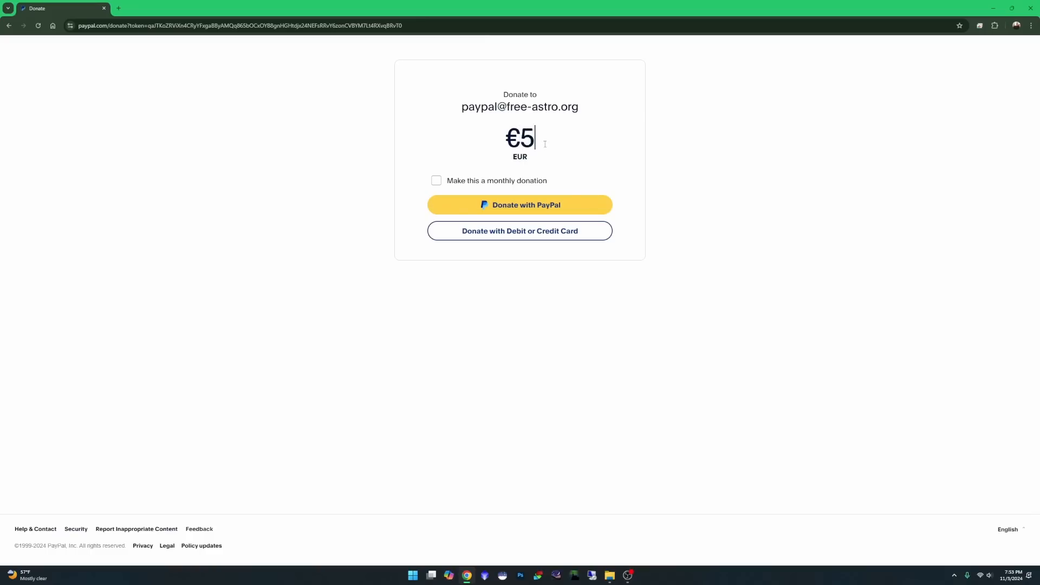
pyautogui.write('0')
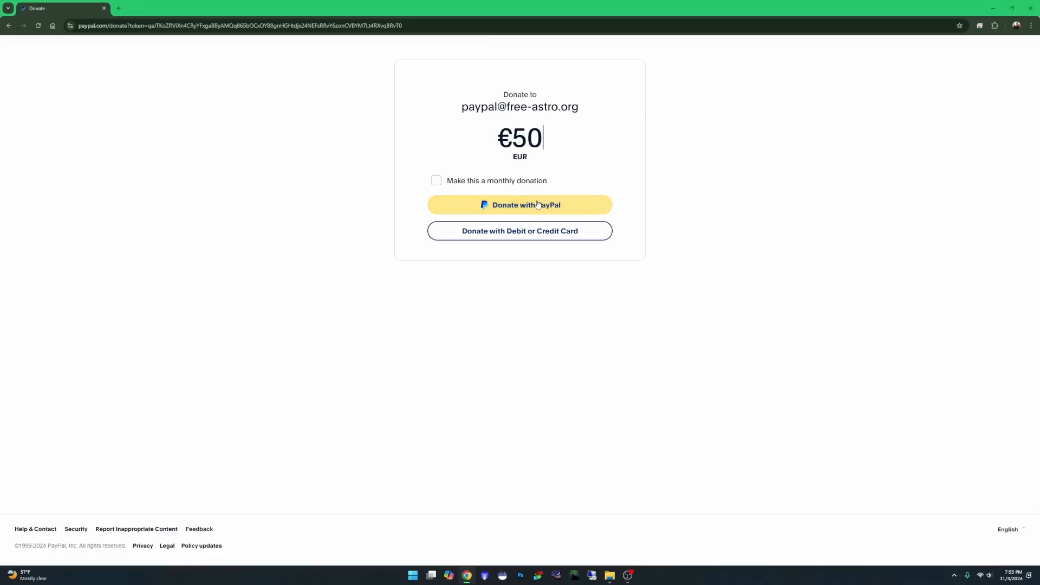
pyautogui.click(519, 204)
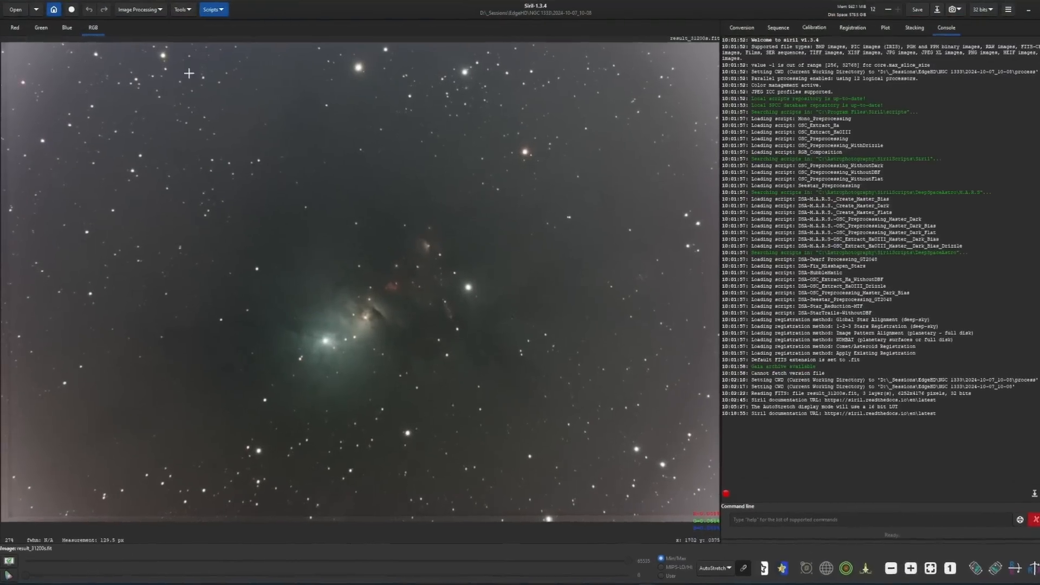
# Shape a cubic-spline S-curve in Curves Transformation by pulling the upper control point up.
pyautogui.click(140, 10)
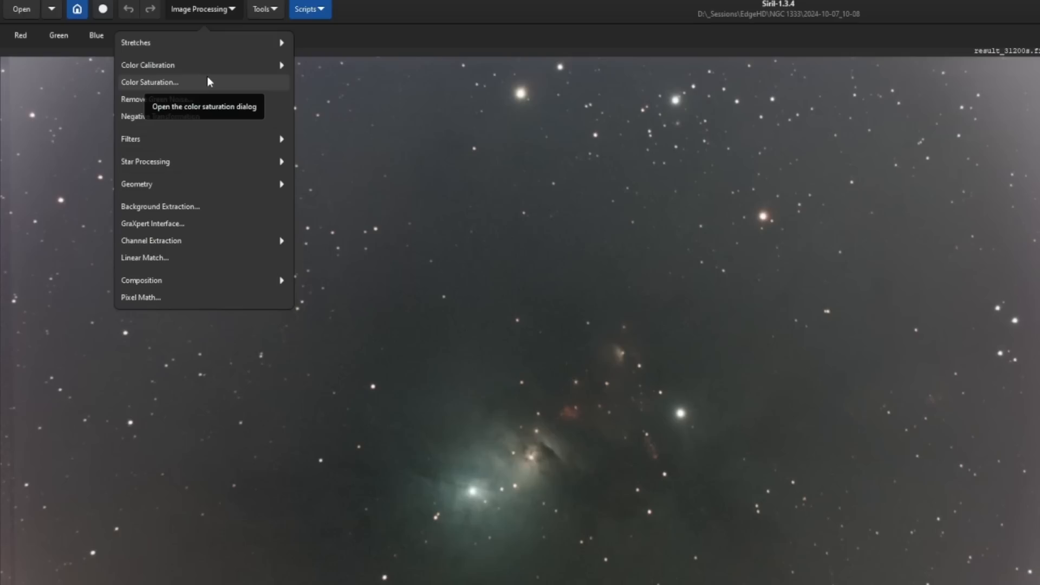
pyautogui.moveTo(193, 43)
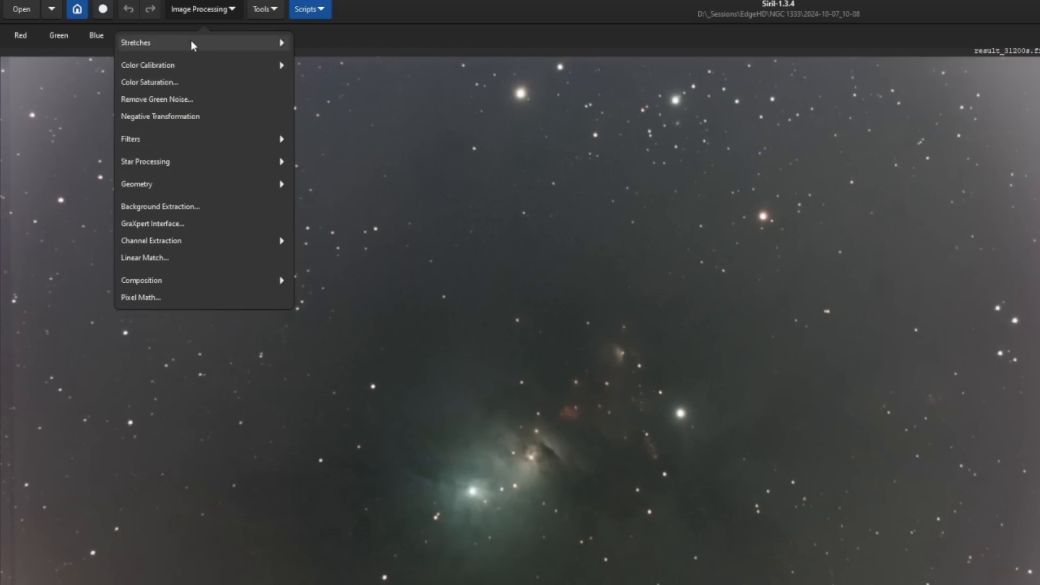
pyautogui.click(136, 42)
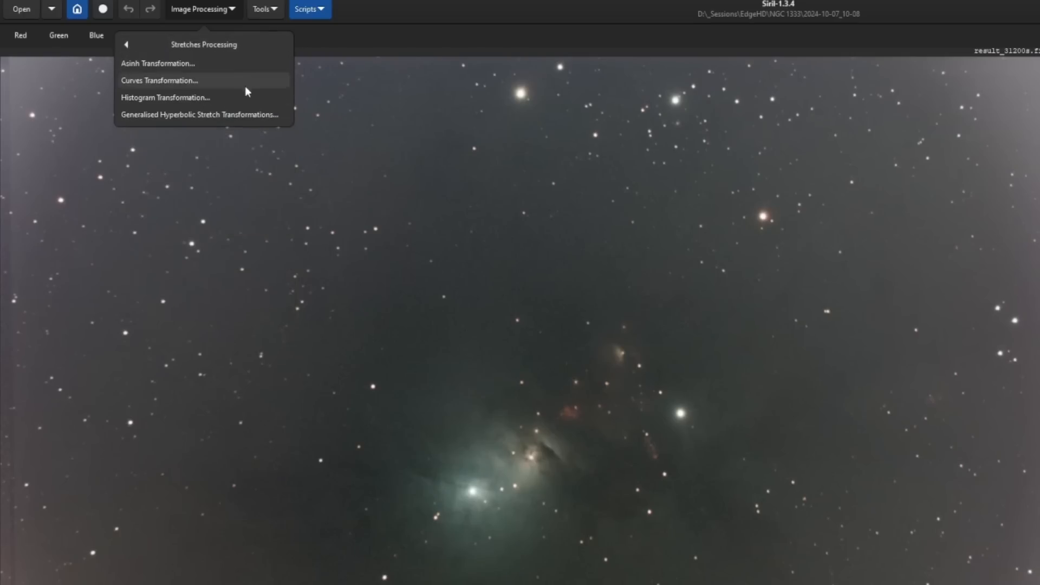
pyautogui.moveTo(204, 113)
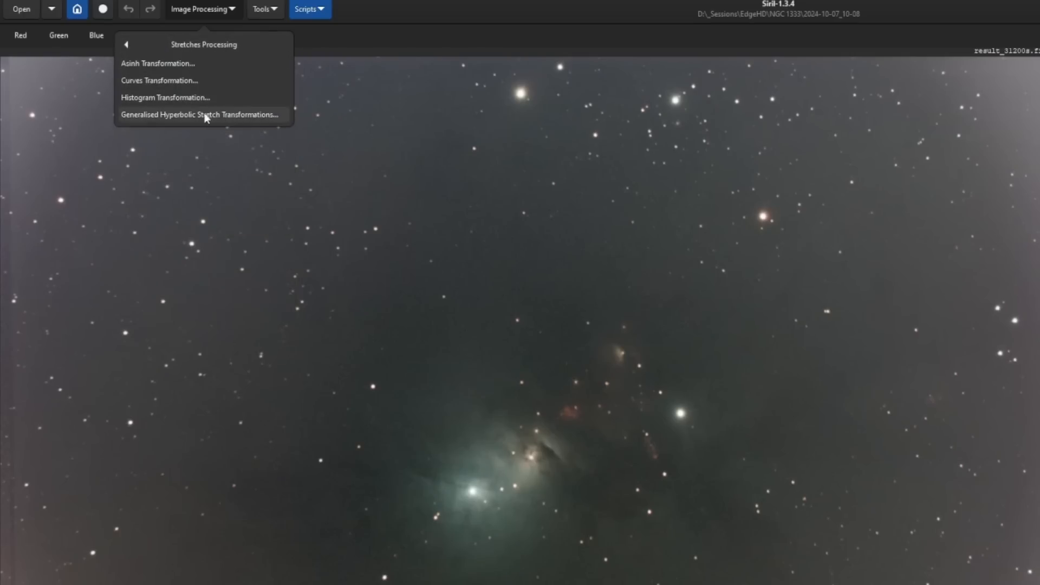
pyautogui.moveTo(188, 80)
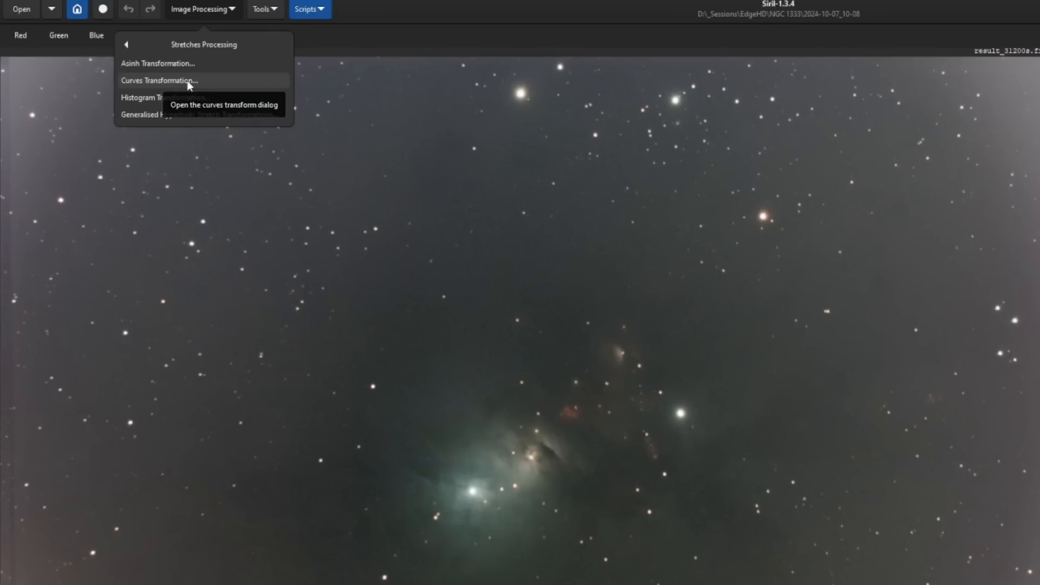
pyautogui.click(158, 80)
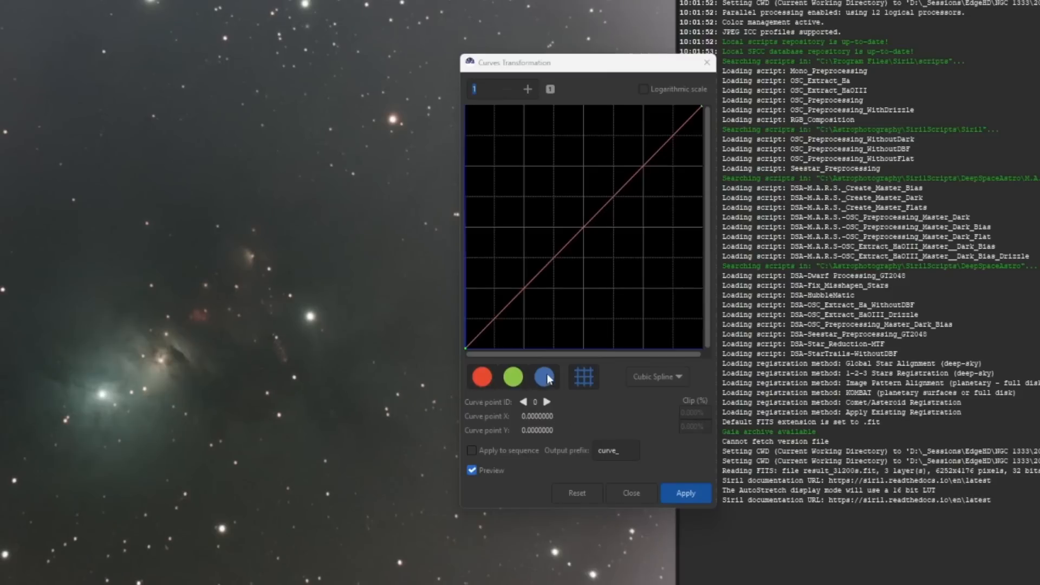
pyautogui.moveTo(521, 314)
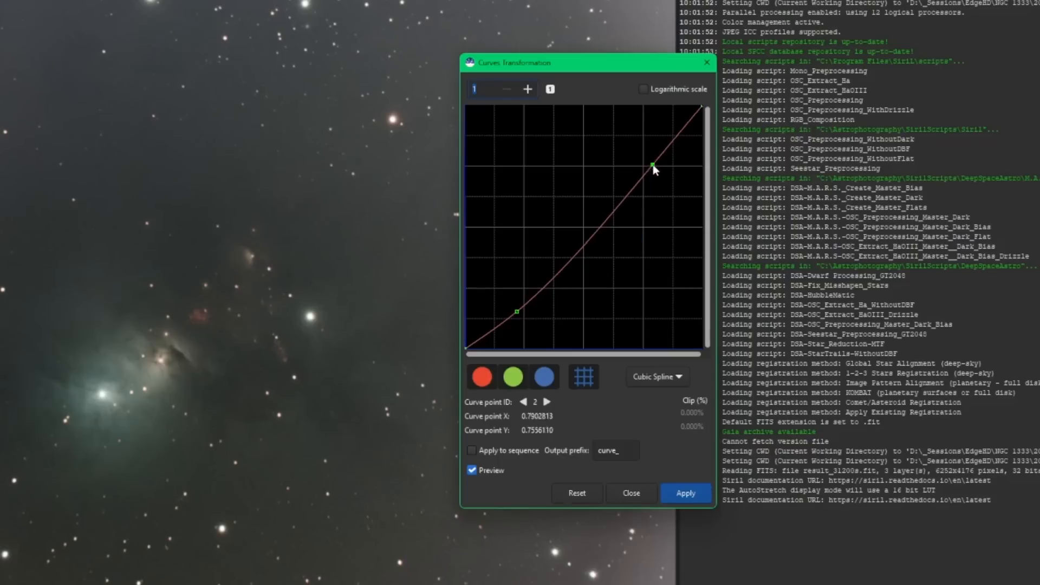
pyautogui.moveTo(652, 166); pyautogui.dragTo(642, 144)
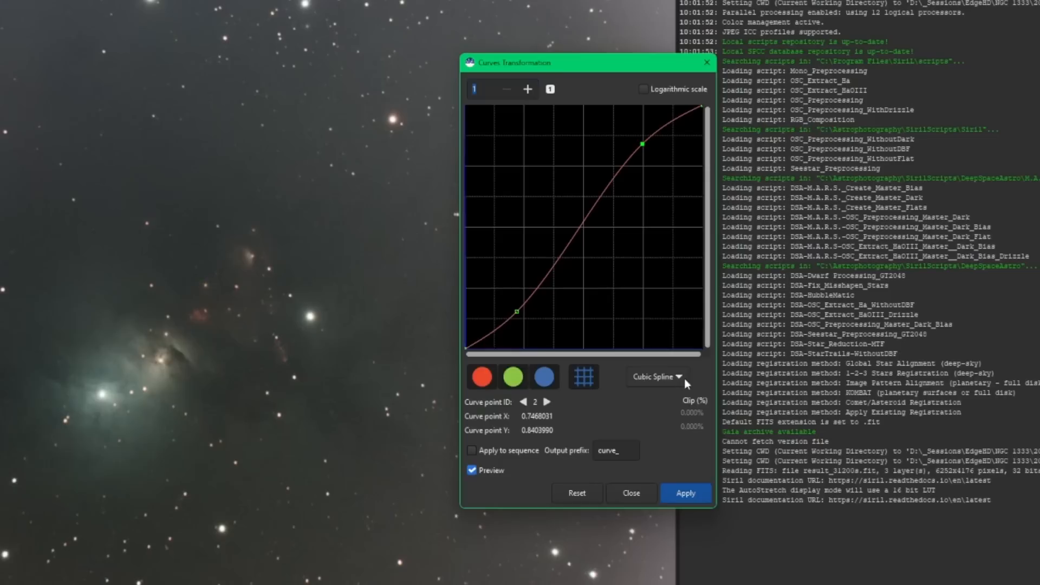
pyautogui.click(657, 377)
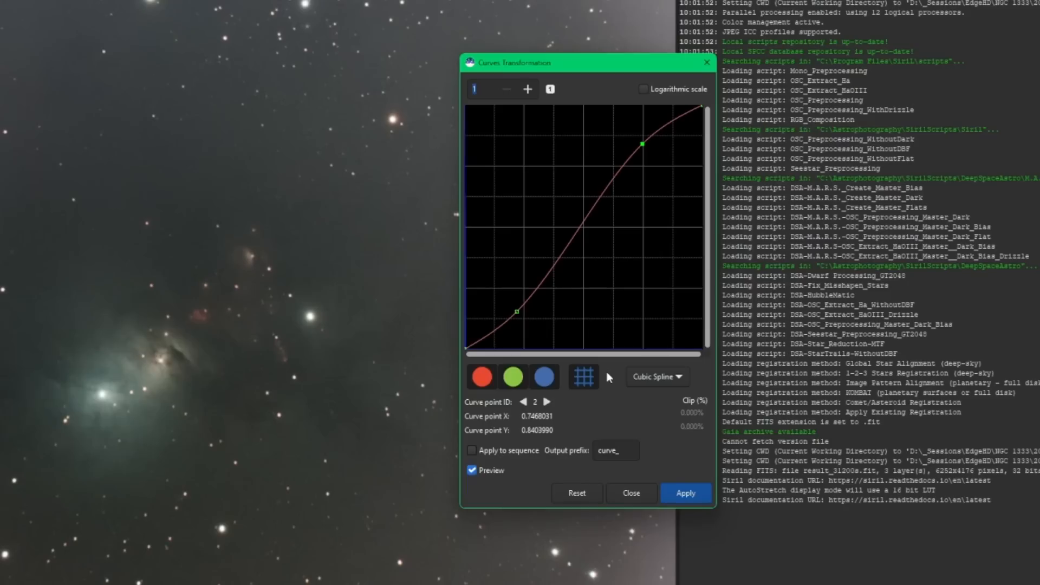
pyautogui.moveTo(593, 274)
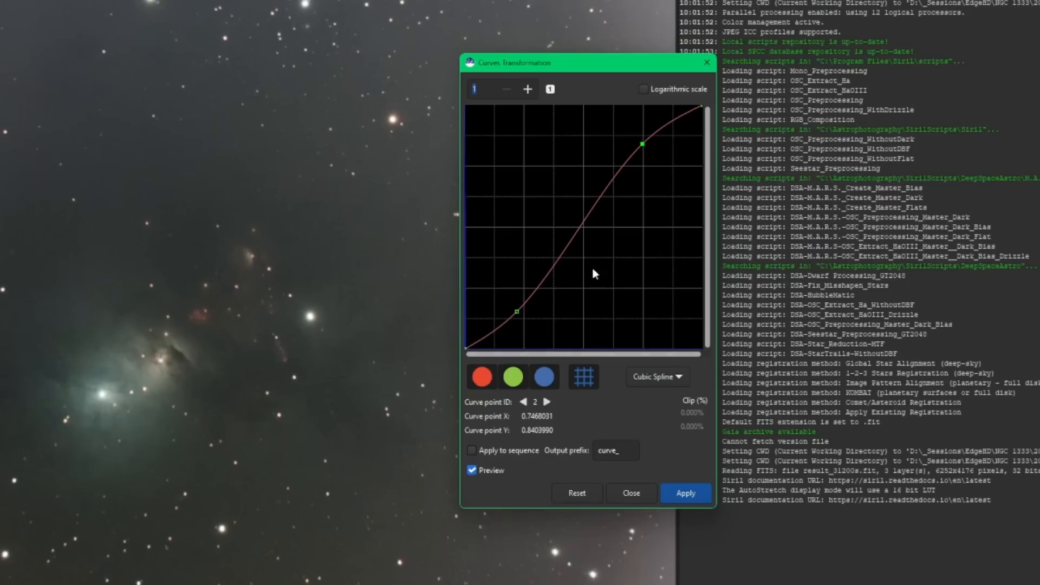
pyautogui.click(199, 10)
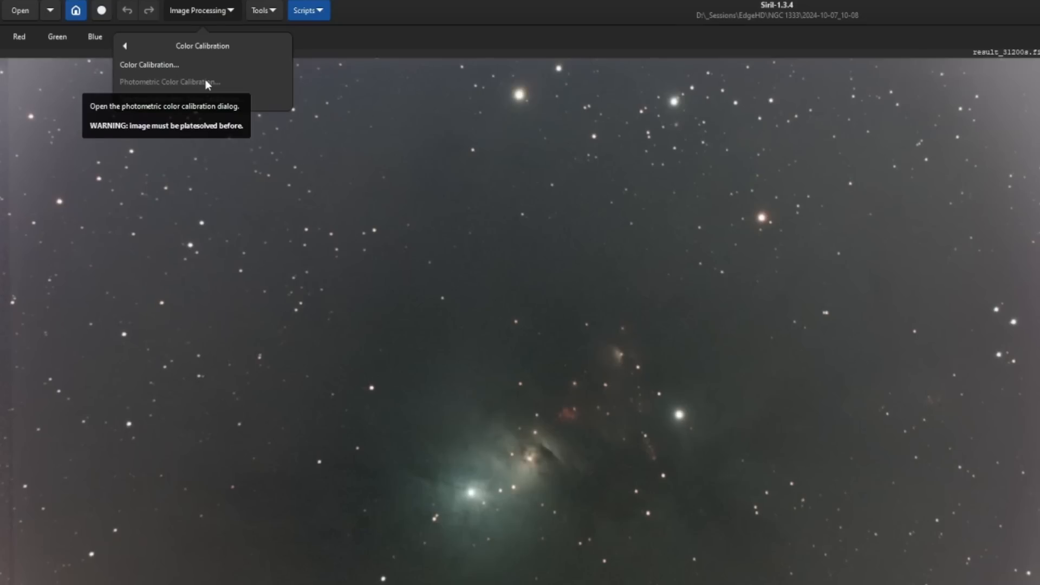
pyautogui.moveTo(272, 104)
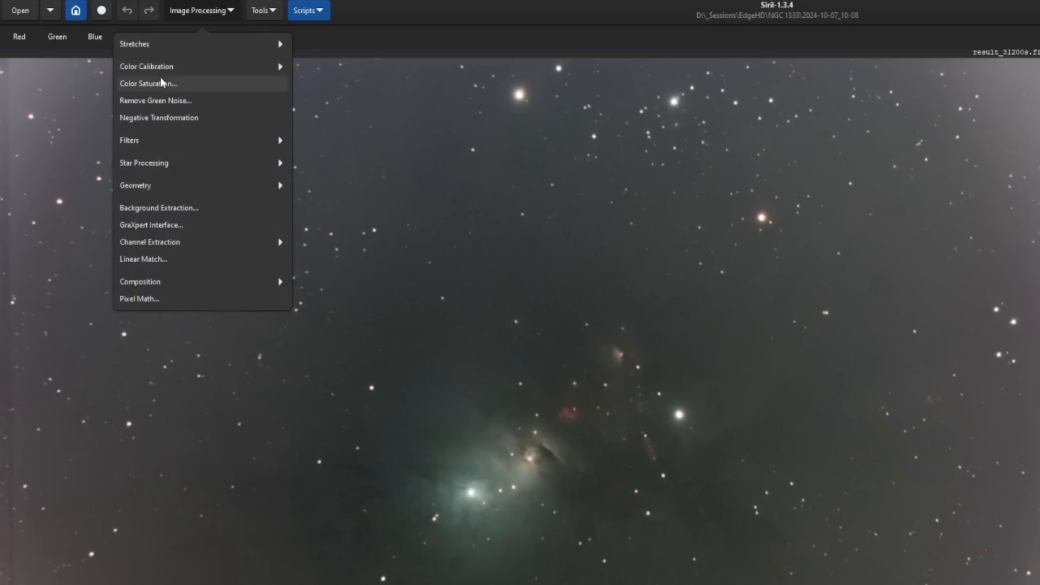
pyautogui.click(146, 66)
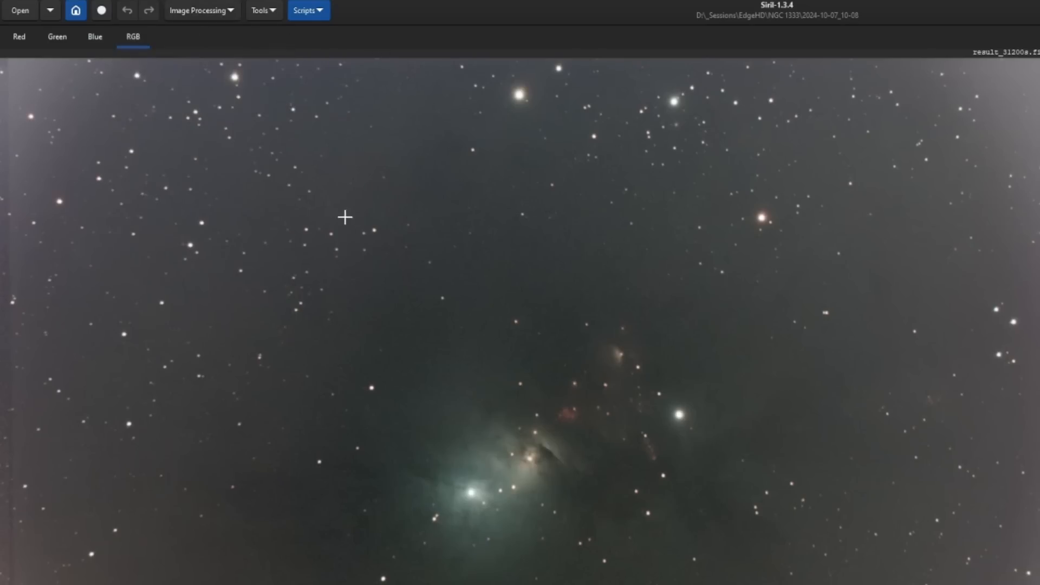
# Keep the built-in Siril solver in the Image Plate Solver under the Astrometry tools.
pyautogui.click(262, 10)
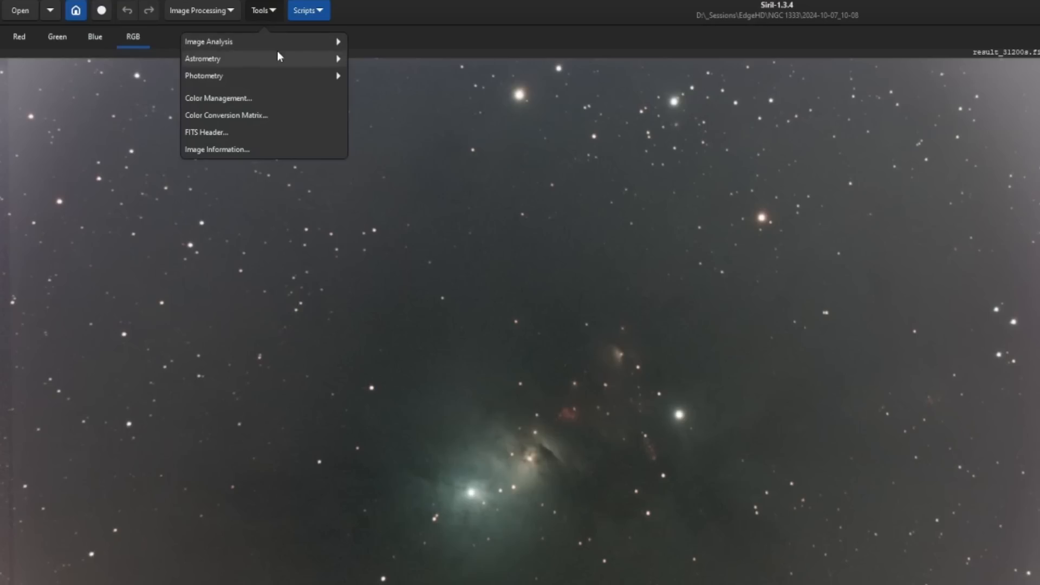
pyautogui.click(214, 61)
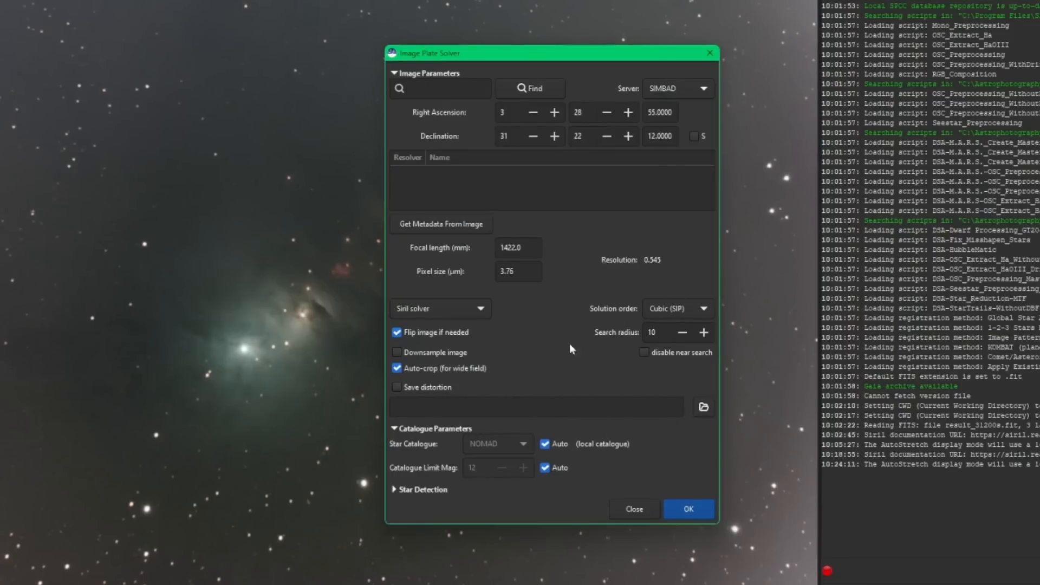
pyautogui.moveTo(640, 466)
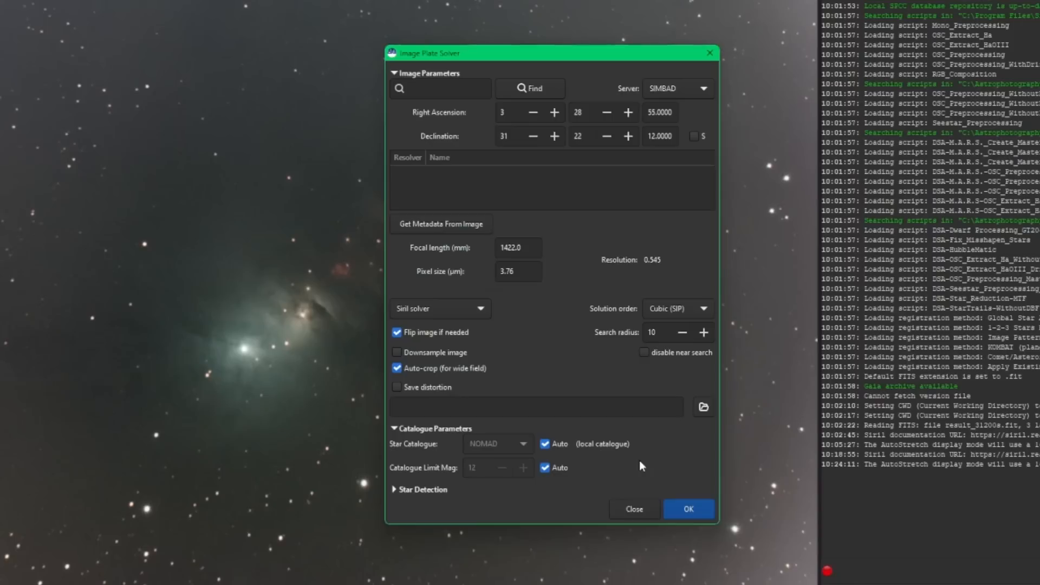
pyautogui.moveTo(561, 356)
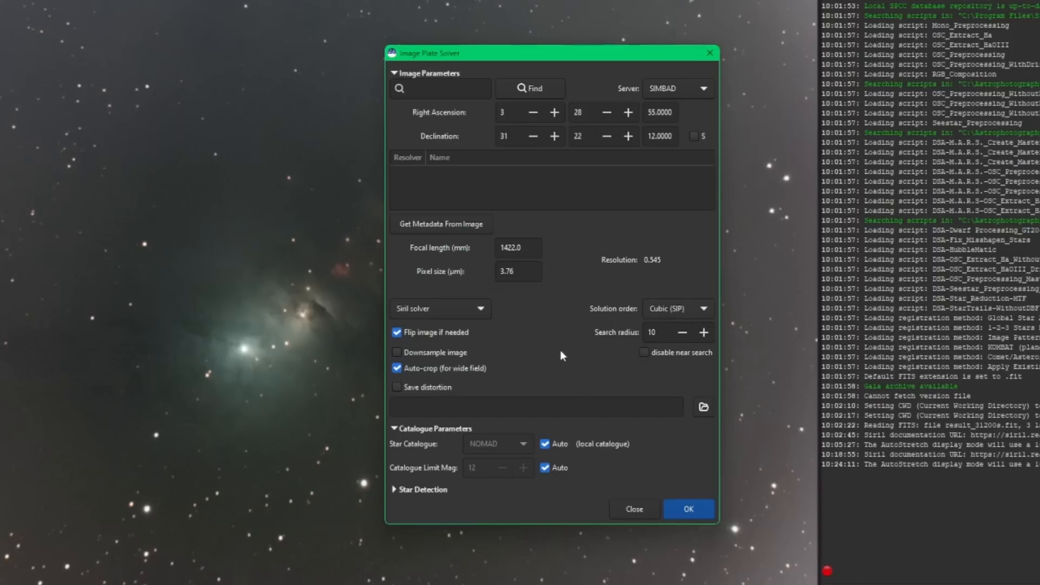
pyautogui.click(439, 309)
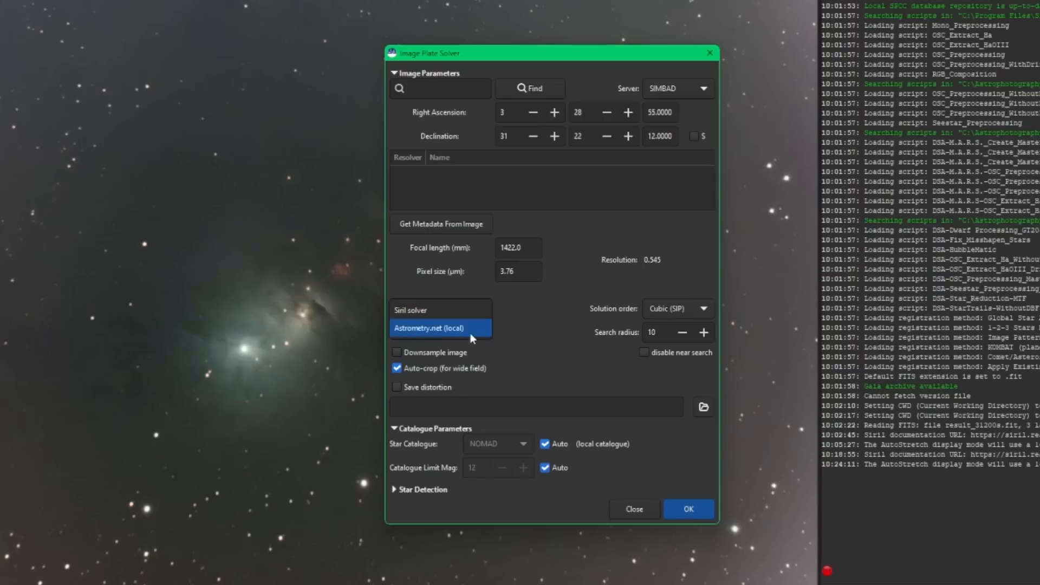
pyautogui.click(440, 309)
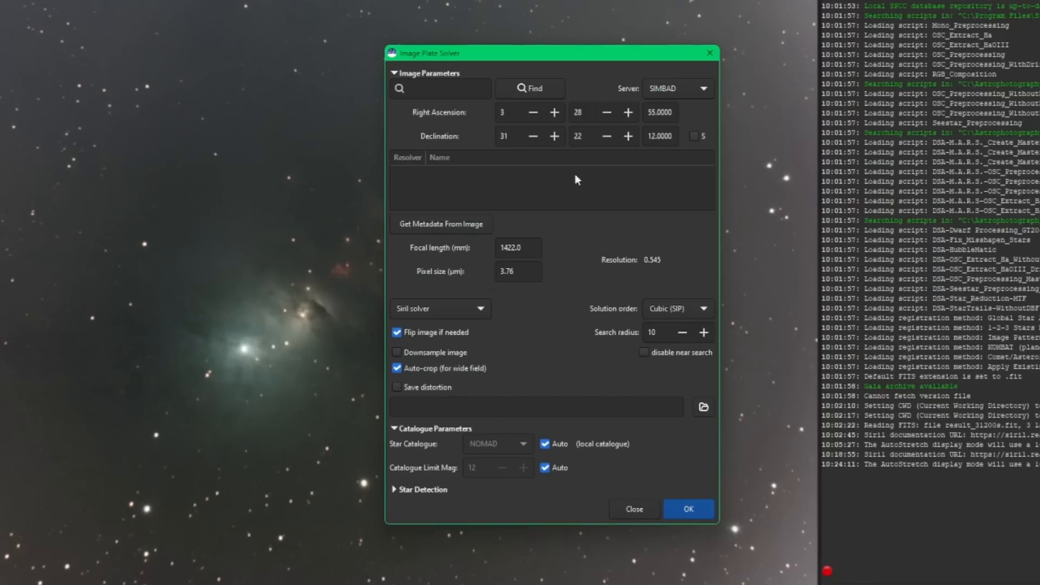
pyautogui.moveTo(462, 104)
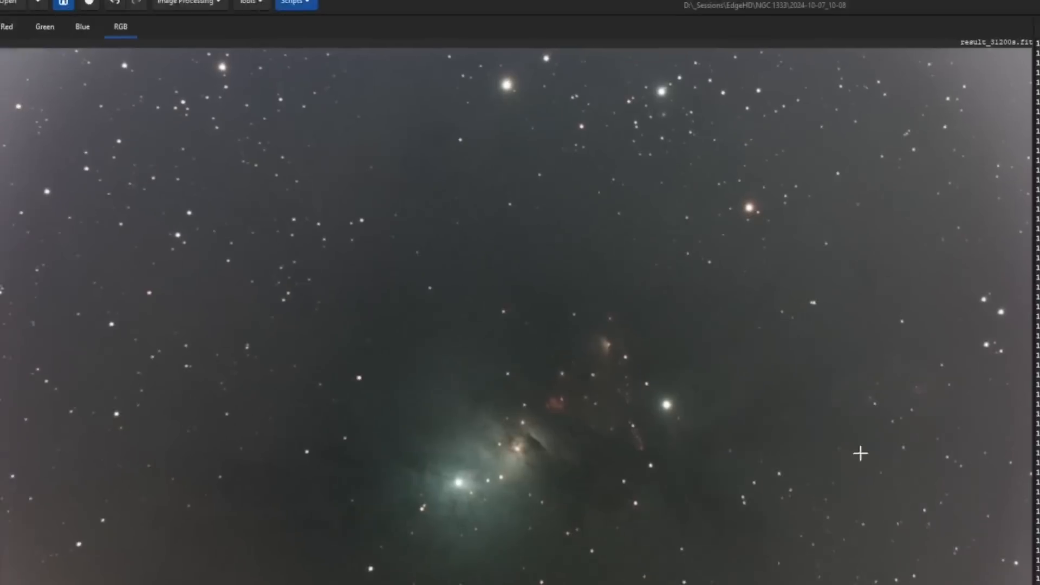
pyautogui.click(199, 10)
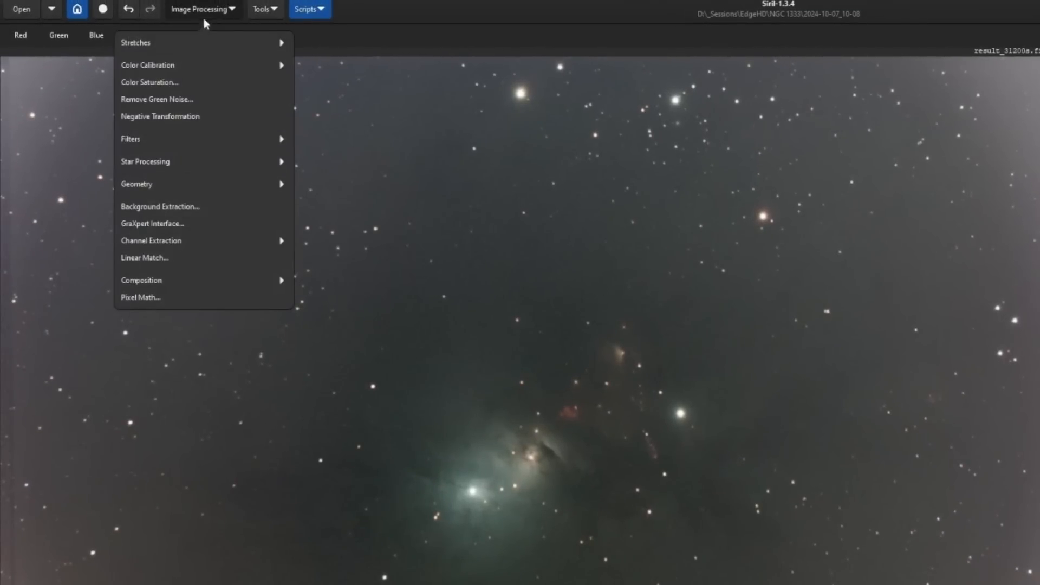
# Review the Photometric Color Calibration settings with the NOMAD catalogue and background reference.
pyautogui.click(148, 64)
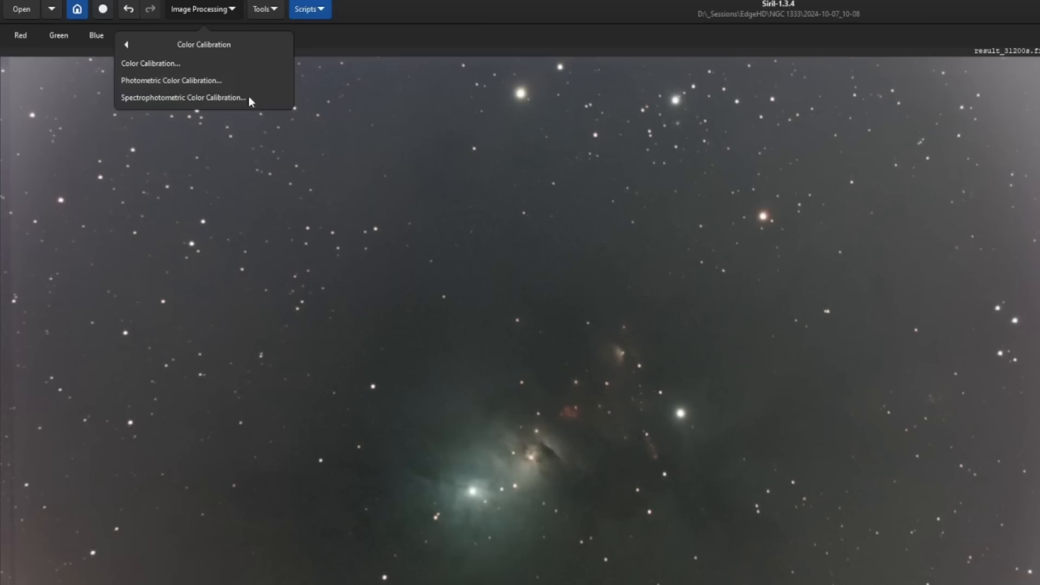
pyautogui.moveTo(170, 81)
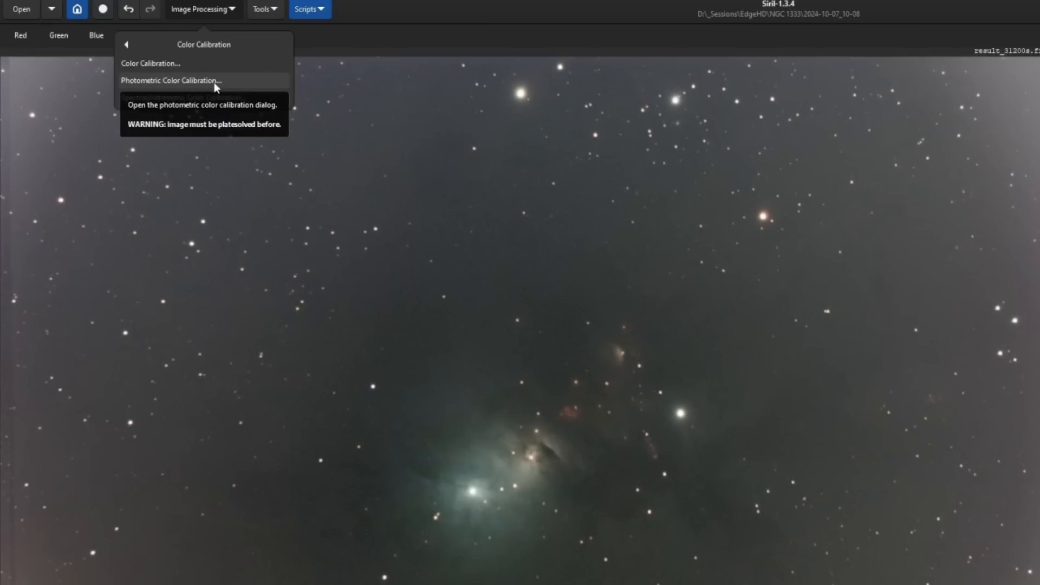
pyautogui.click(169, 80)
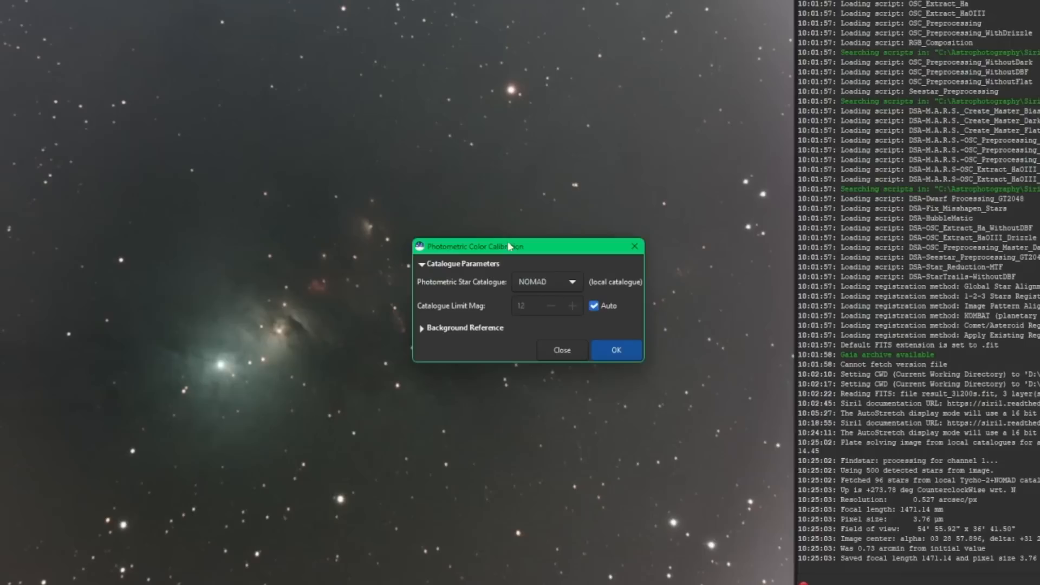
pyautogui.moveTo(685, 450)
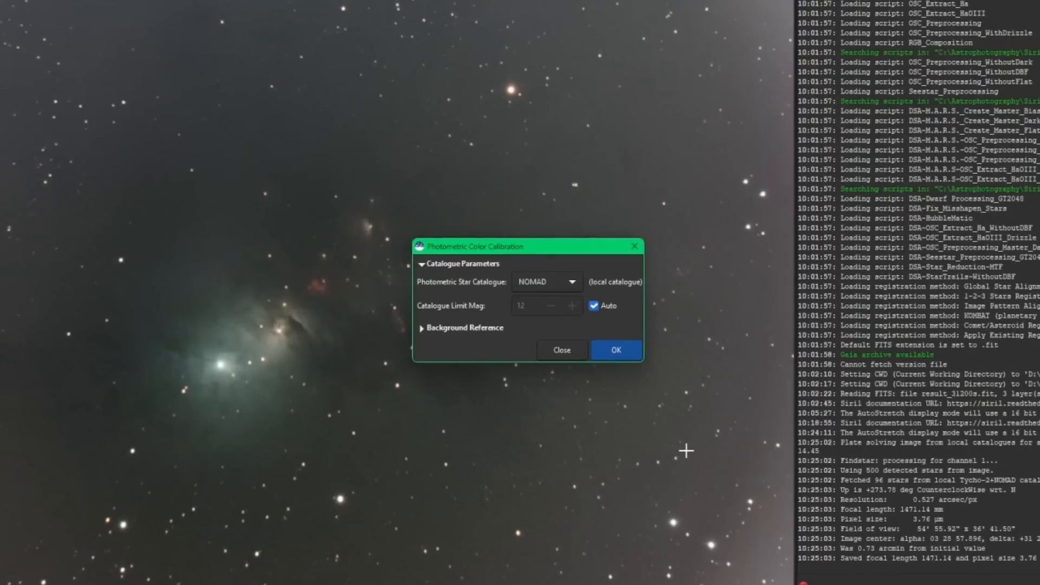
pyautogui.moveTo(498, 401)
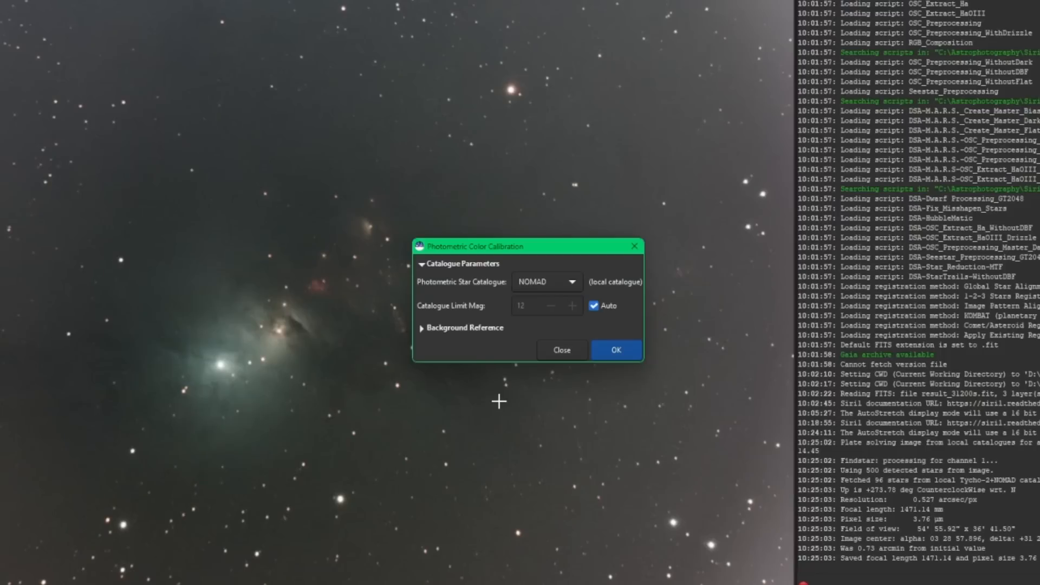
pyautogui.moveTo(249, 240)
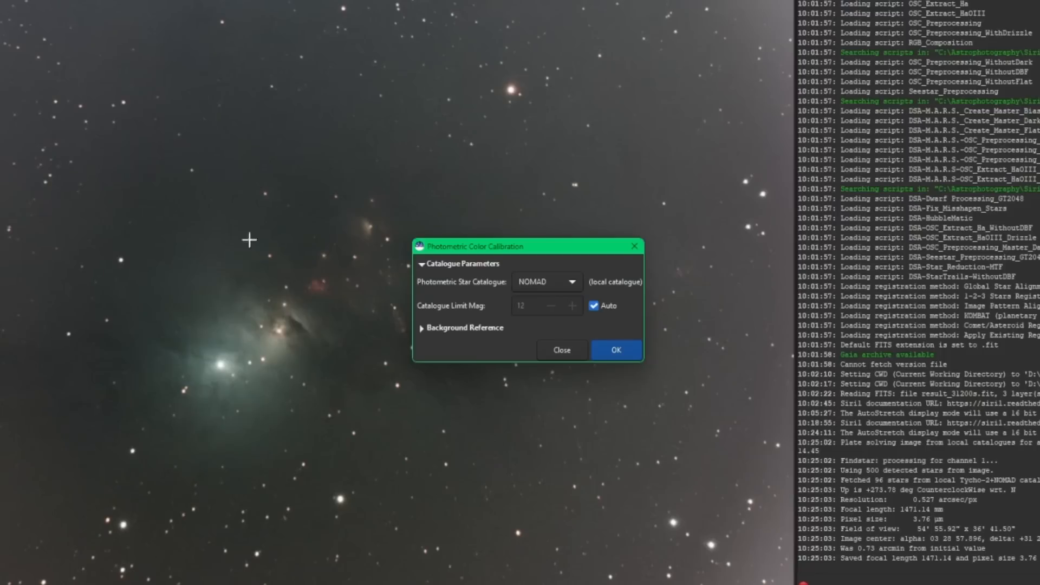
pyautogui.click(421, 327)
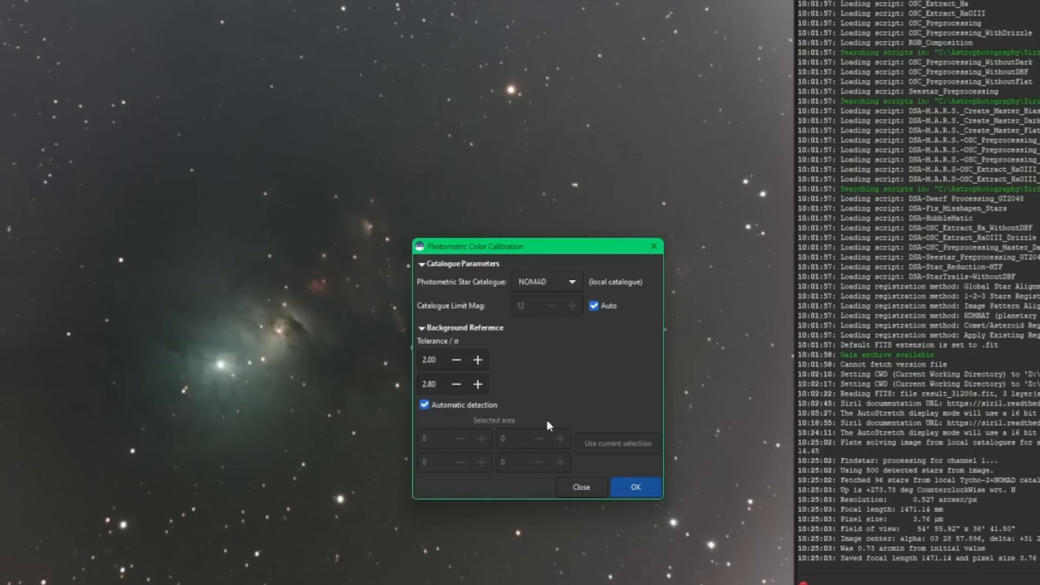
pyautogui.click(423, 328)
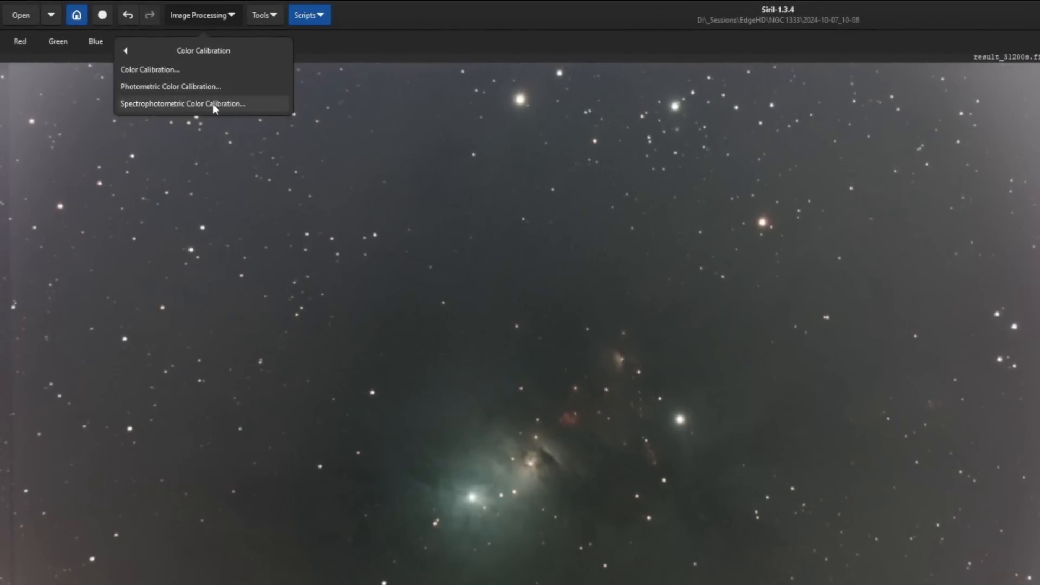
# Keep the Sony IMX571C OSC sensor and expand the atmospheric parameters in spectrophotometric colour calibration.
pyautogui.click(182, 104)
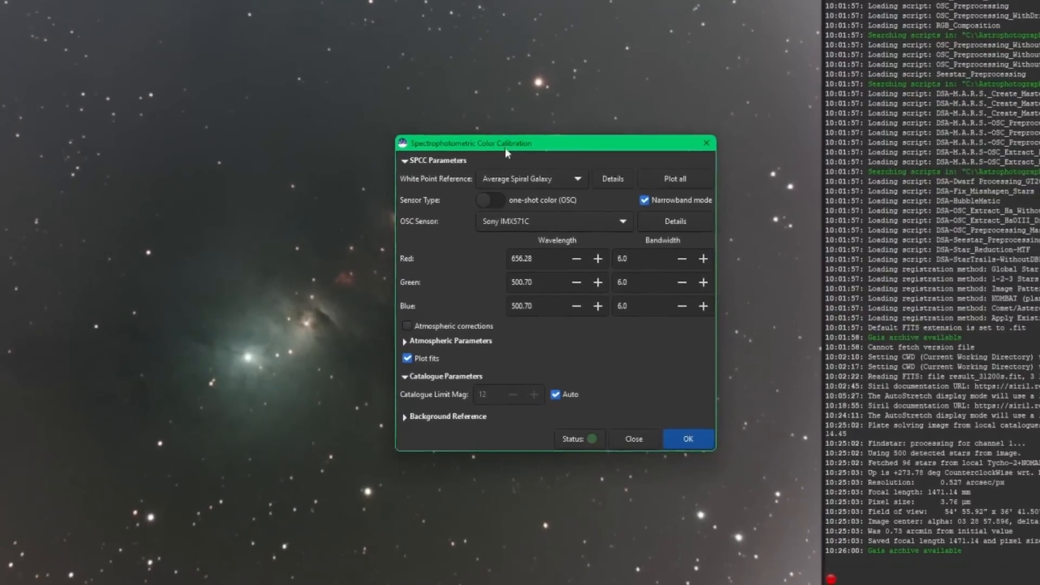
pyautogui.moveTo(606, 367)
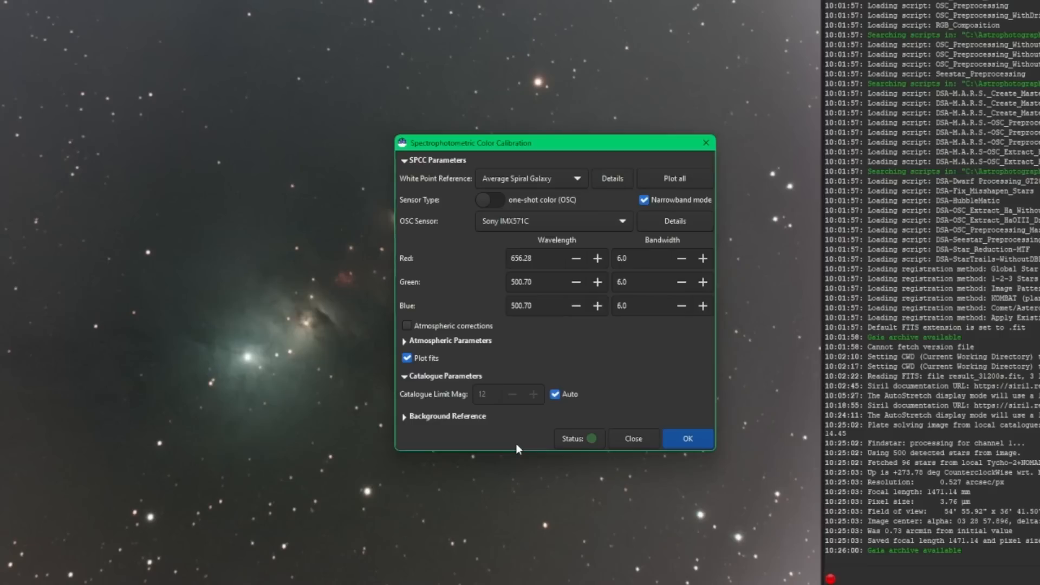
pyautogui.moveTo(502, 453)
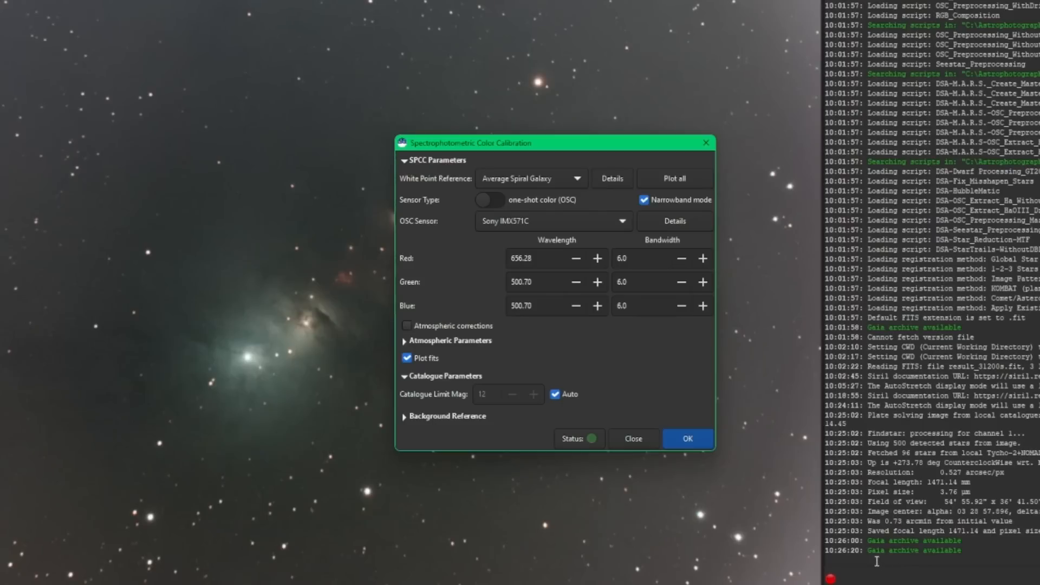
pyautogui.moveTo(670, 489)
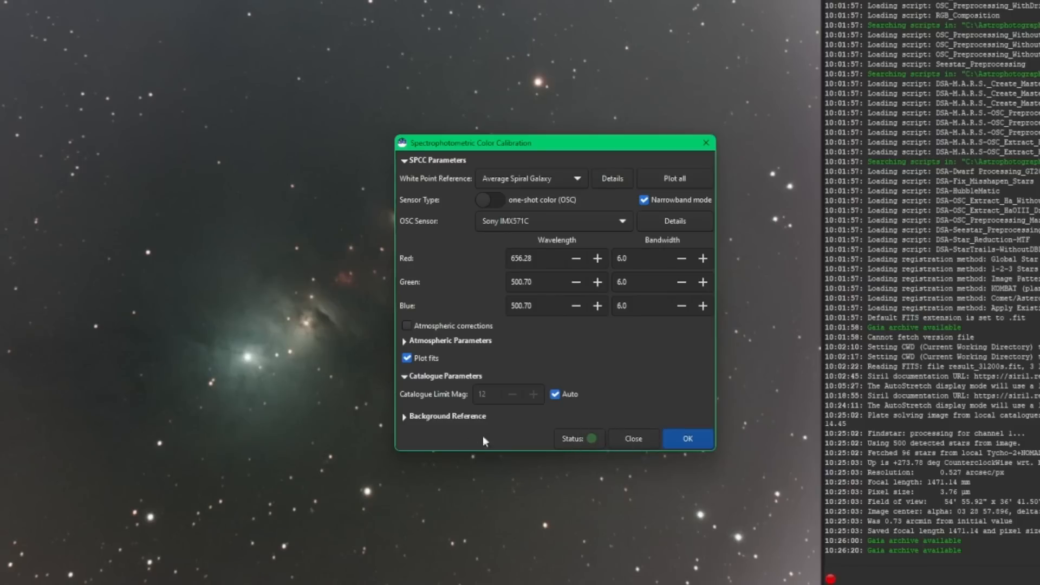
pyautogui.moveTo(543, 436)
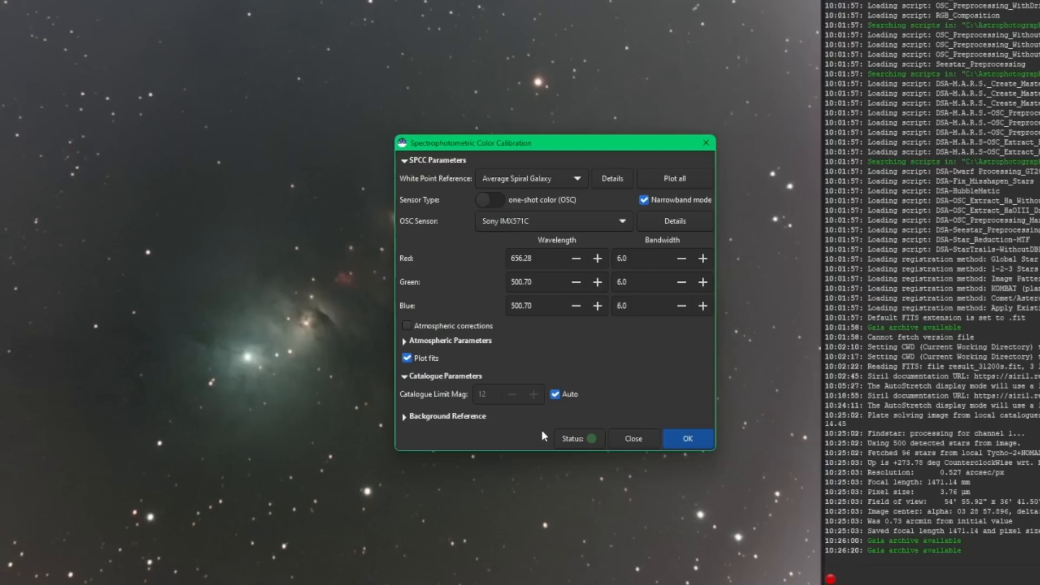
pyautogui.moveTo(605, 342)
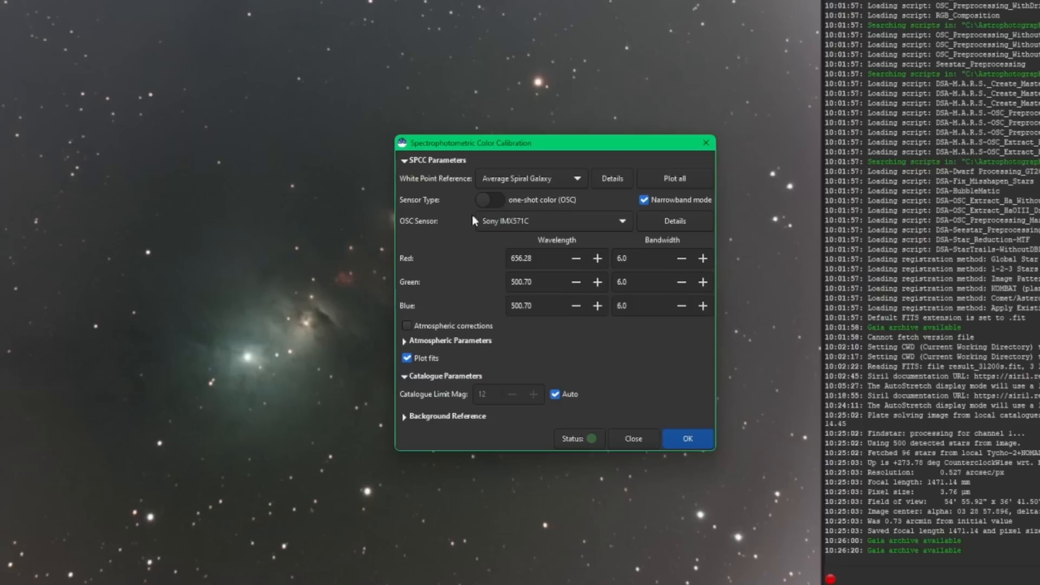
pyautogui.moveTo(541, 203)
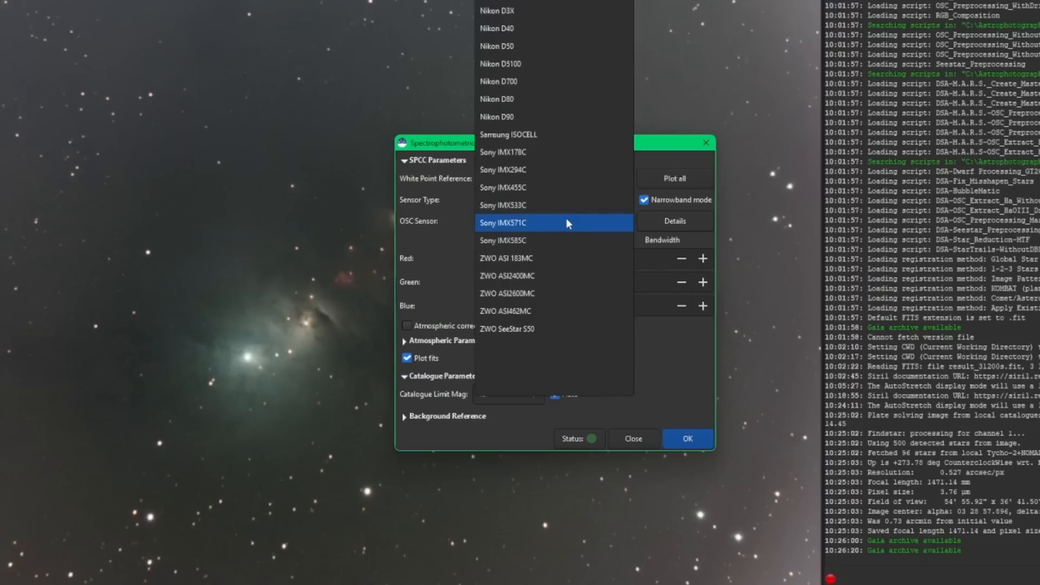
pyautogui.moveTo(529, 240)
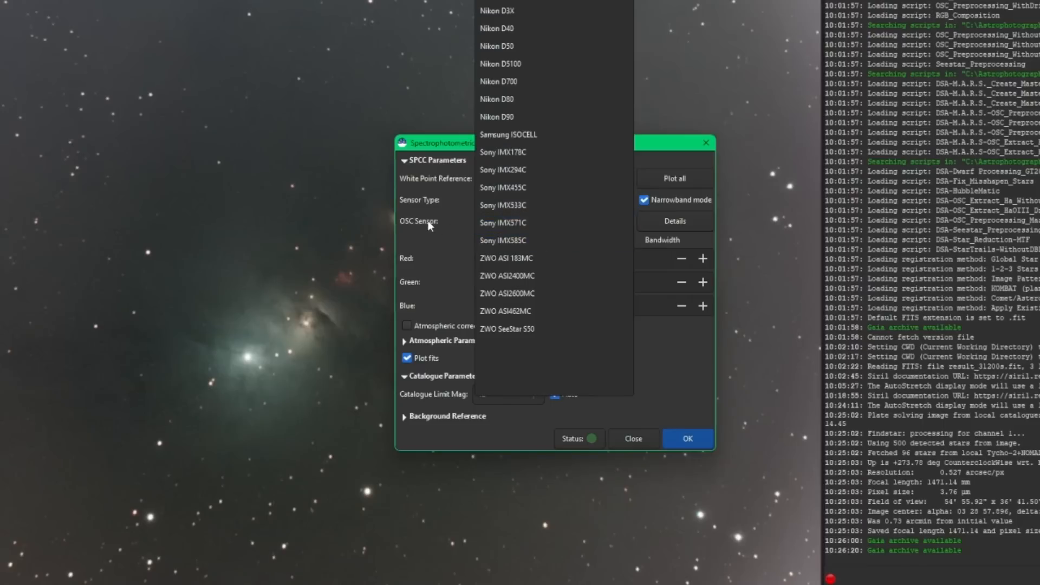
pyautogui.click(504, 223)
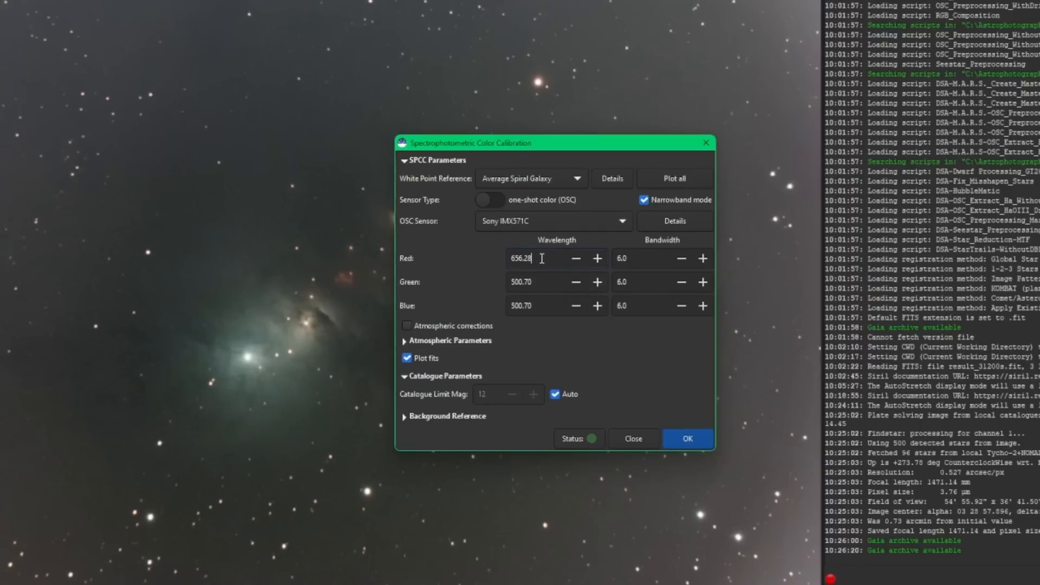
pyautogui.click(544, 258)
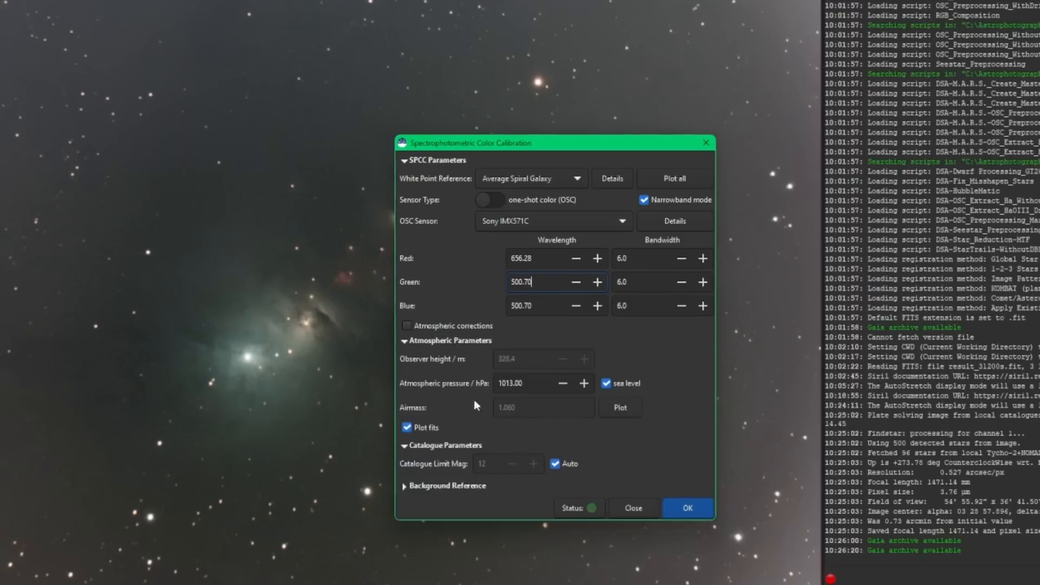
pyautogui.moveTo(521, 362)
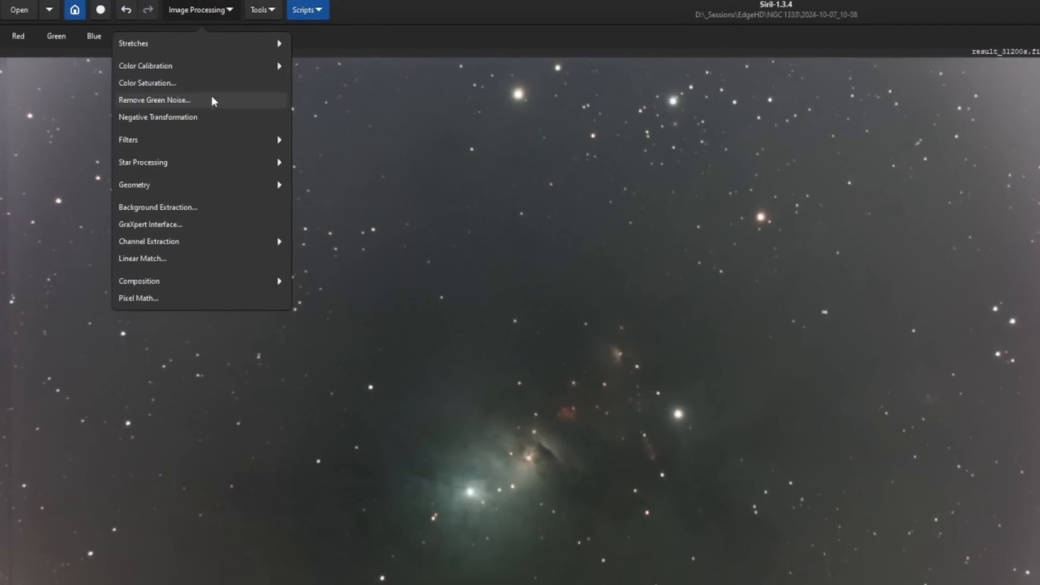
pyautogui.moveTo(140, 138)
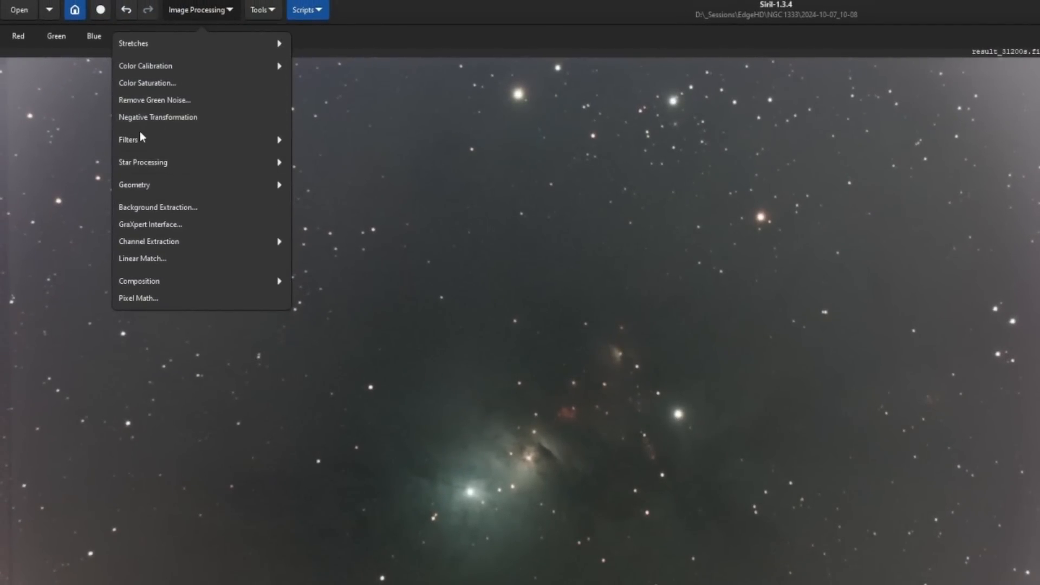
# Check the edge-preserving filter settings, keep the Bilateral filter type and close them.
pyautogui.click(129, 140)
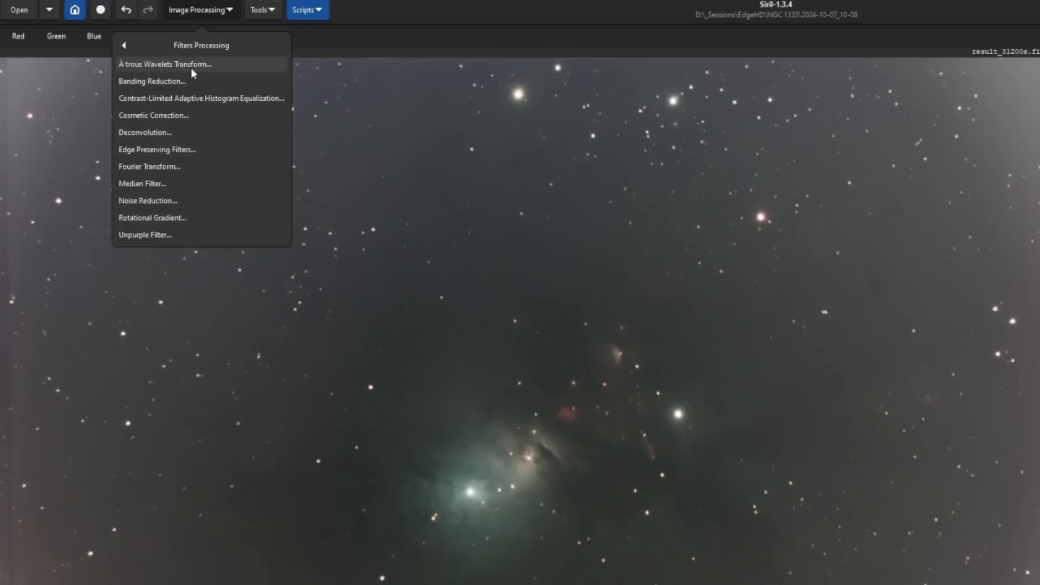
pyautogui.moveTo(232, 120)
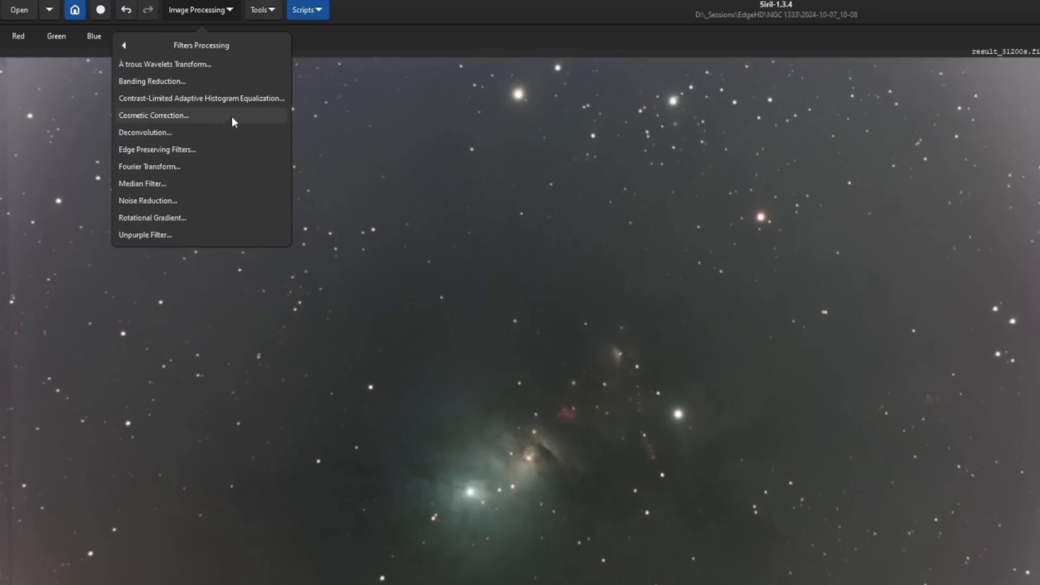
pyautogui.moveTo(203, 149)
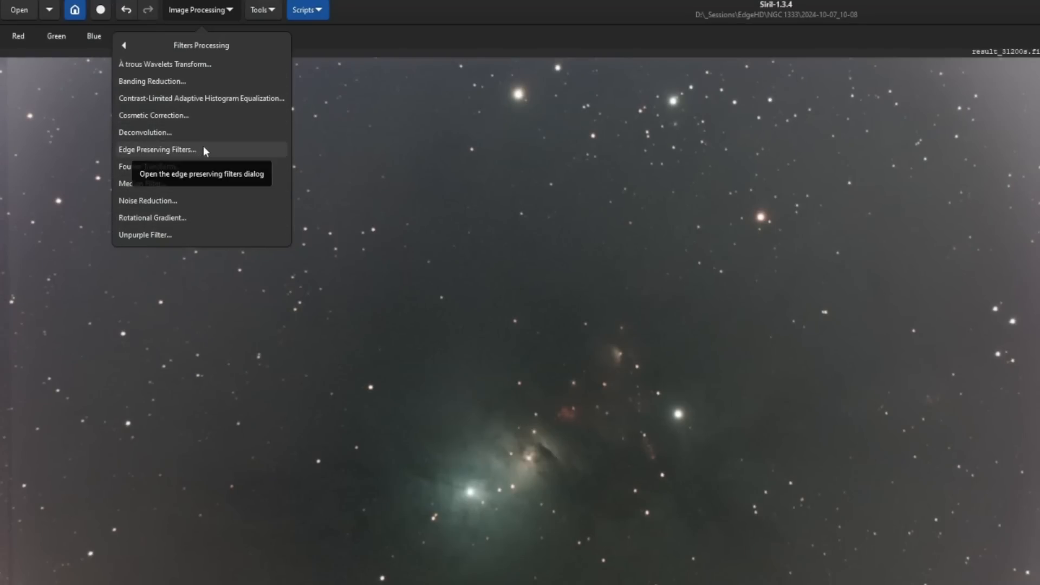
pyautogui.click(157, 150)
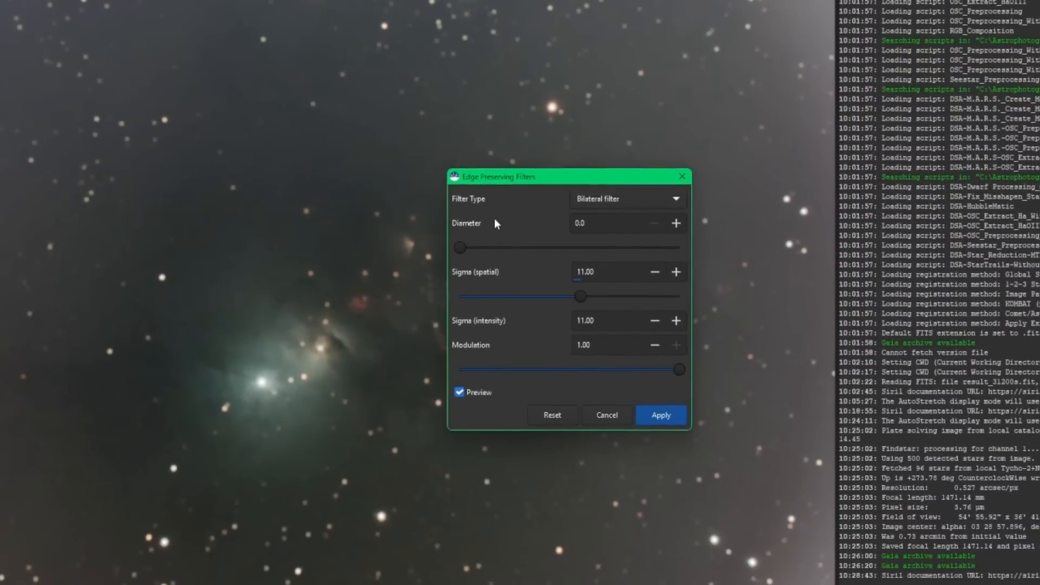
pyautogui.moveTo(602, 196)
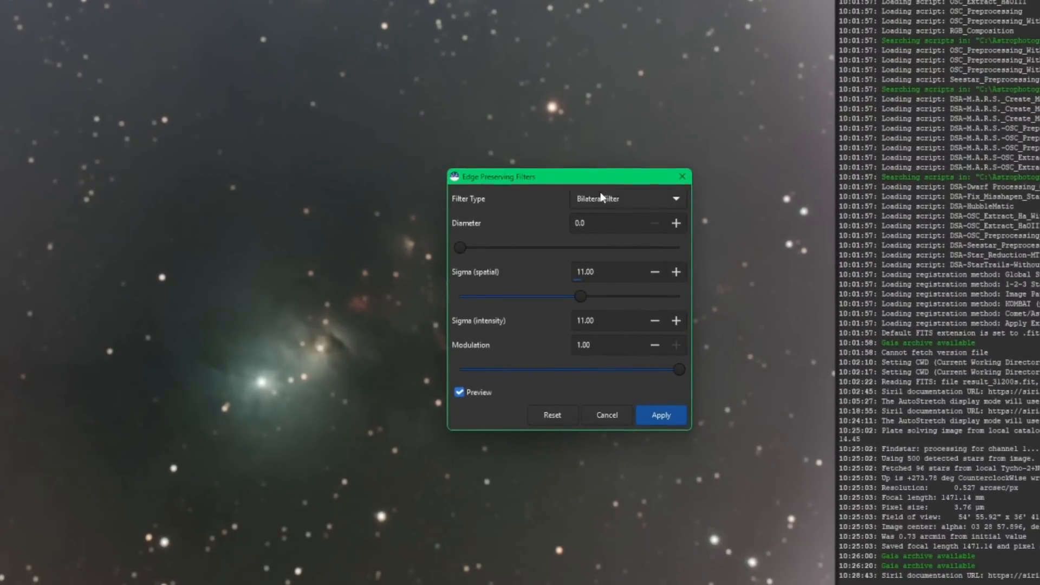
pyautogui.click(626, 198)
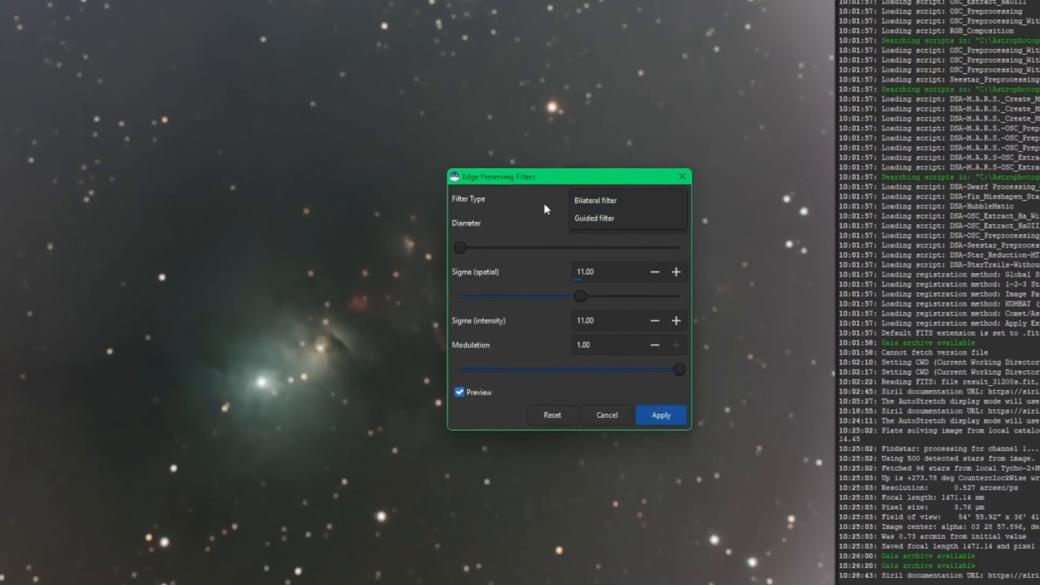
pyautogui.click(595, 199)
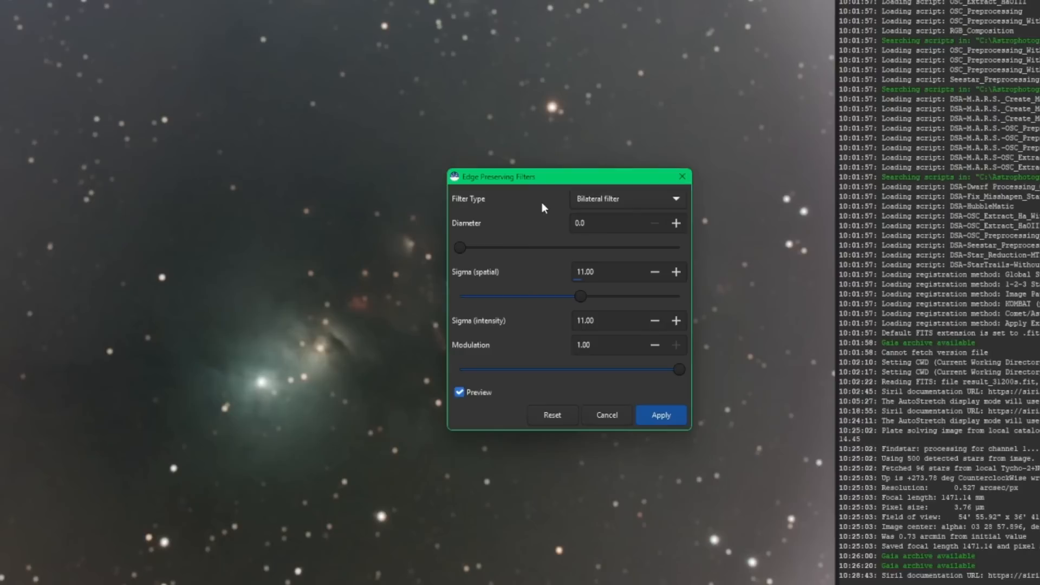
pyautogui.moveTo(561, 213)
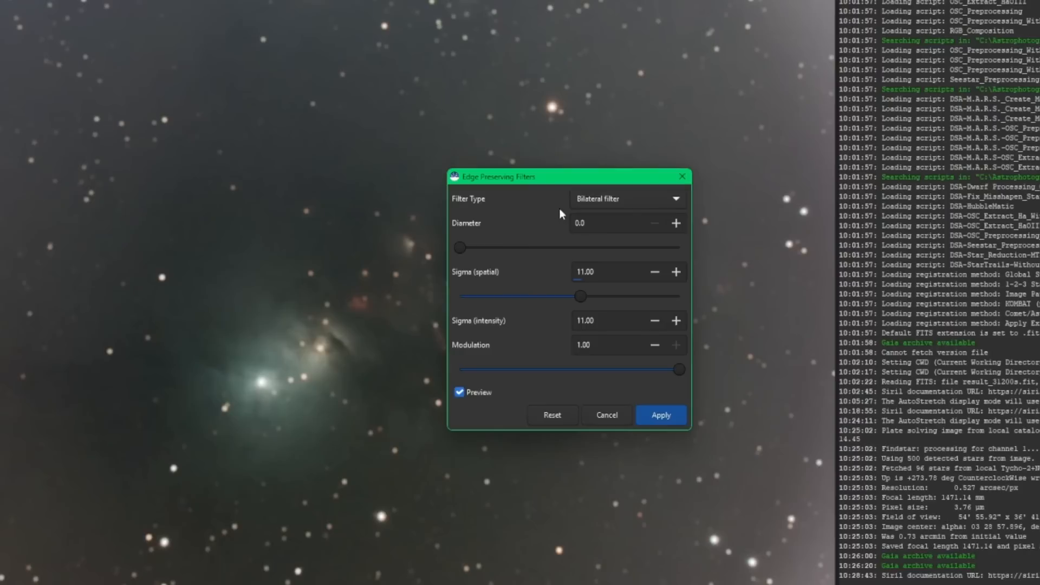
pyautogui.click(199, 12)
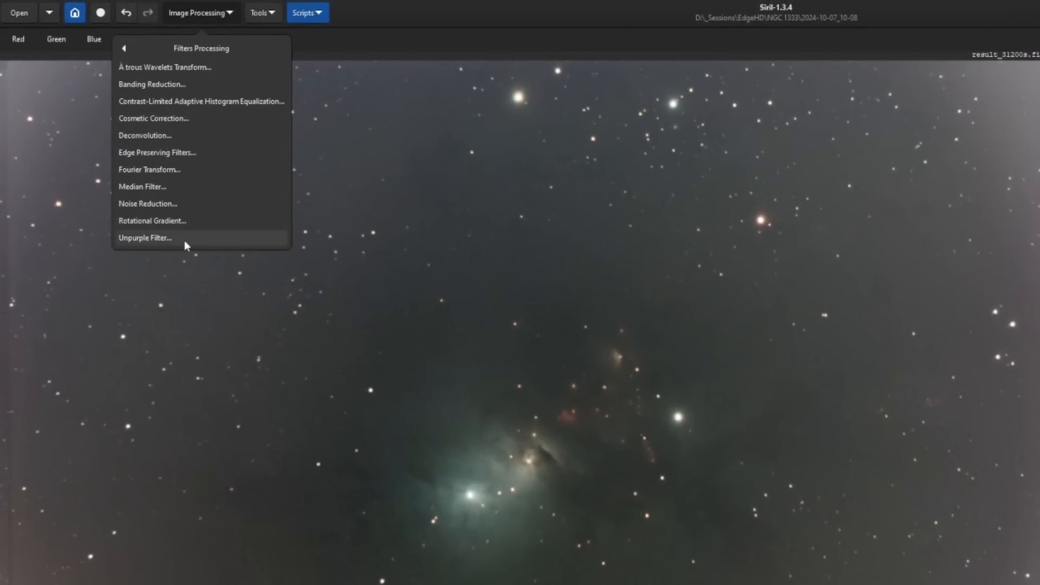
# Bring up the unpurple filter settings showing blue adjustment 1.00 and threshold 0.00.
pyautogui.click(144, 237)
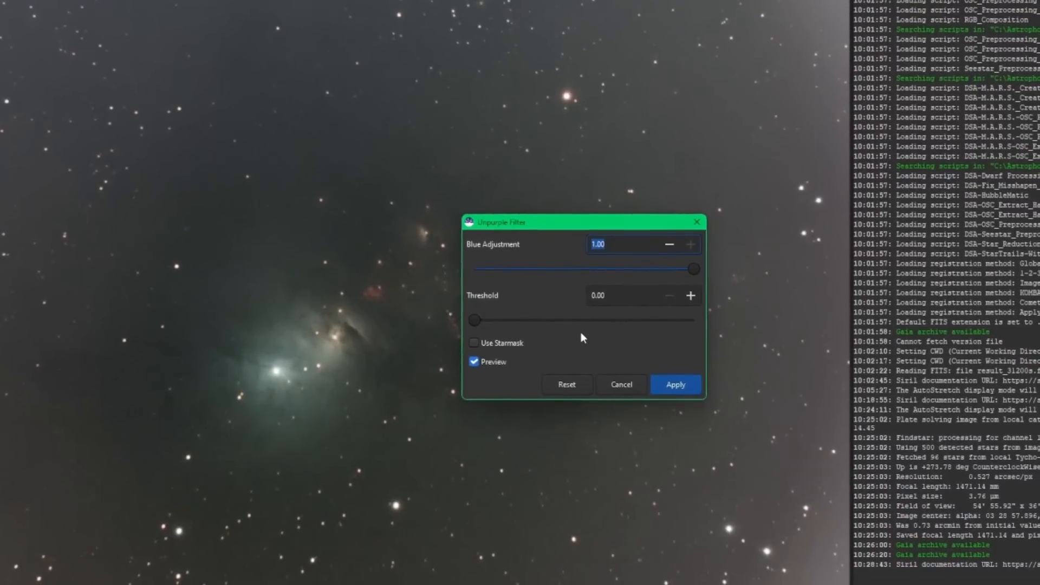
pyautogui.moveTo(188, 255)
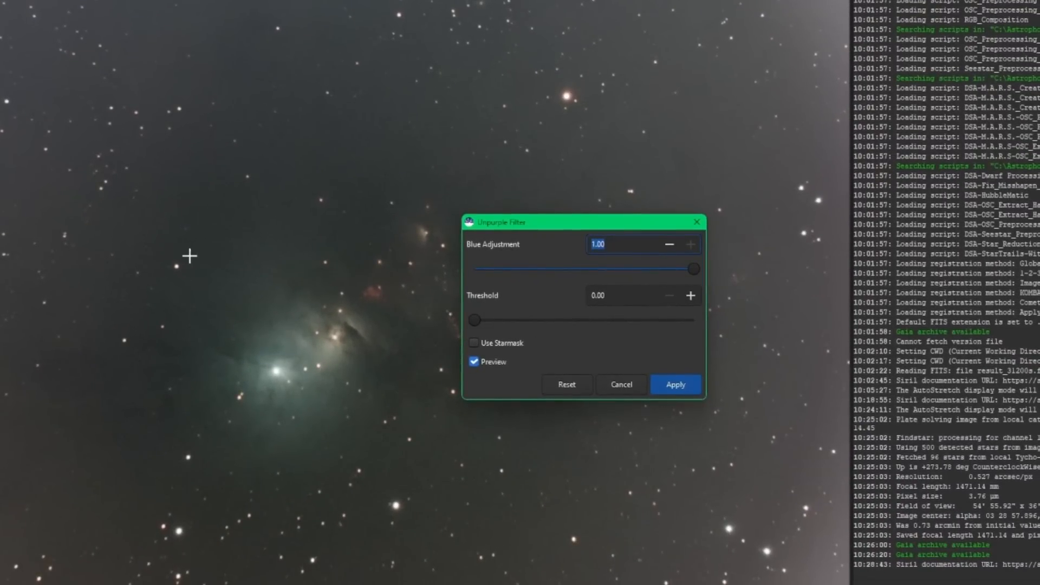
pyautogui.moveTo(504, 297)
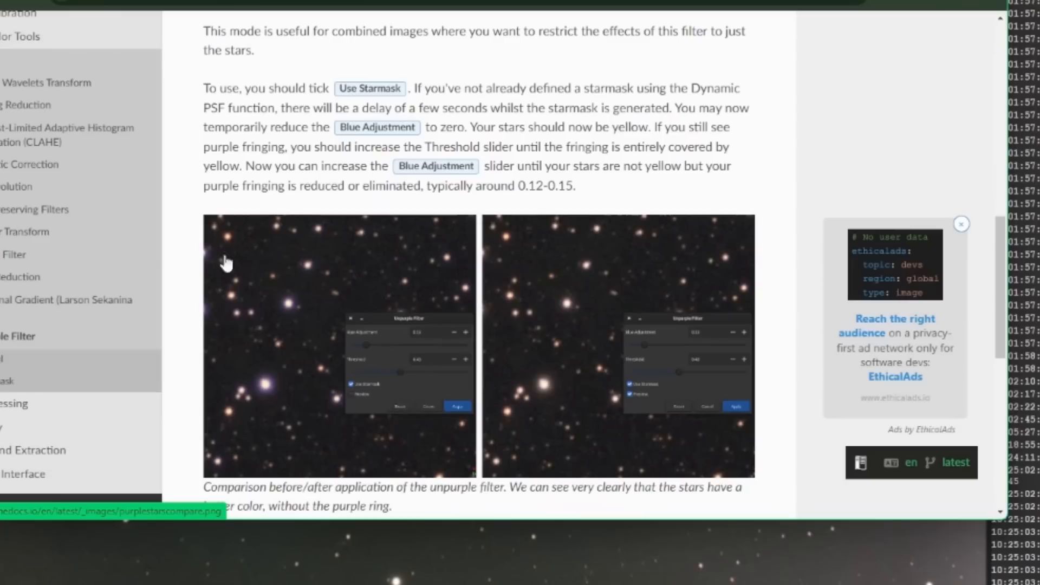
pyautogui.moveTo(307, 267)
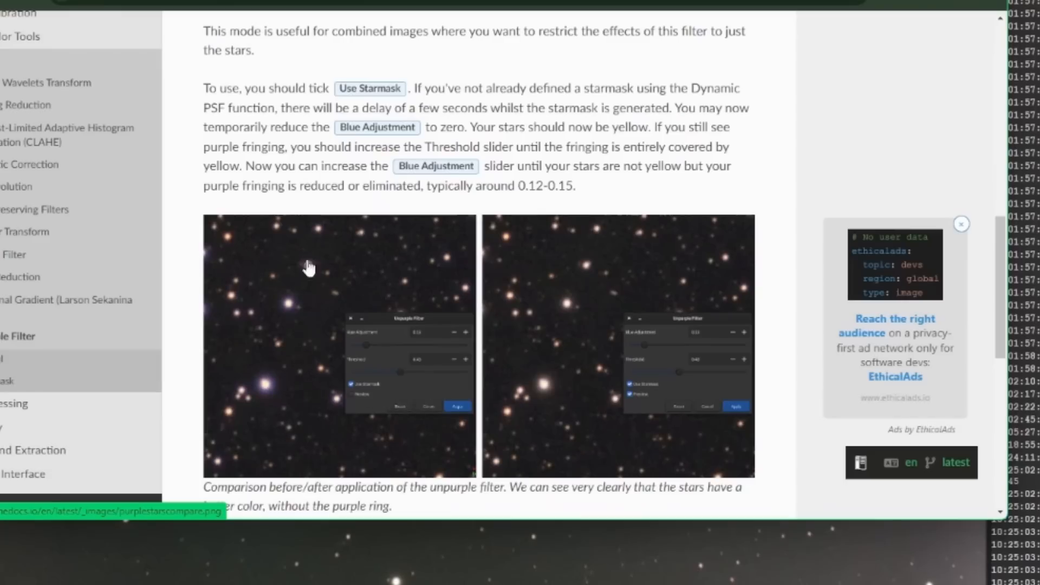
pyautogui.moveTo(549, 408)
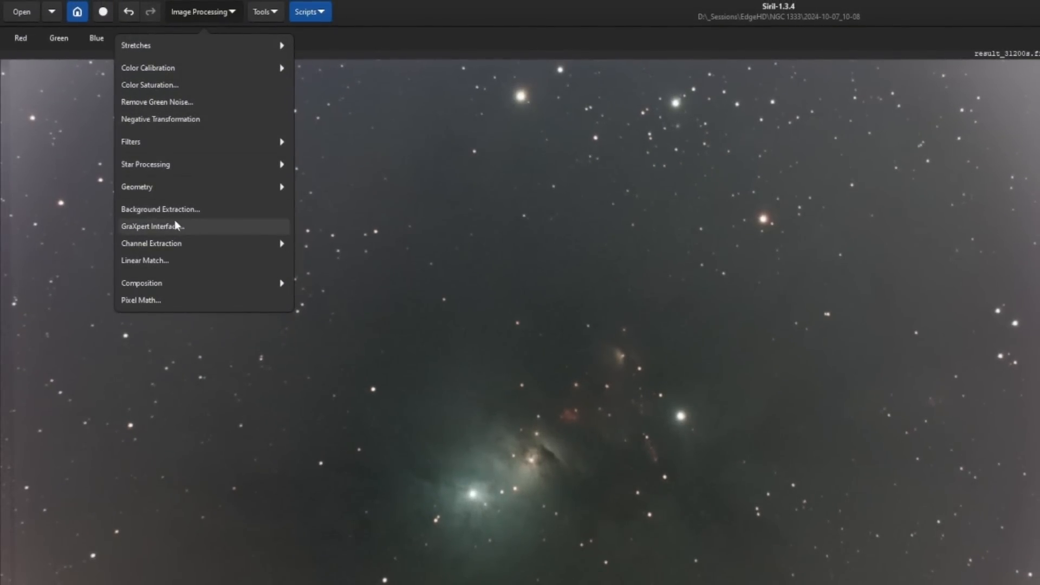
pyautogui.moveTo(206, 231)
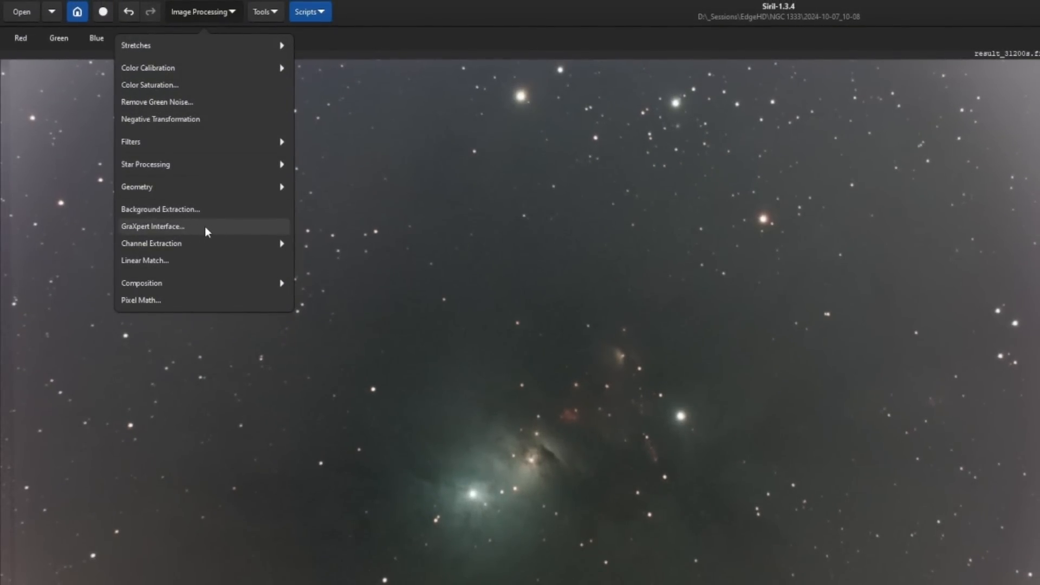
# Bring up the GraXpert interface set to AI background extraction, smoothing 0.50, GPU enabled.
pyautogui.click(151, 226)
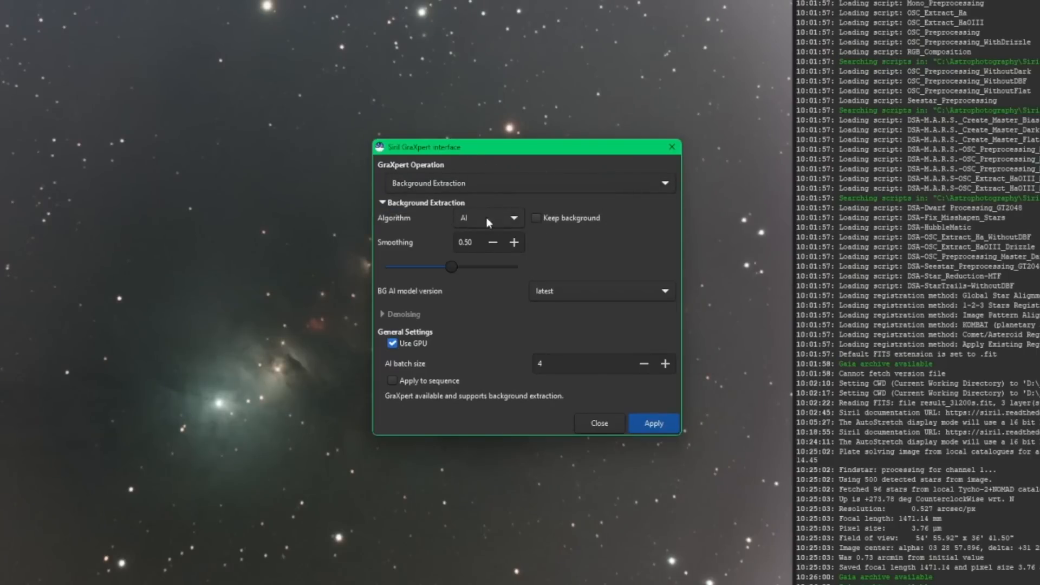
pyautogui.moveTo(514, 221)
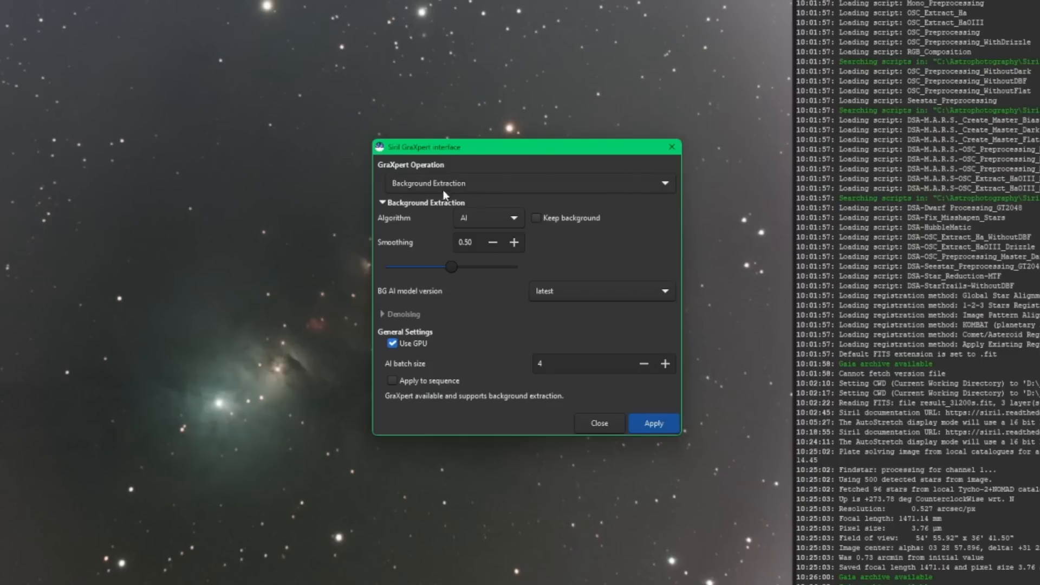
pyautogui.moveTo(548, 269)
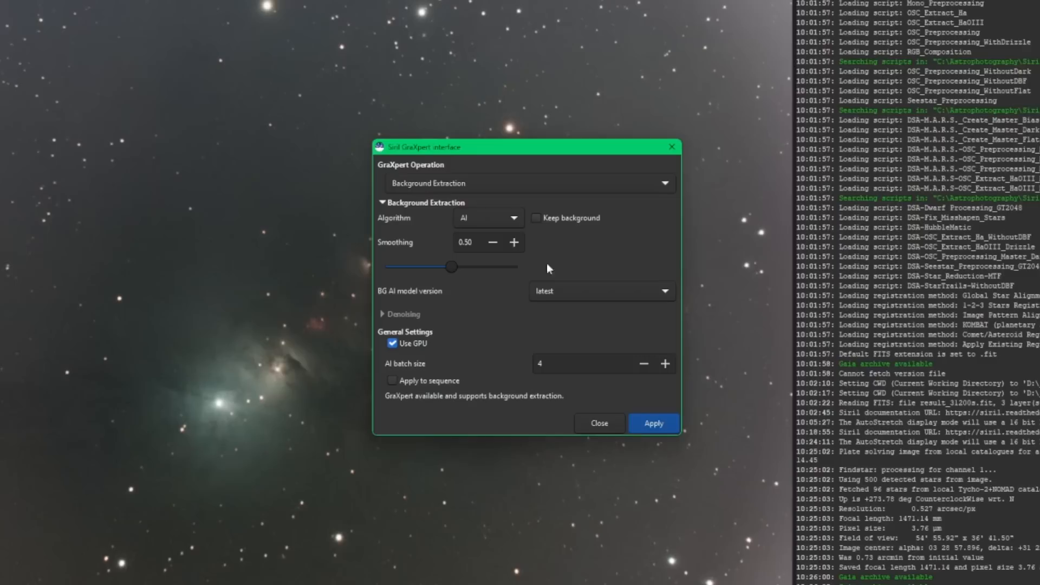
pyautogui.moveTo(514, 393)
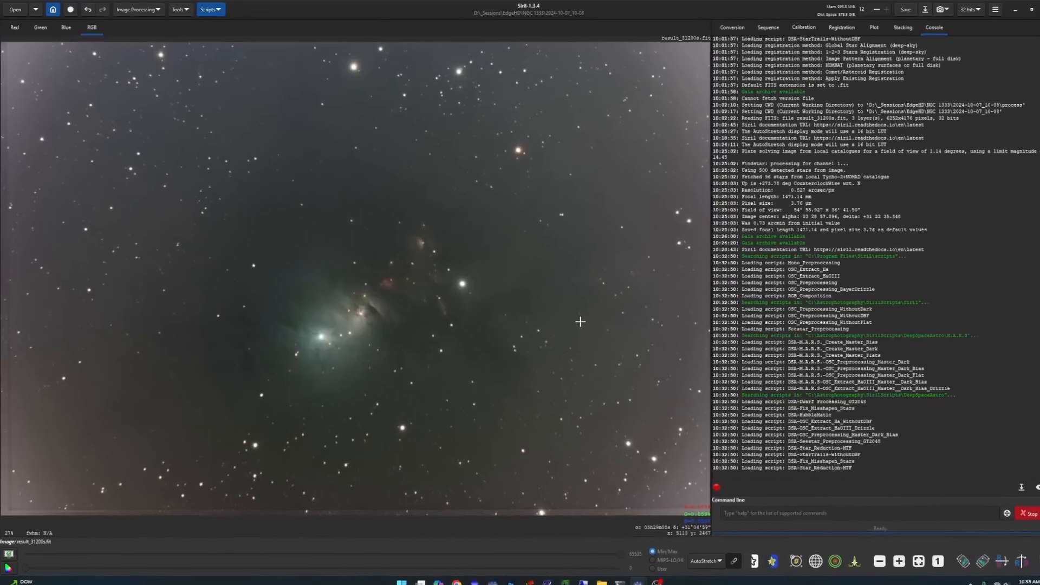
# Show the installed scripts list, then load the mosaic_ sequence displaying its first star-field panel.
pyautogui.click(210, 8)
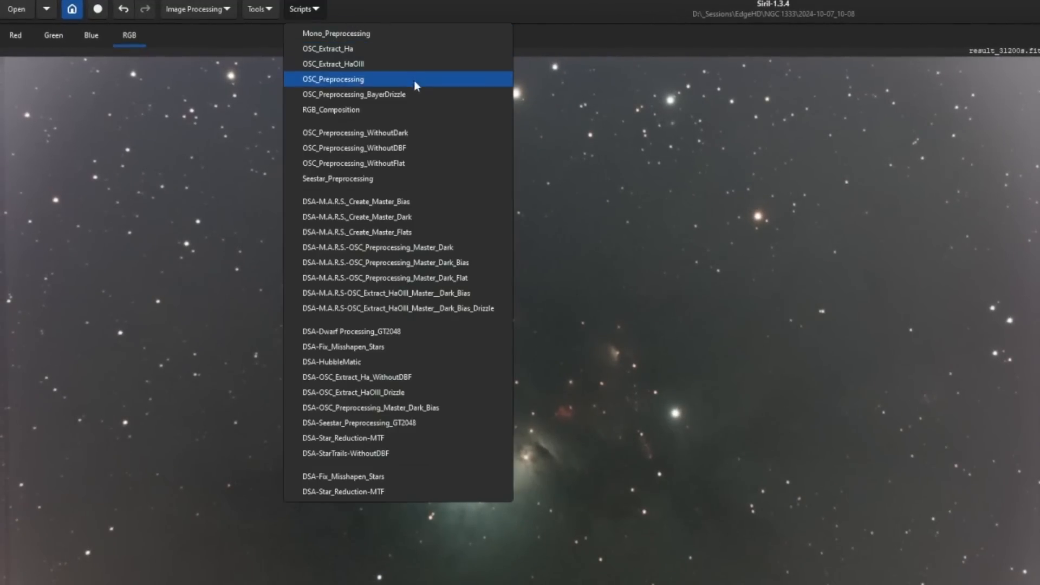
pyautogui.moveTo(437, 98)
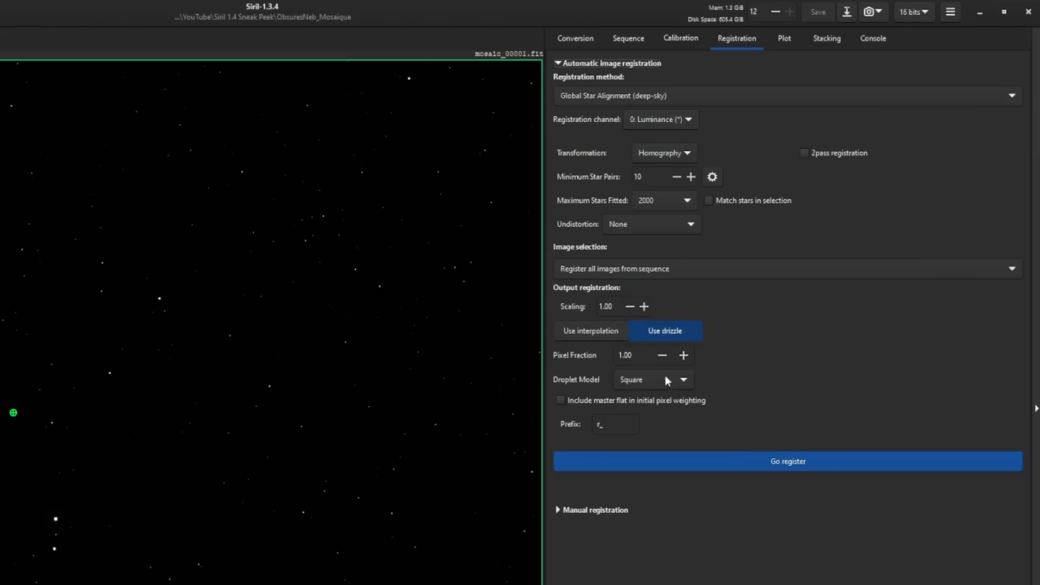
pyautogui.click(653, 379)
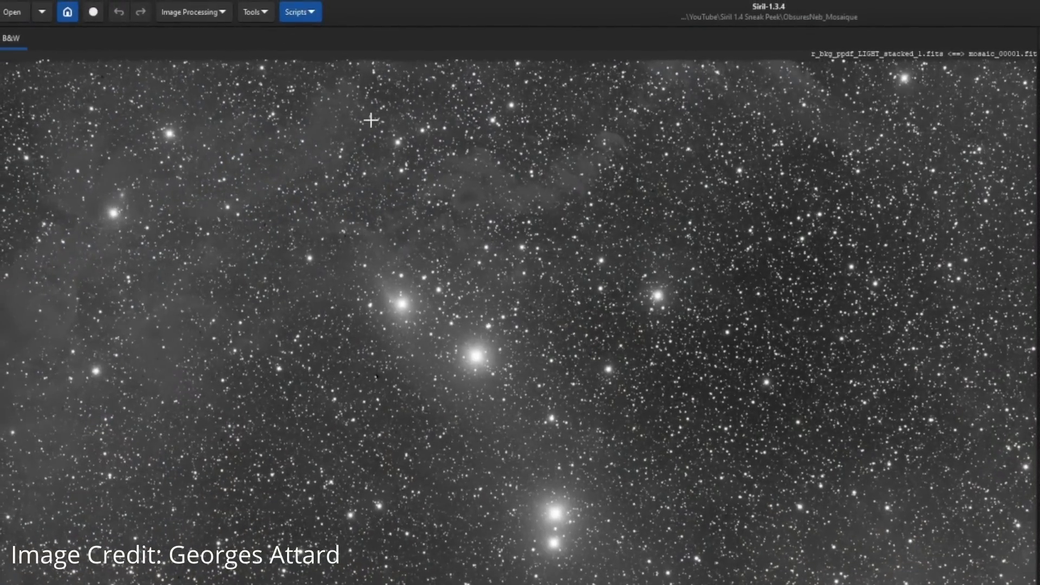
# Plate-solve the whole six-panel sequence, register the panels and stack them into the nebula mosaic.
pyautogui.click(254, 11)
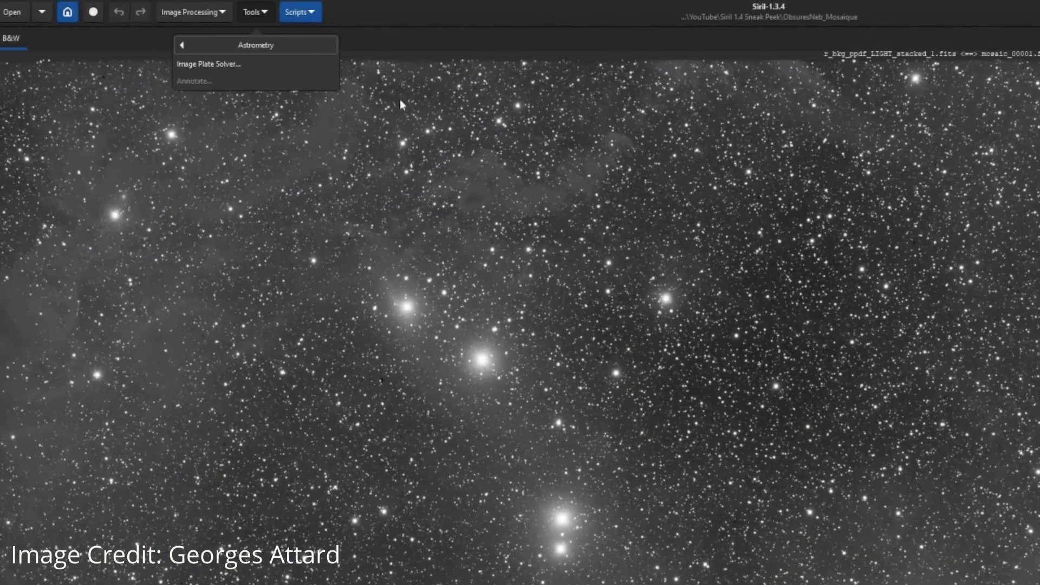
pyautogui.click(208, 64)
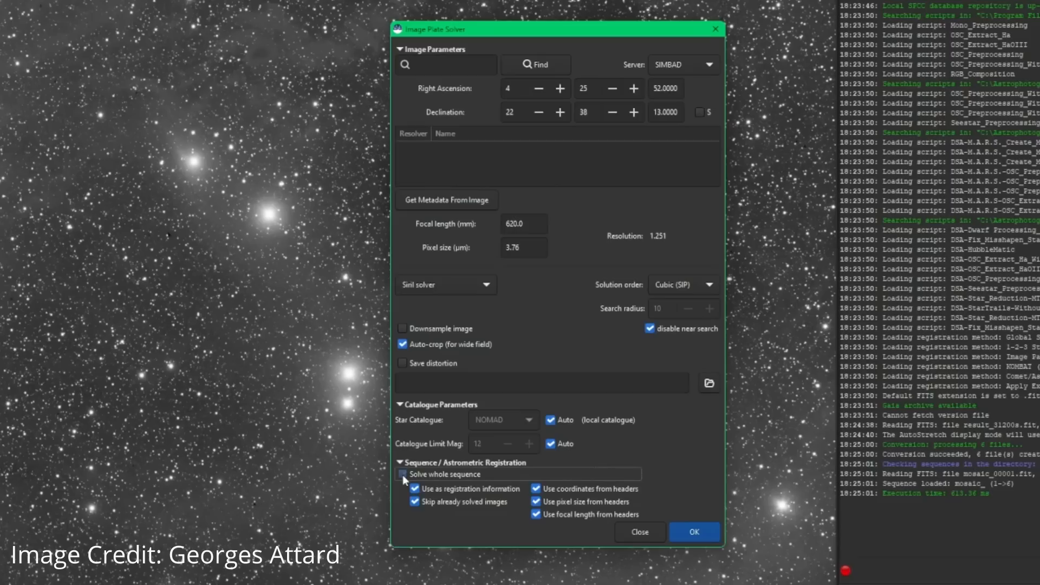
pyautogui.click(694, 531)
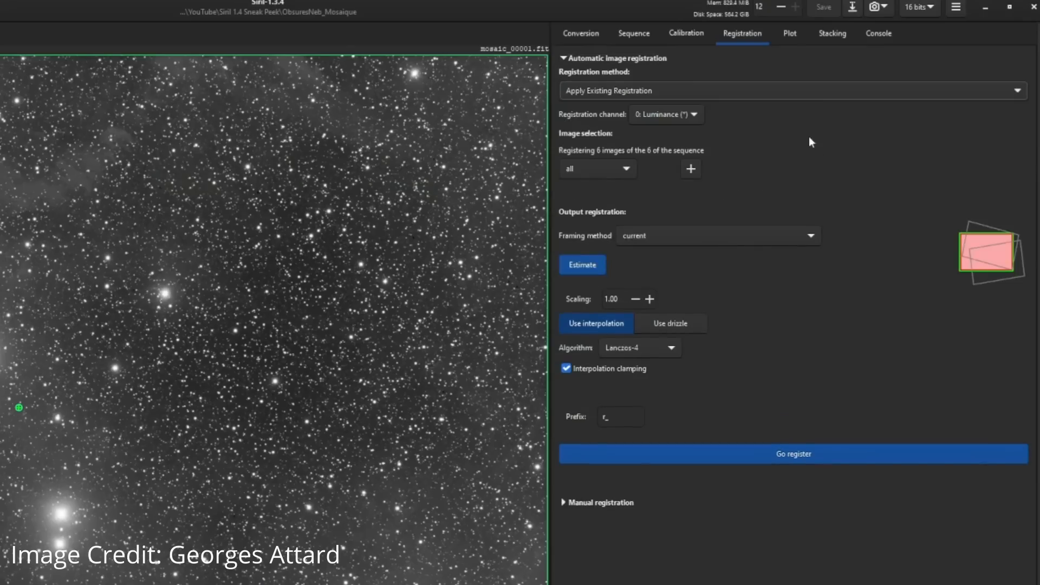
pyautogui.click(717, 235)
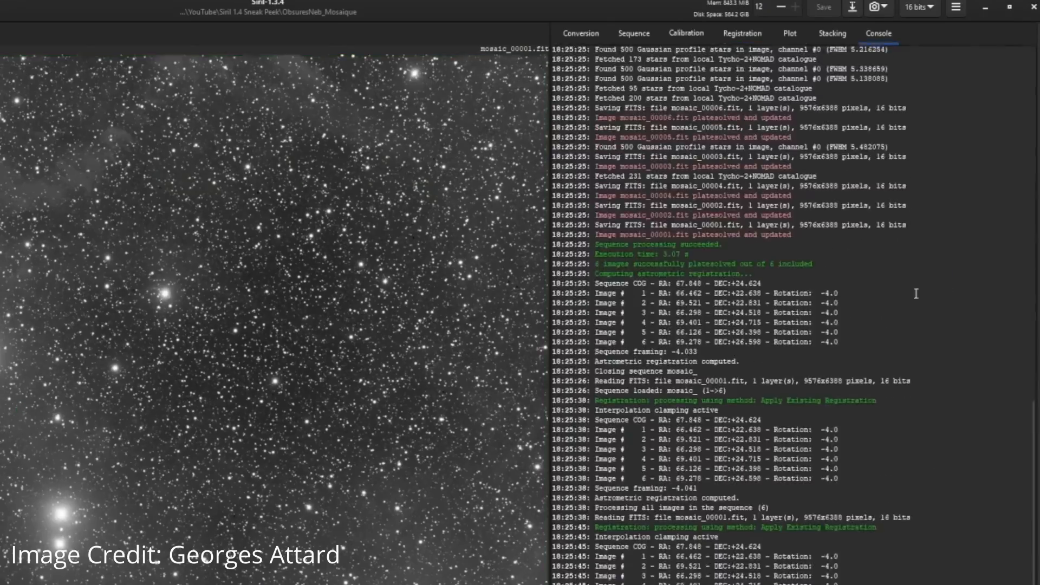
pyautogui.click(832, 34)
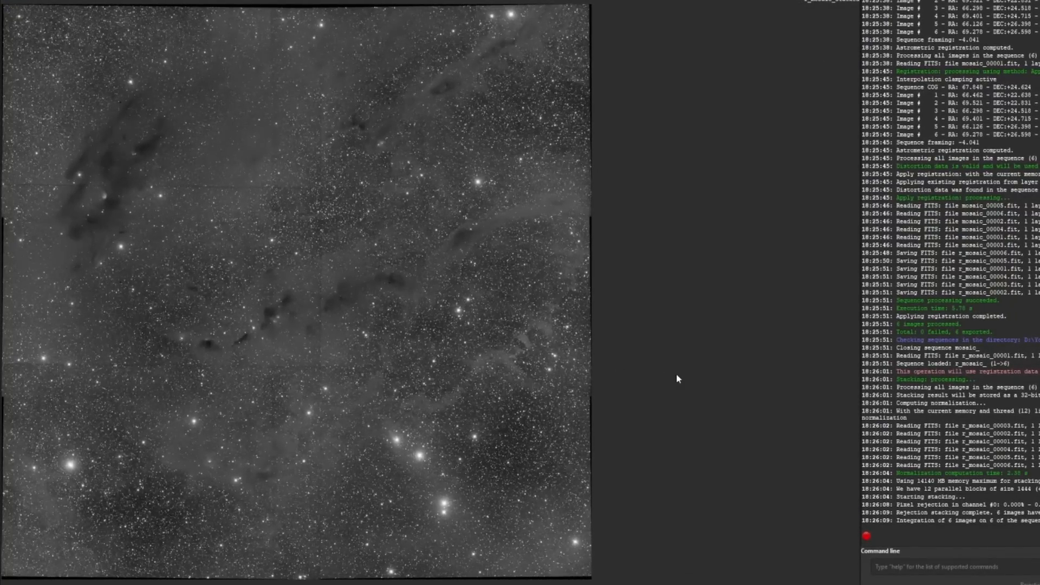
pyautogui.moveTo(64, 193)
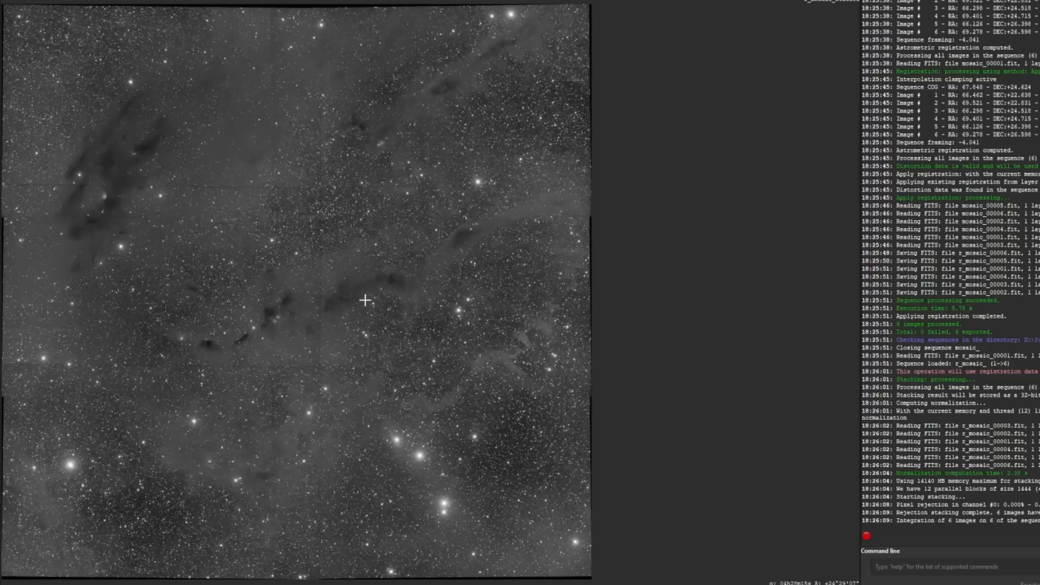
# Restack with 1000-pixel border feathering, view the result, and show the Scripts menu with Python scripts.
pyautogui.click(569, 64)
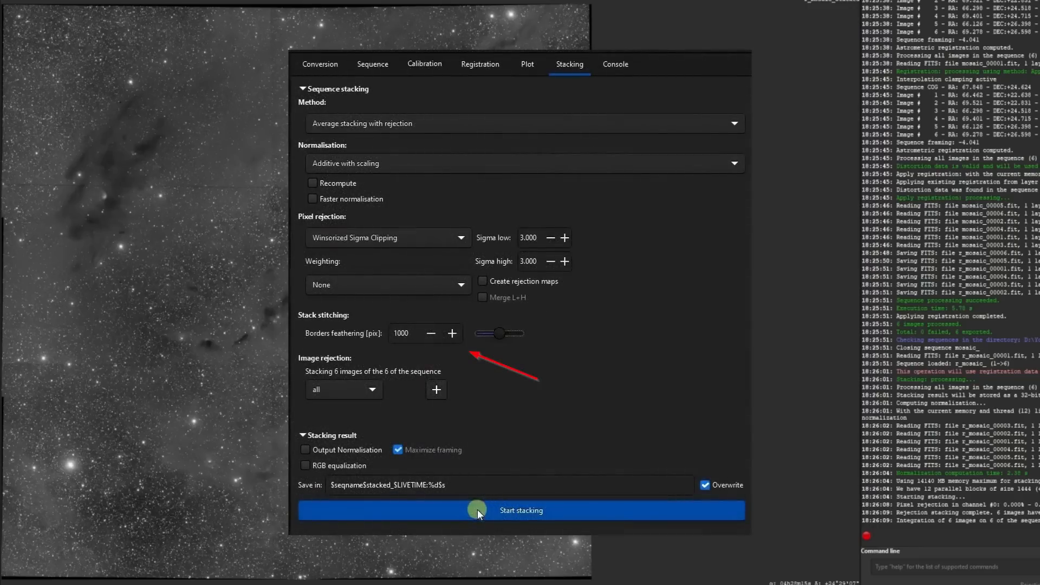
pyautogui.click(521, 511)
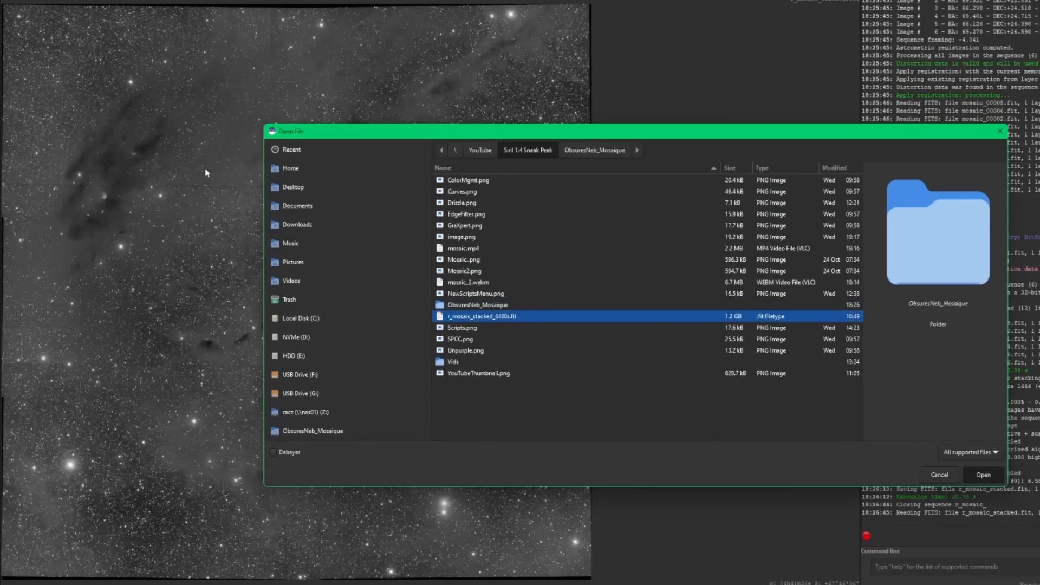
pyautogui.click(982, 475)
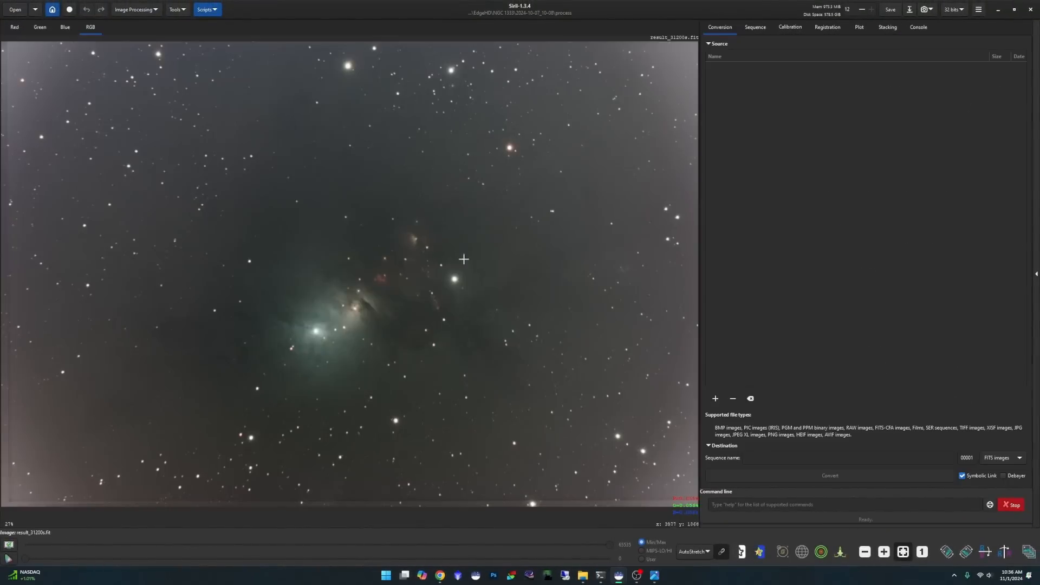
pyautogui.click(206, 10)
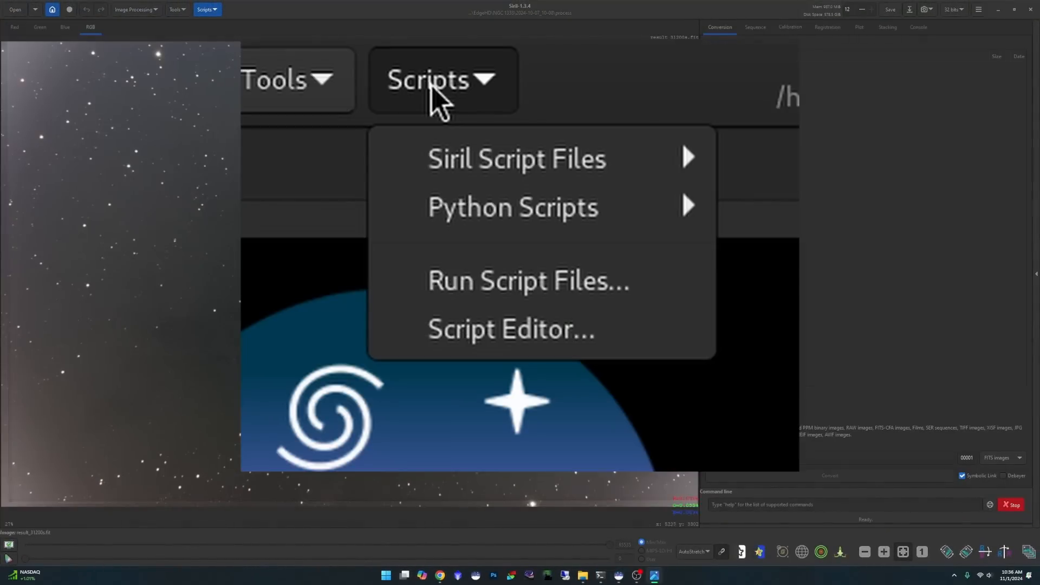